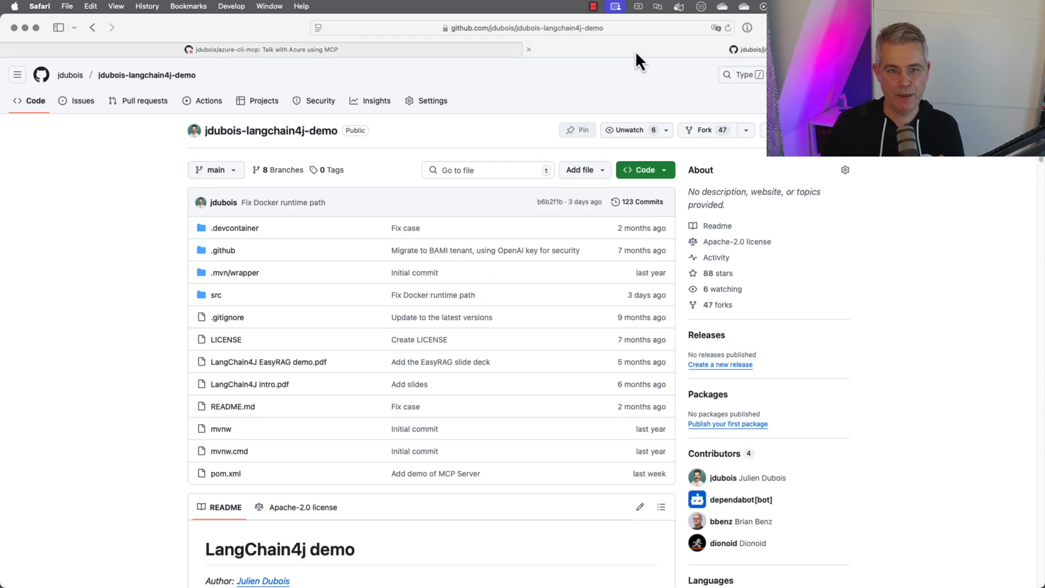
mouse_move(395, 180)
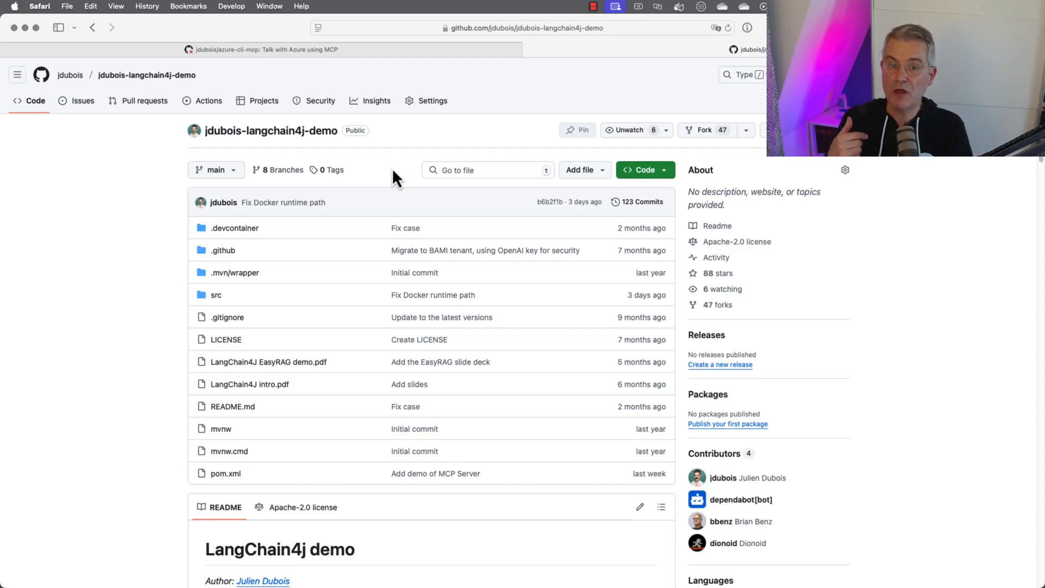
mouse_move(396, 177)
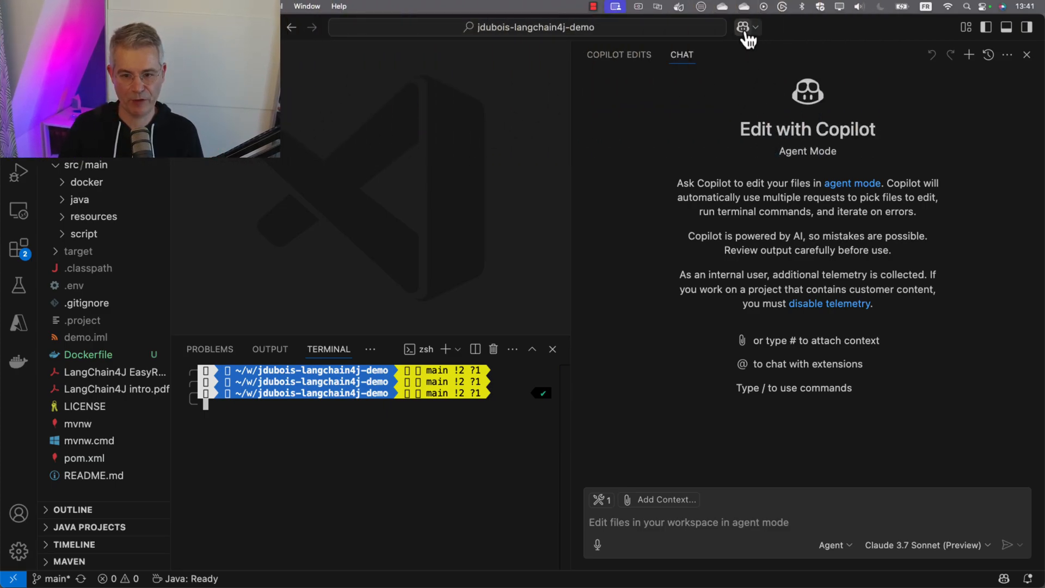
- Review the chat modes, keep Claude 3.7 Sonnet as model, and confirm azure-cli is among the enabled tools
click(832, 544)
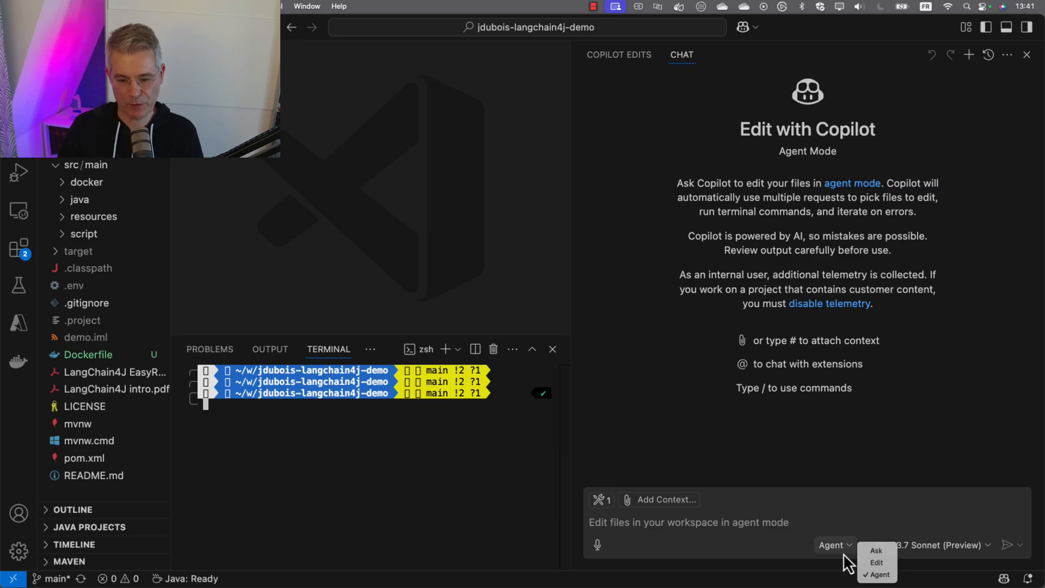
click(940, 544)
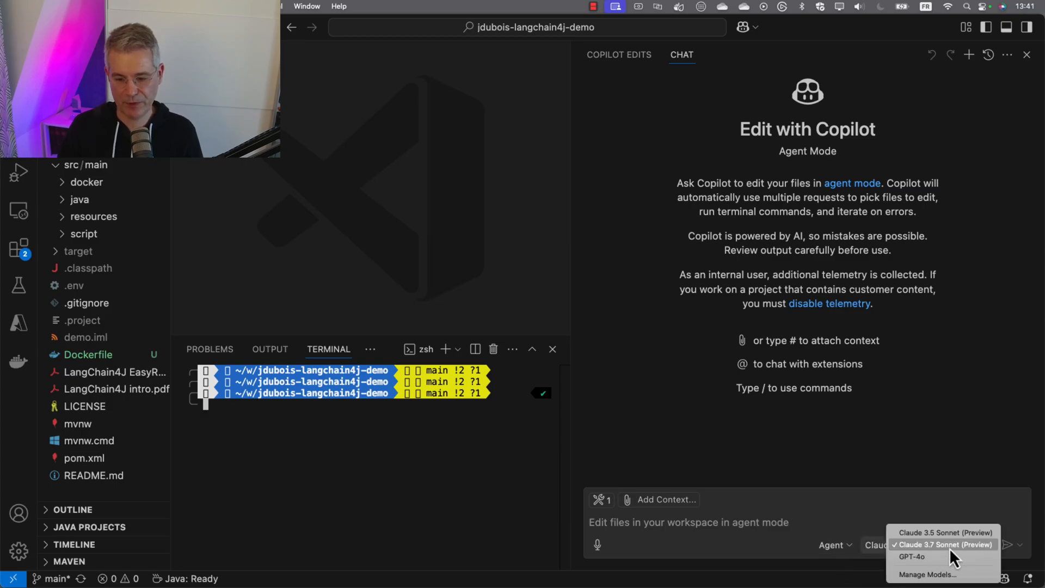
click(941, 544)
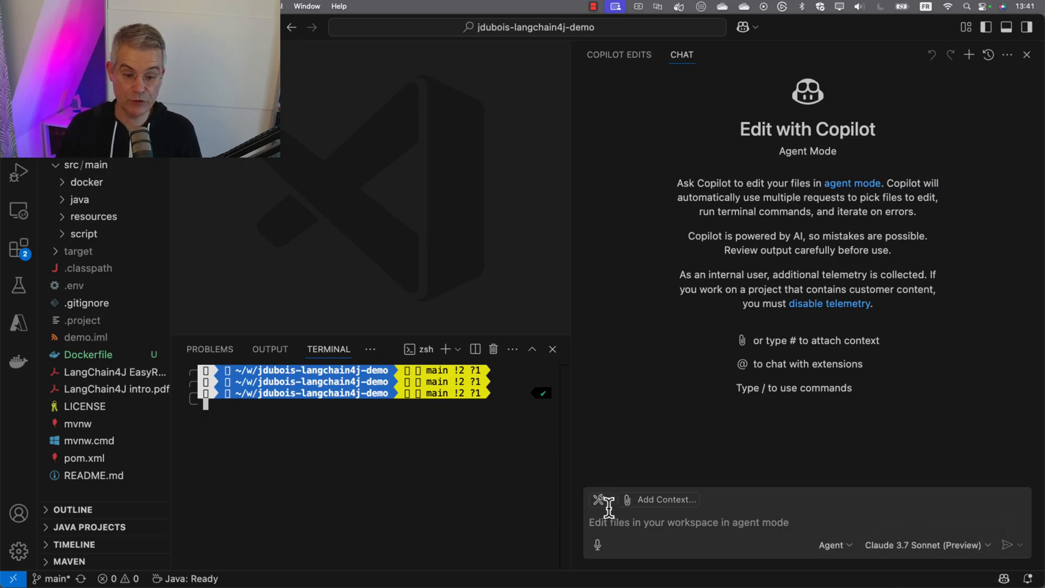
click(599, 500)
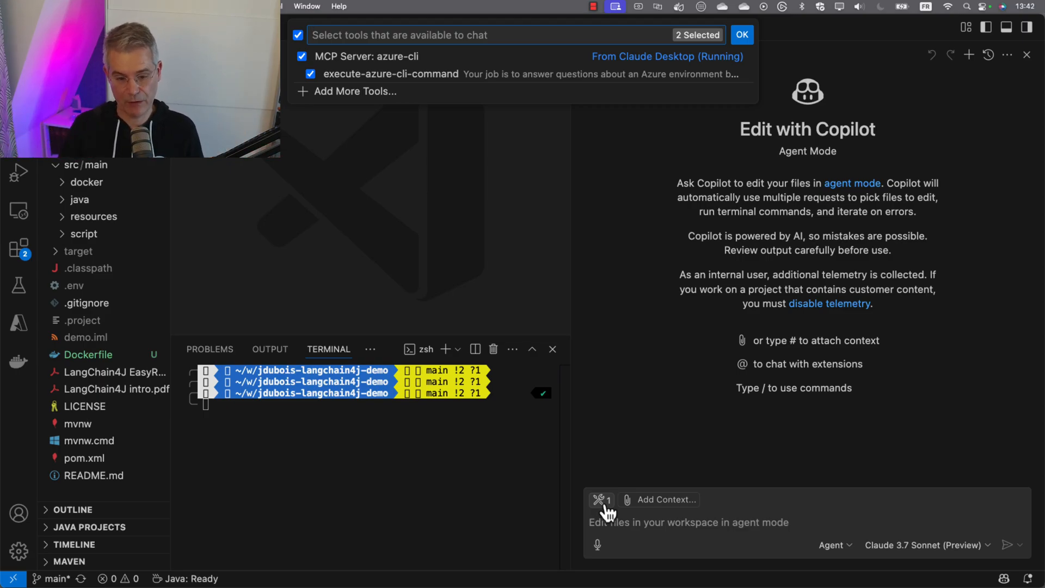
click(741, 34)
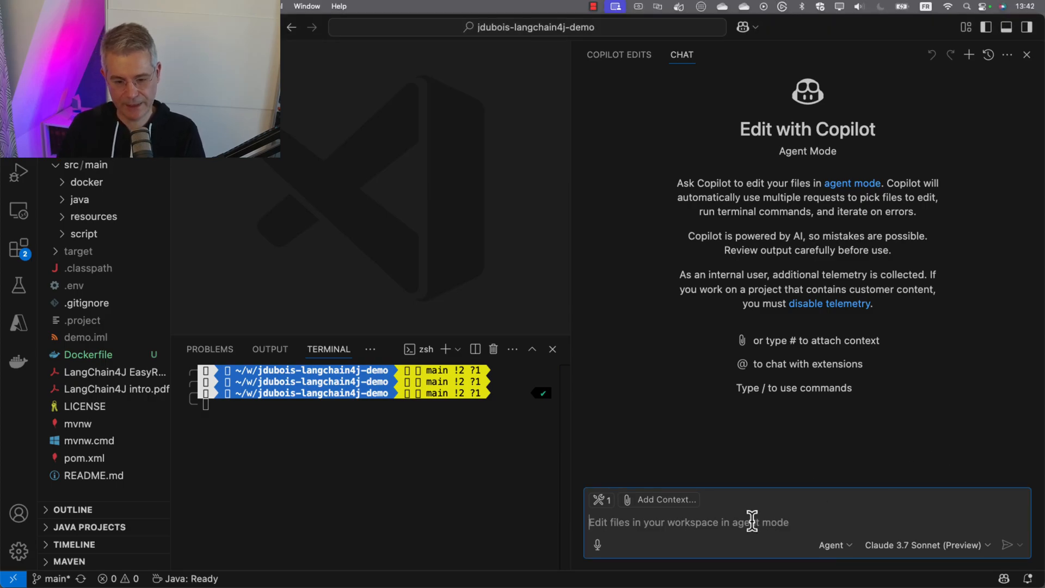
- Ask Copilot which resource groups in the Azure subscription are tagged "env=demo"
text(In my Azure subscription, which resource groups are tagged with "env=demo"?)
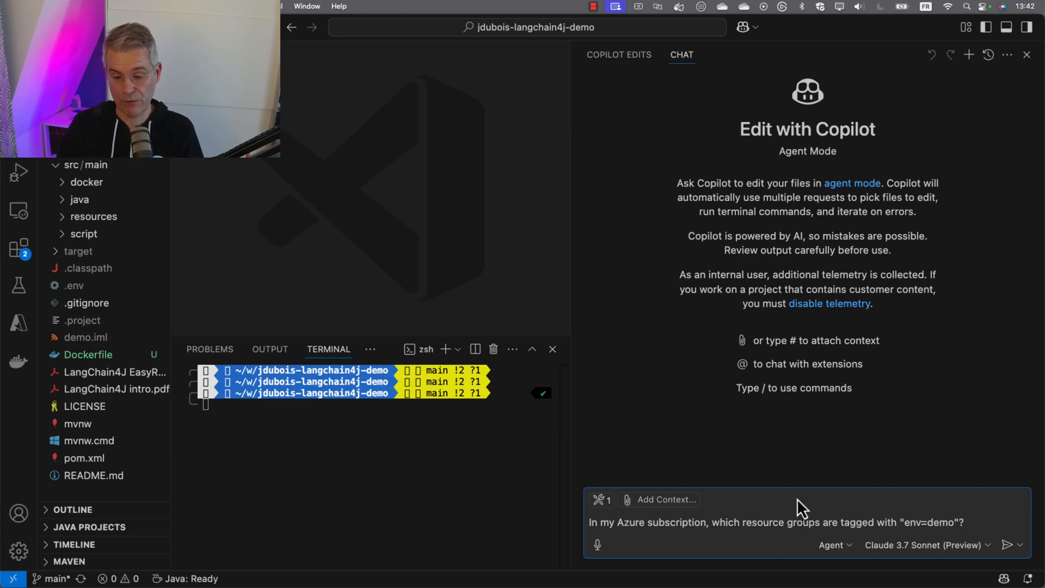
click(1012, 545)
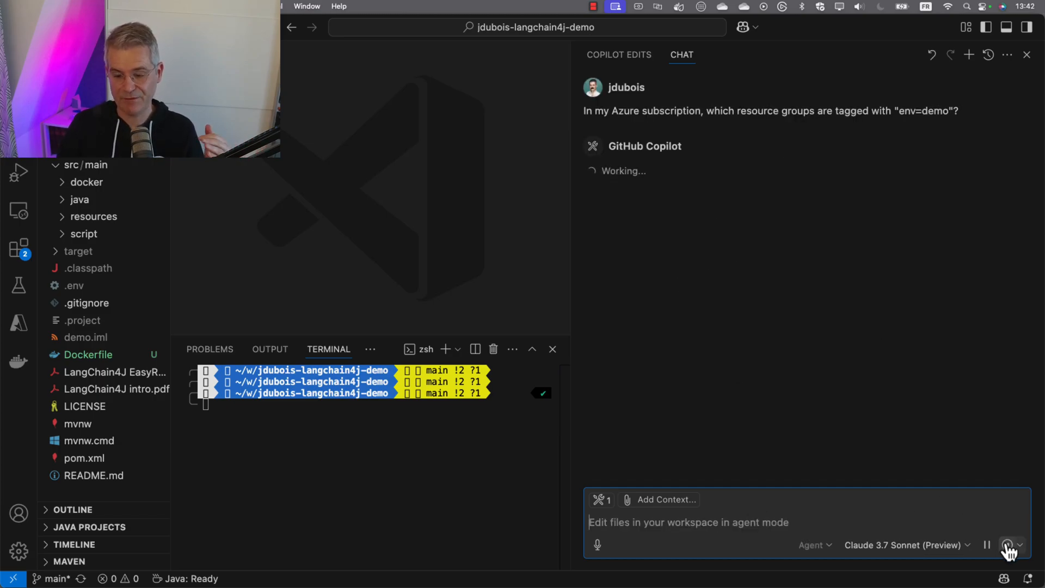
mouse_move(1008, 549)
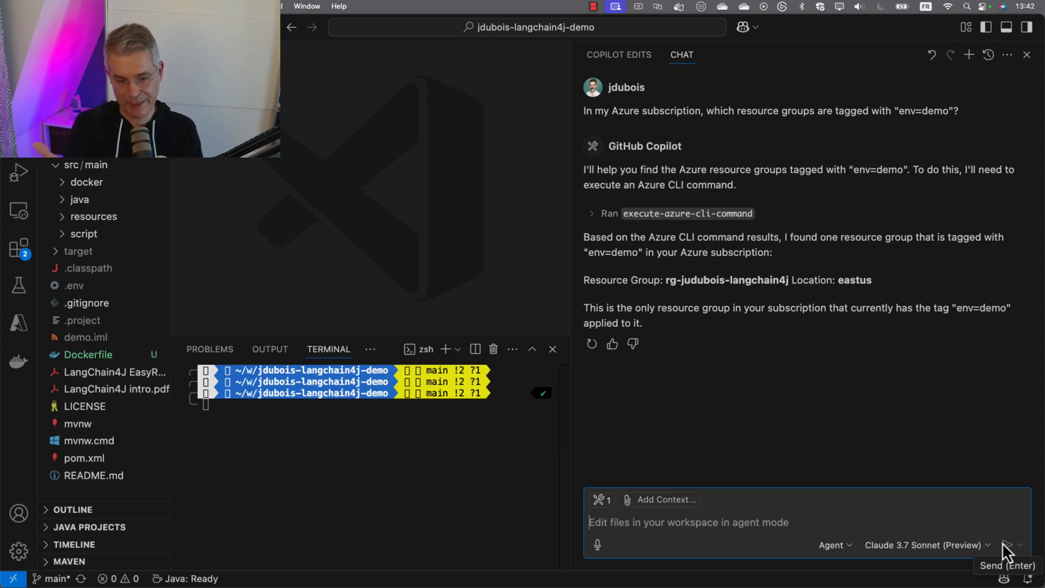
mouse_move(709, 292)
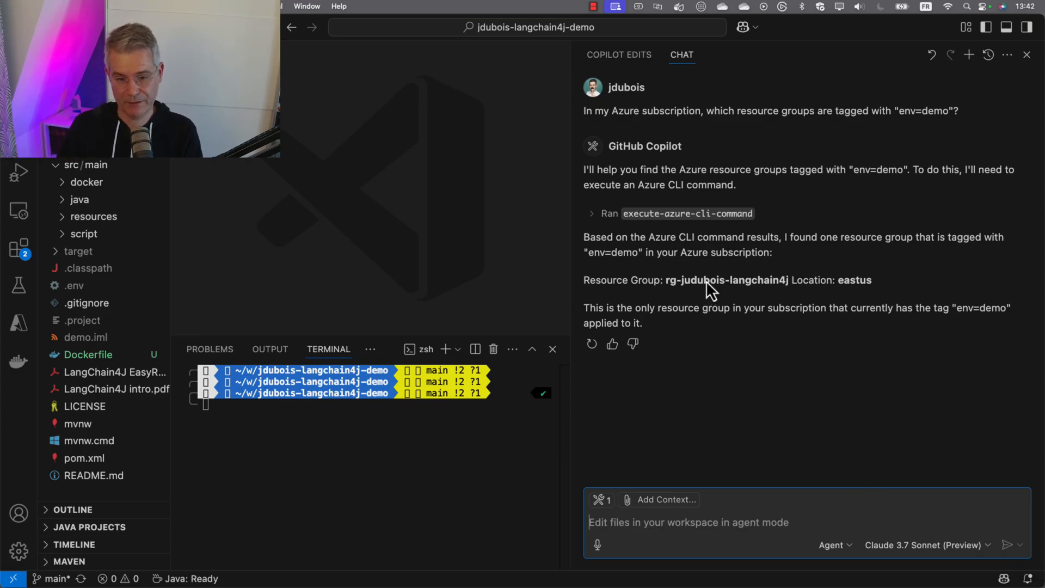
mouse_move(840, 293)
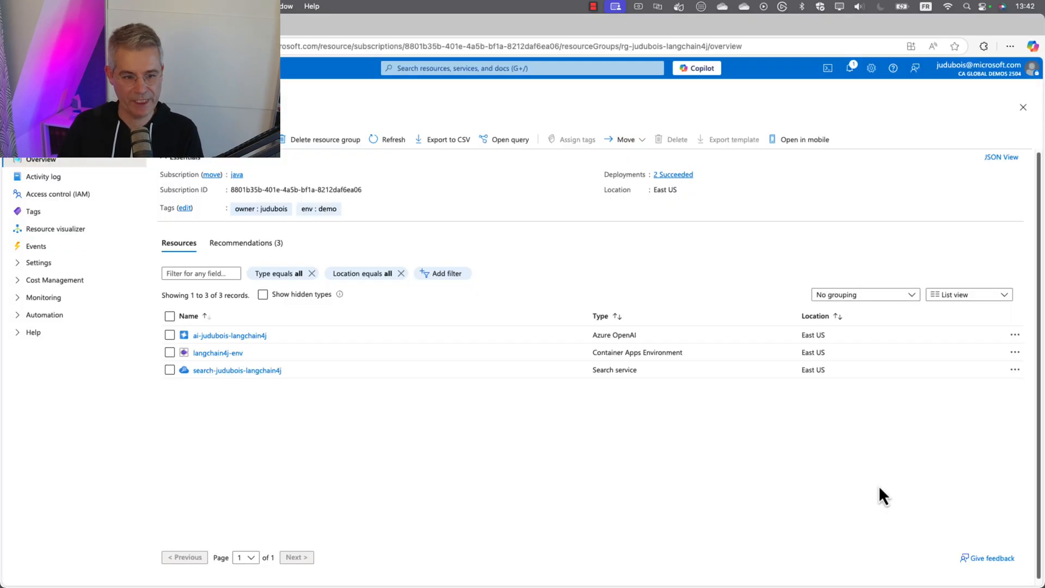
mouse_move(153, 191)
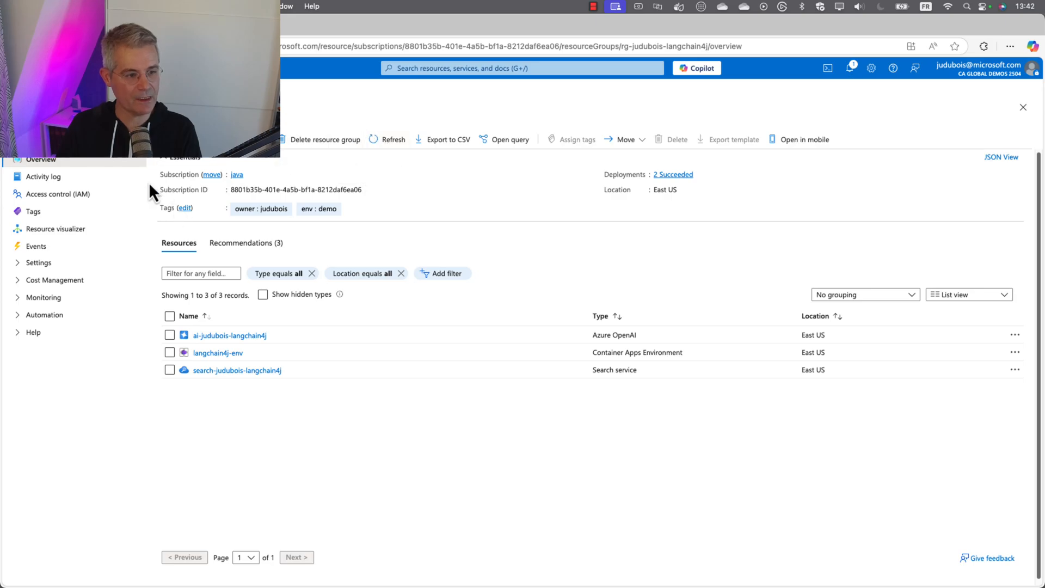
- View the rg-judubois-langchain4j resource group's tags showing env : demo, then return to its overview
click(33, 211)
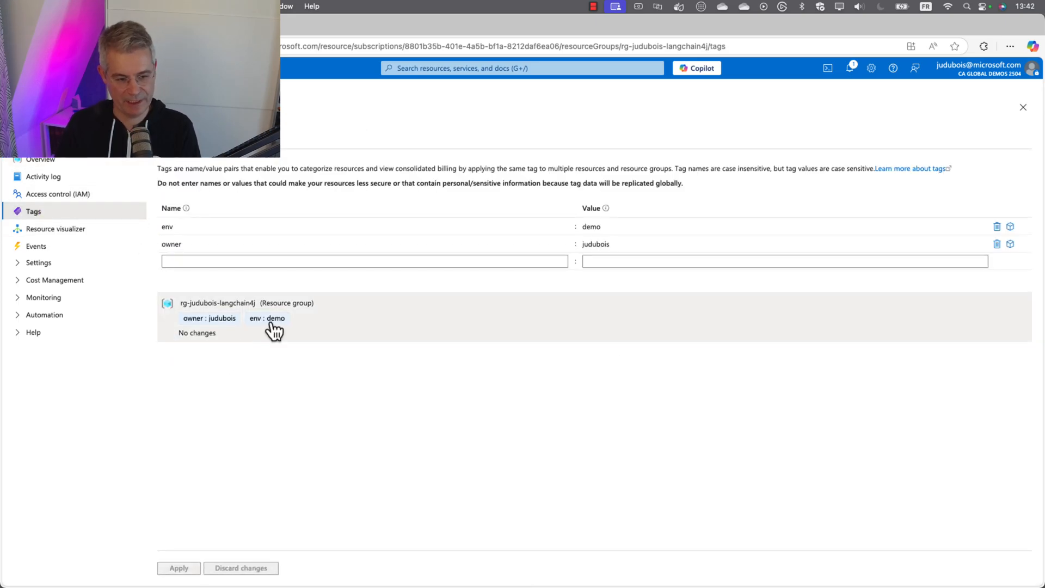
mouse_move(272, 330)
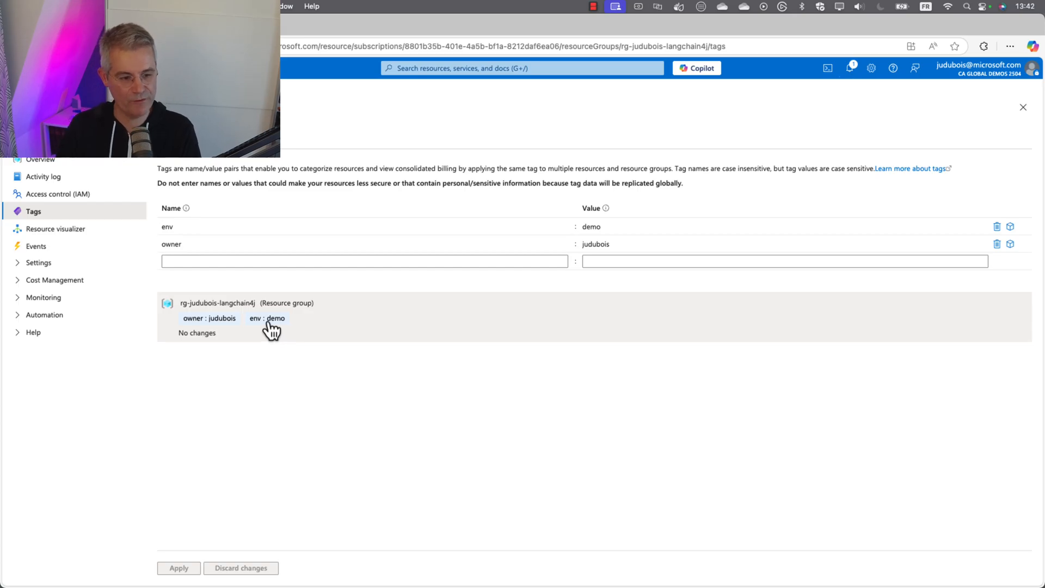
click(40, 159)
text(From now on, use this resource group.)
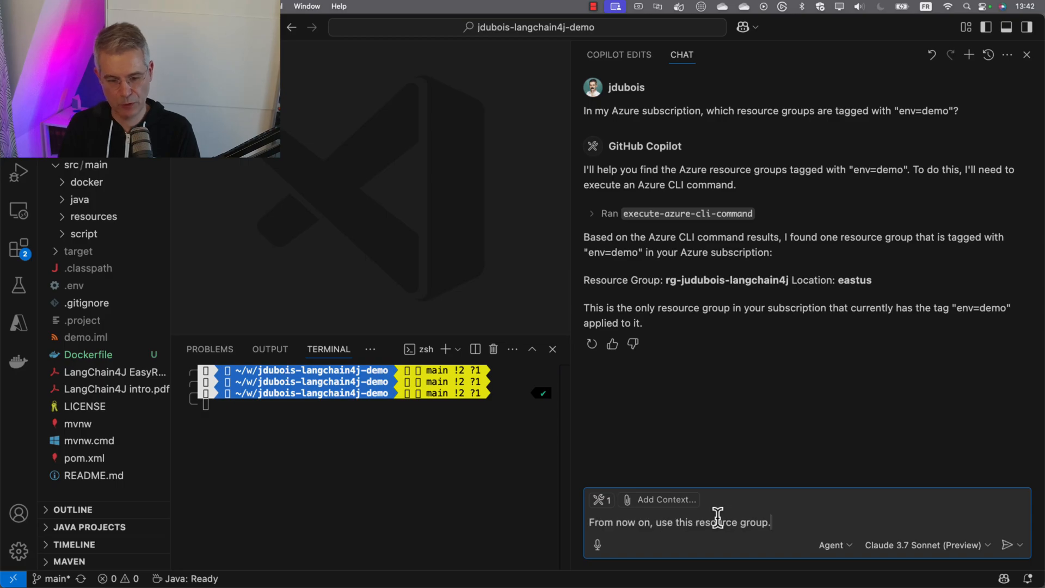
- Send 'From now on, use this resource group.' and draft the request to deploy the Docker image to Azure Container Apps
click(1012, 544)
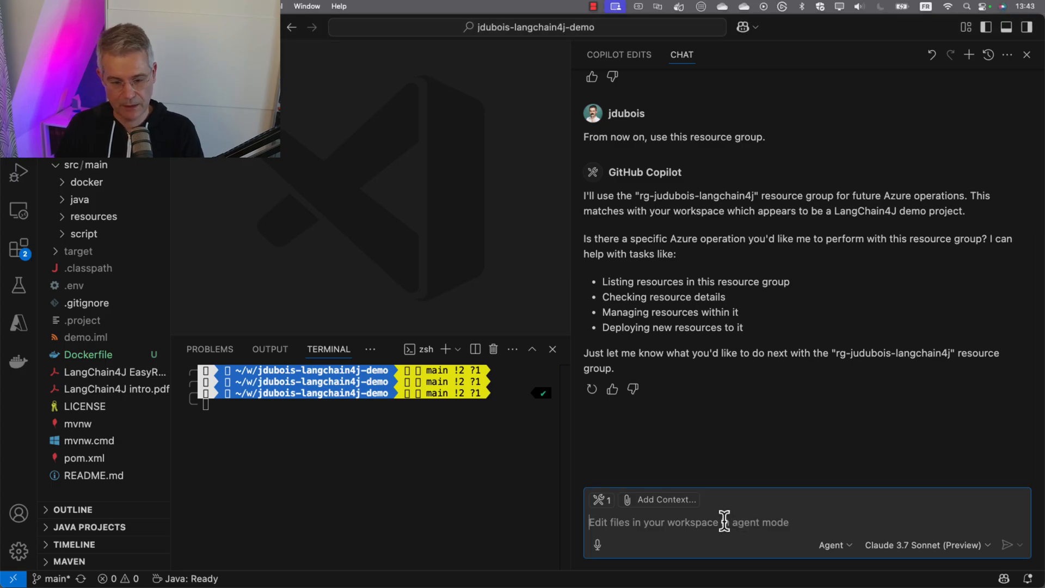
text(Can you deploy this Docker image to a new Azure Container Apps instance?)
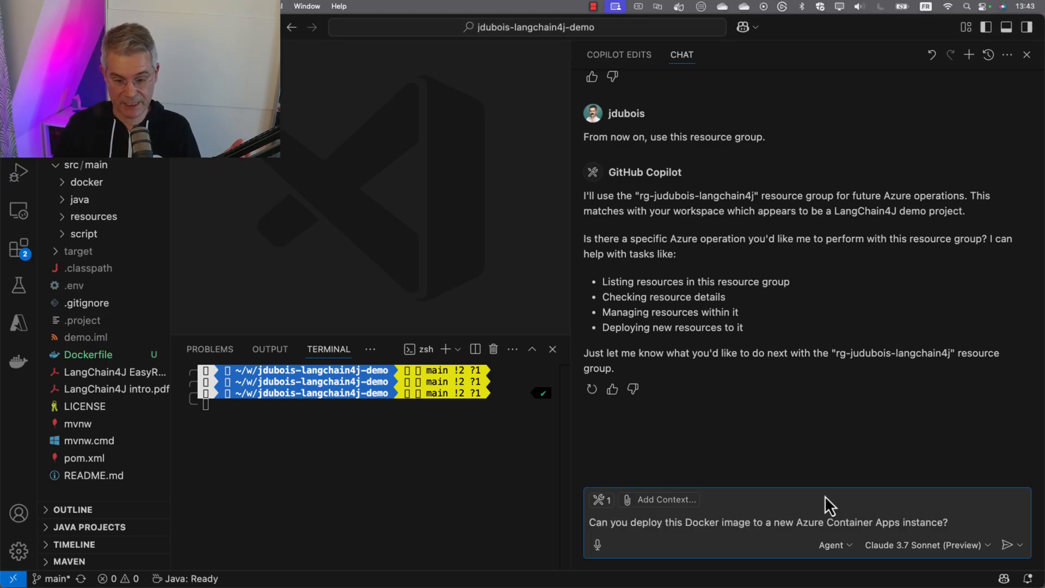
mouse_move(893, 513)
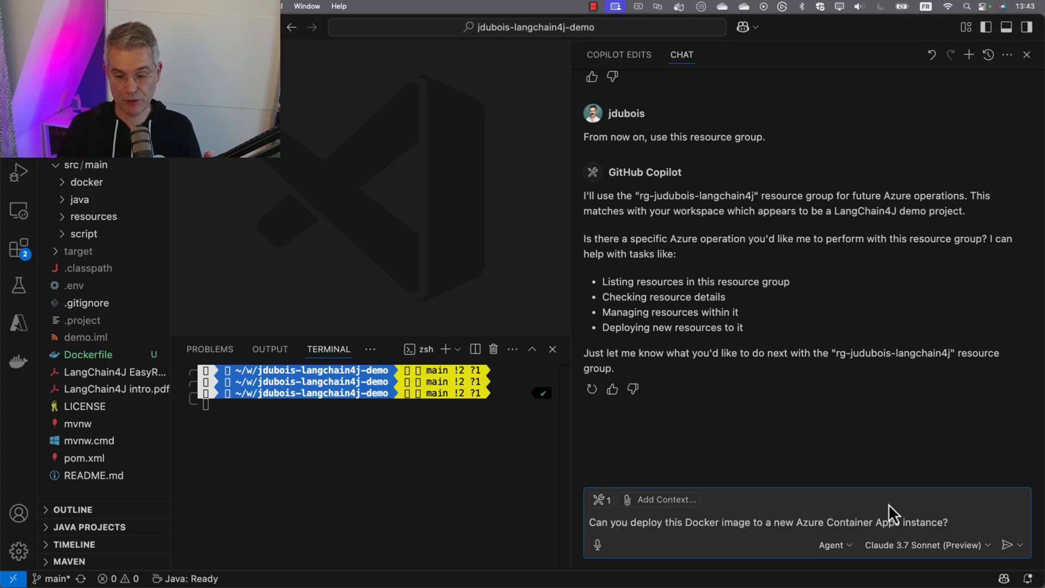
mouse_move(1012, 548)
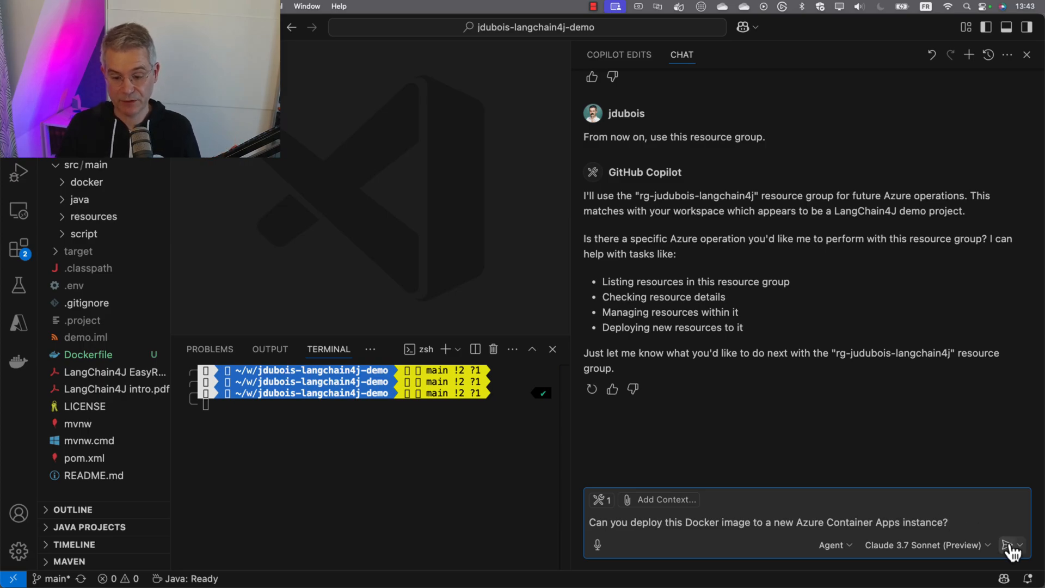
- Send the deployment request and approve the docker images check so the agent creates the langchain4jdemoacr registry
click(1011, 545)
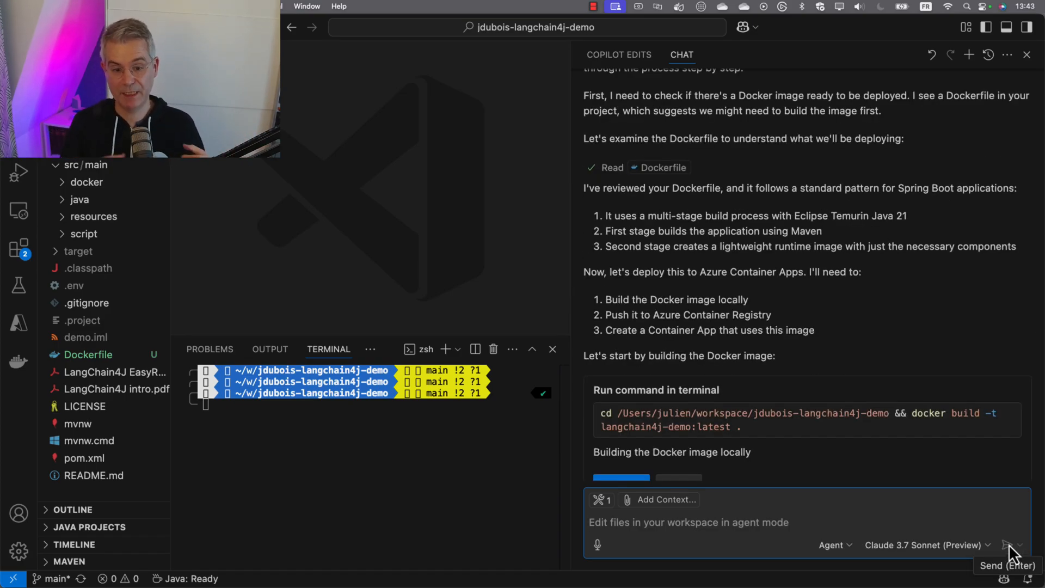
mouse_move(712, 486)
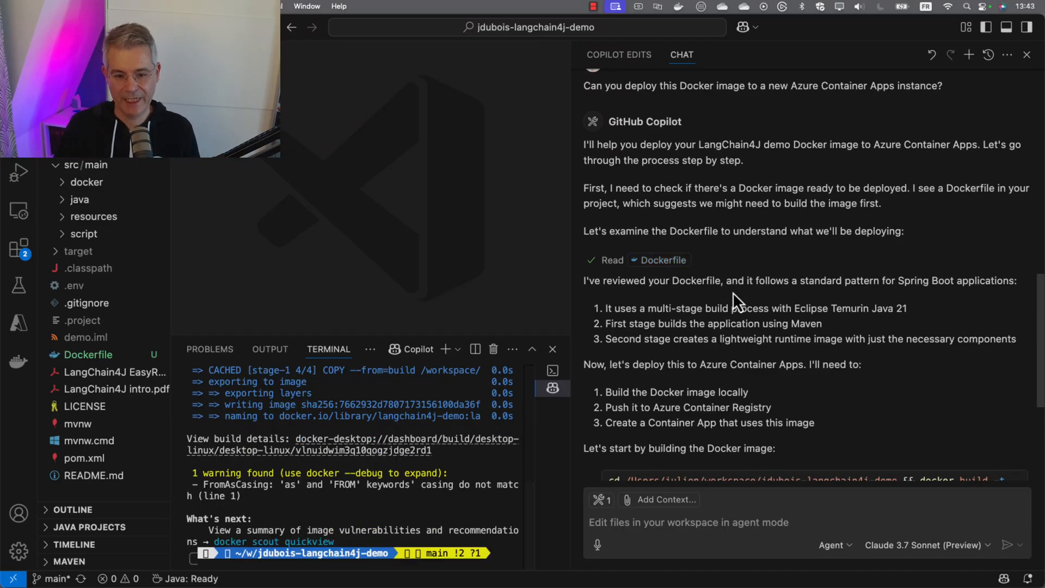
scroll(down, 3)
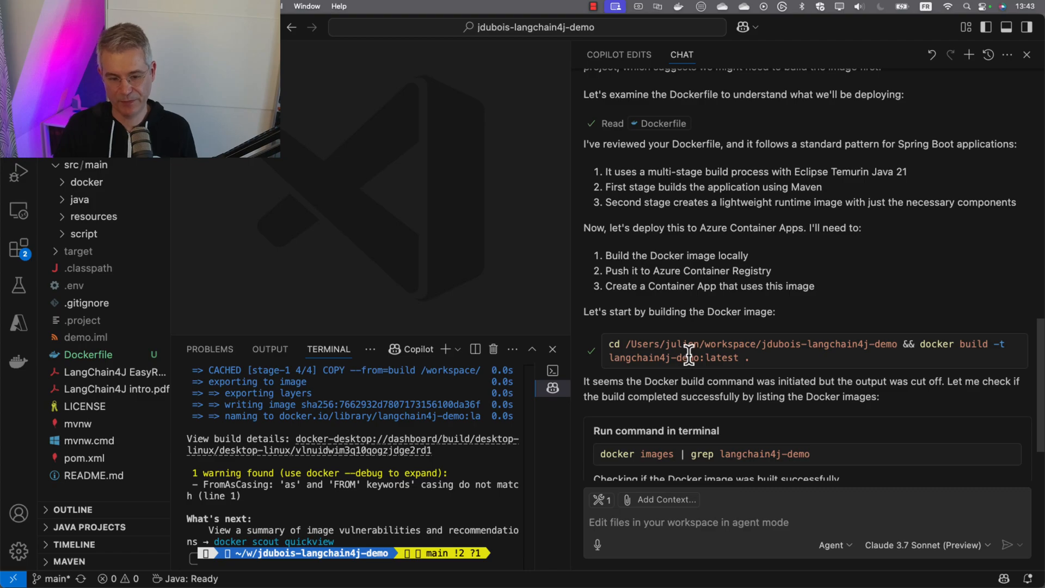
scroll(down, 3)
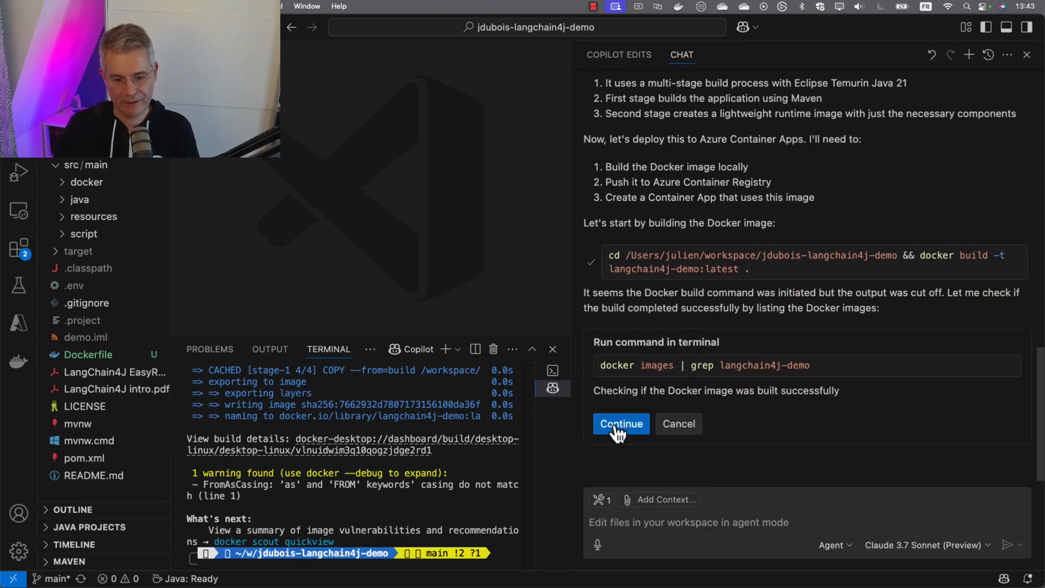
click(620, 423)
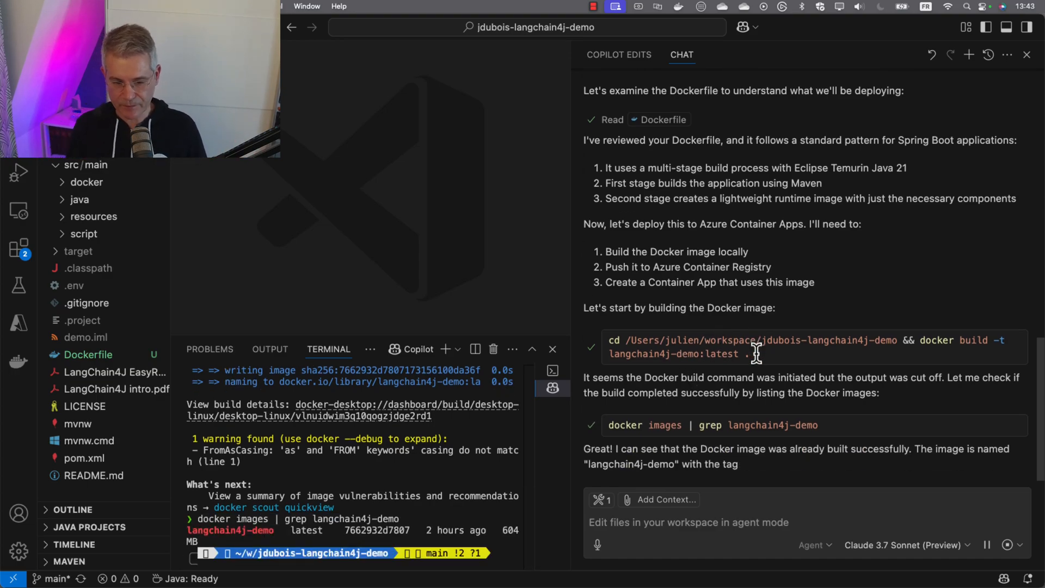
scroll(down, 3)
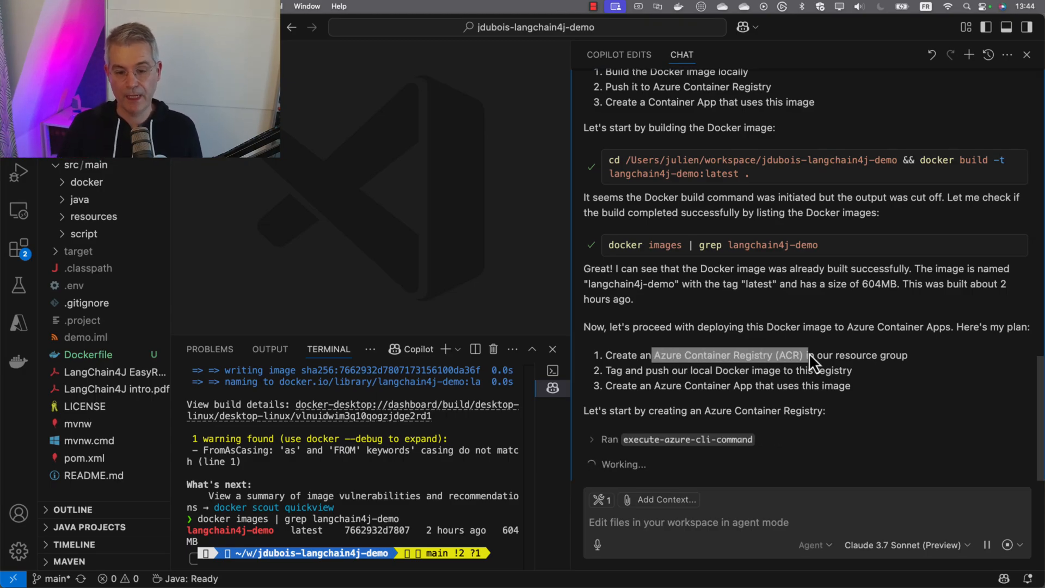
scroll(down, 3)
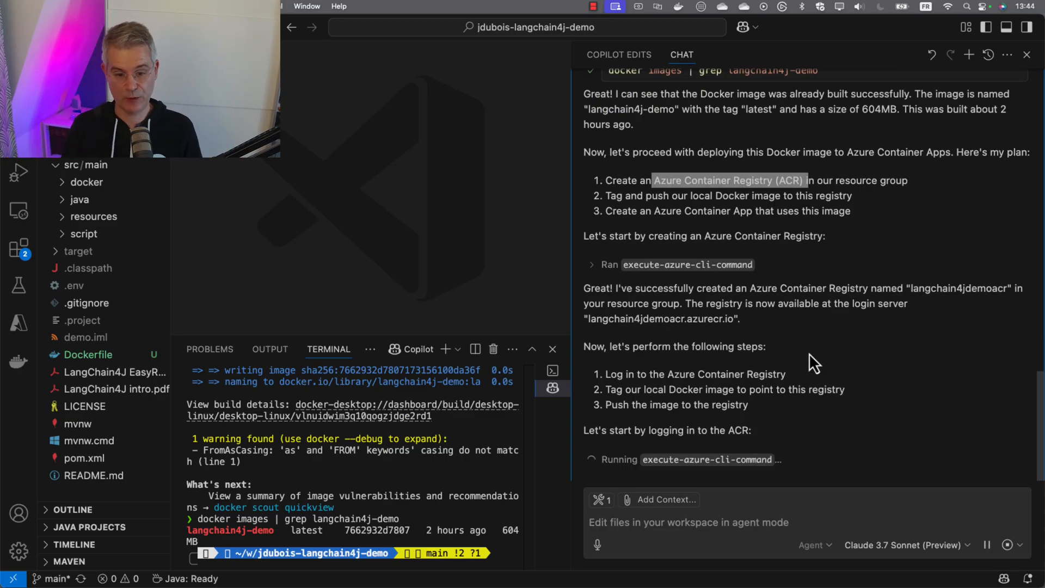
mouse_move(790, 380)
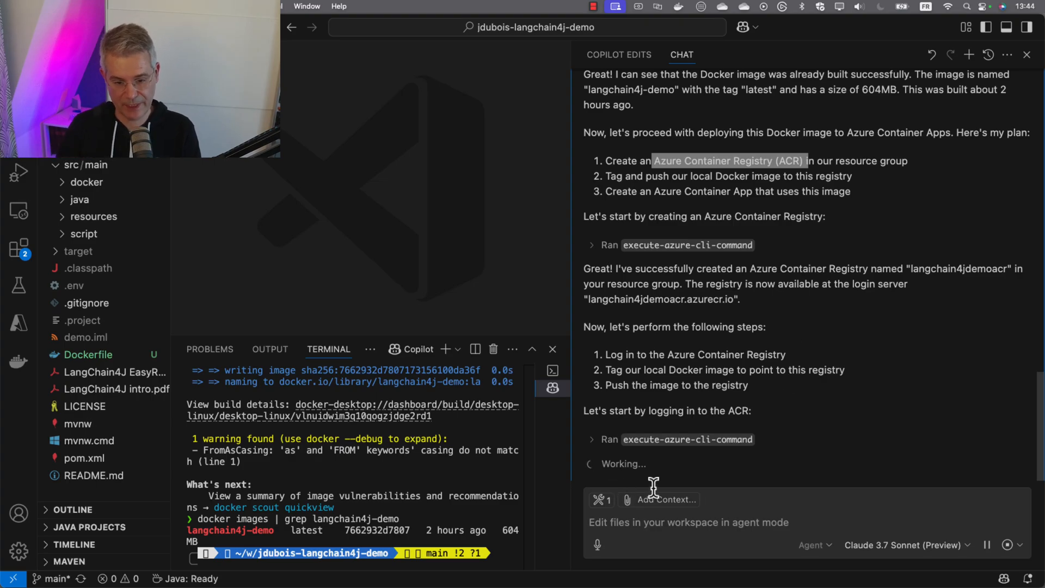
mouse_move(783, 414)
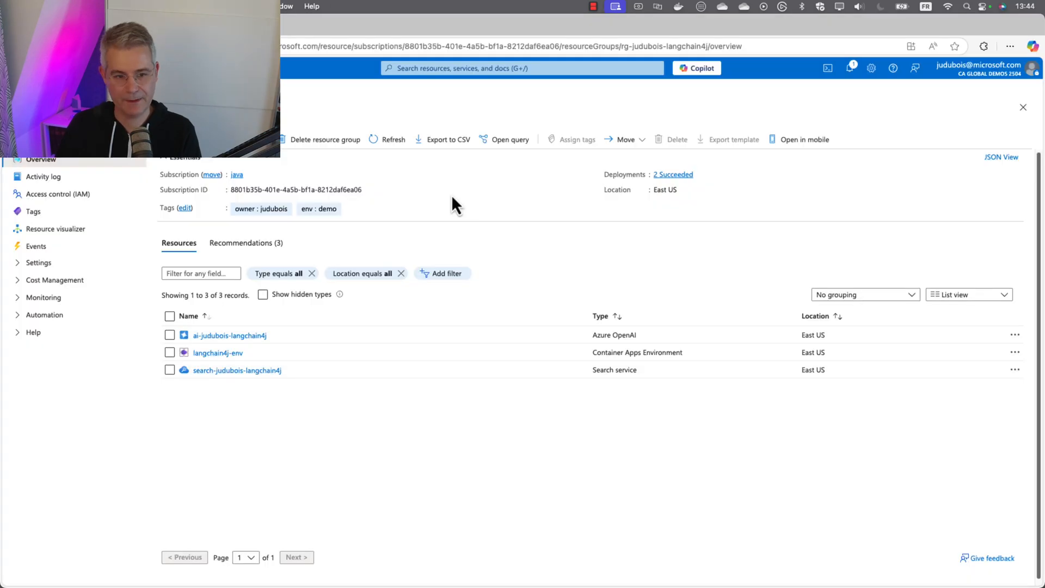
- Refresh the resource group's resource list until langchain4jdemoacr appears
click(393, 139)
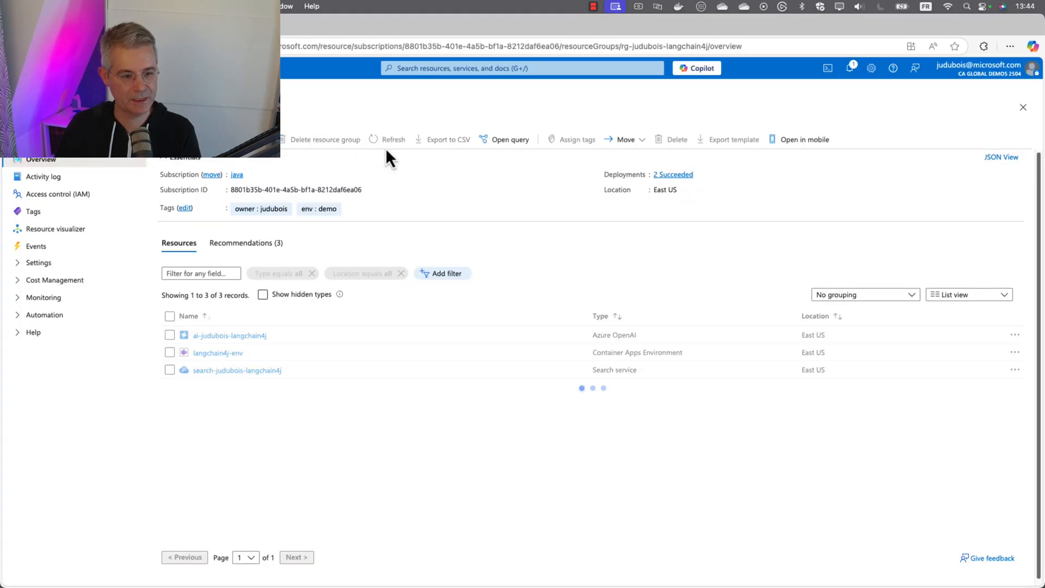
click(388, 140)
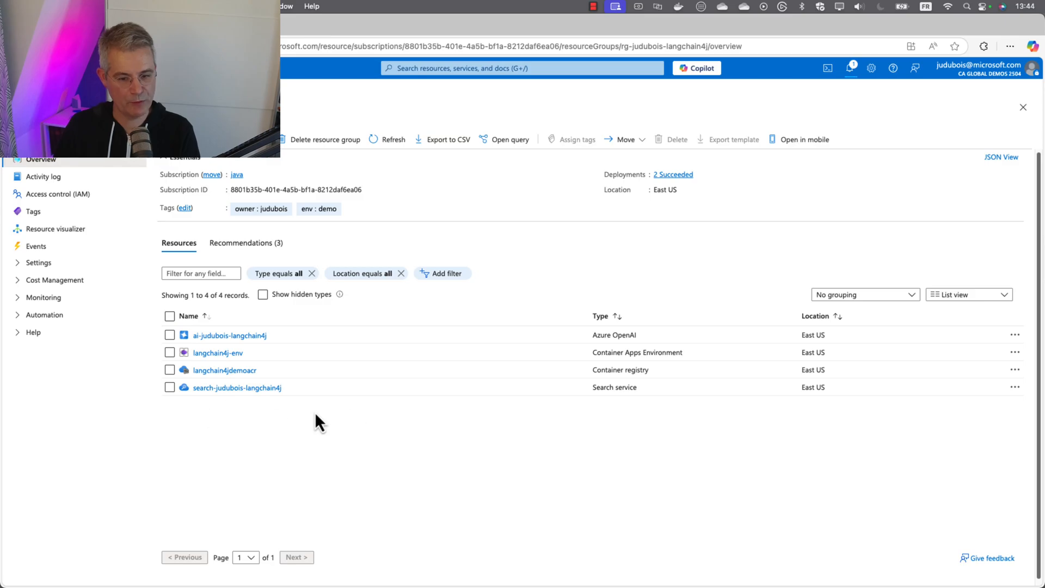
- Open the langchain4jdemoacr registry and list its repositories
click(224, 370)
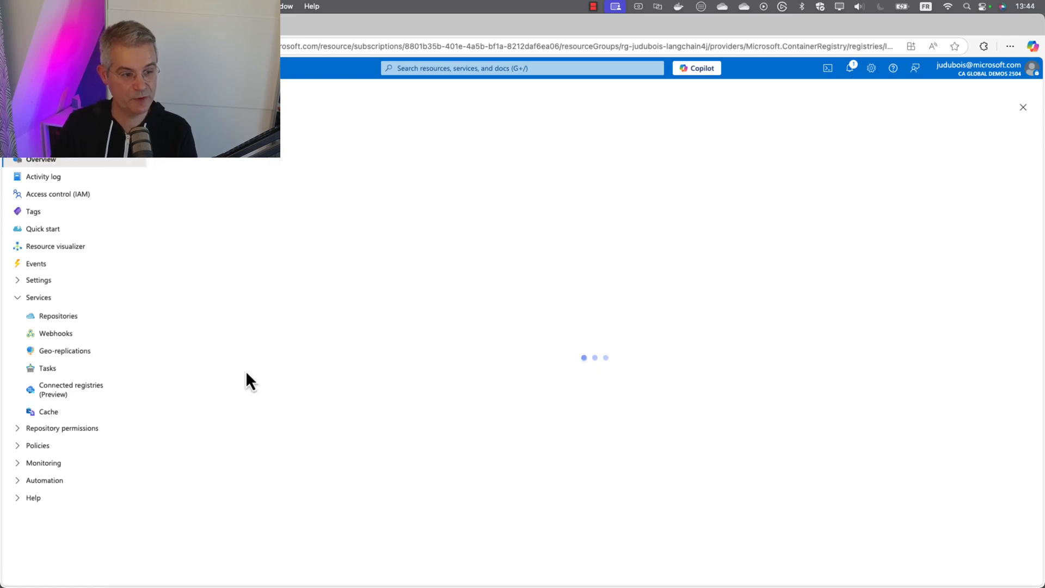
click(59, 316)
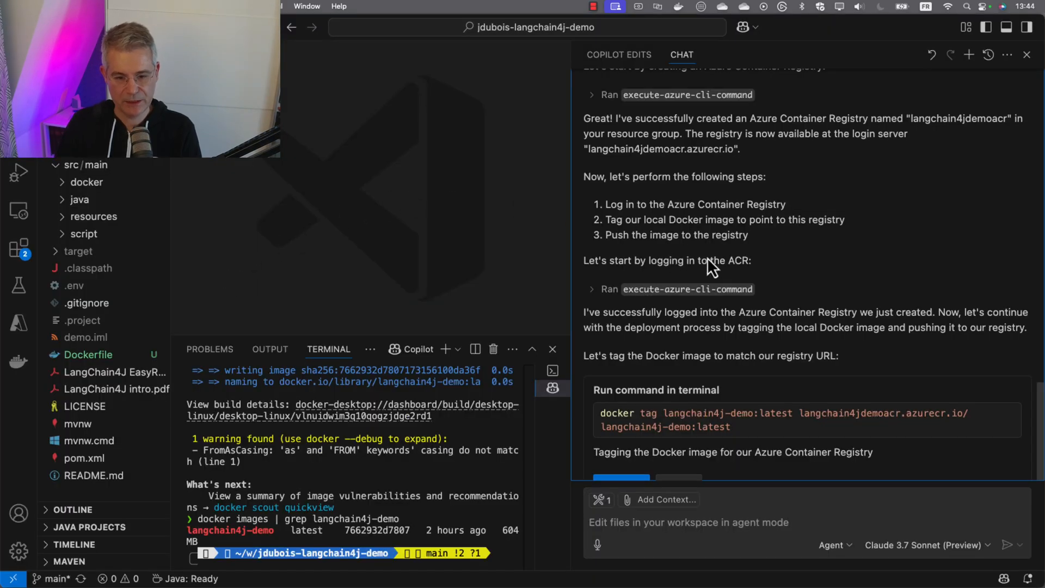
mouse_move(634, 346)
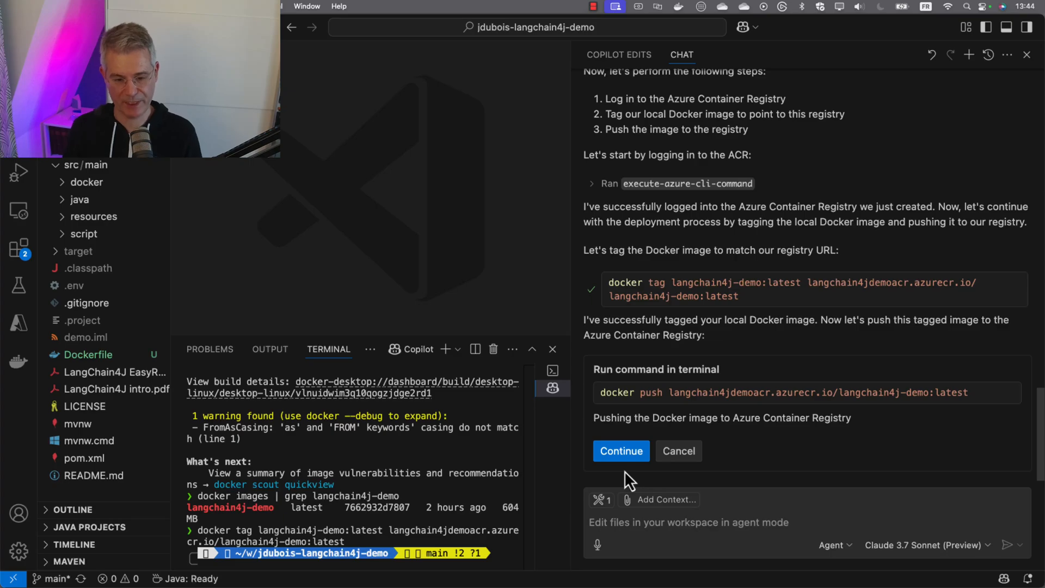
- Allow the agent to tag and push the langchain4j-demo image to langchain4jdemoacr
click(619, 450)
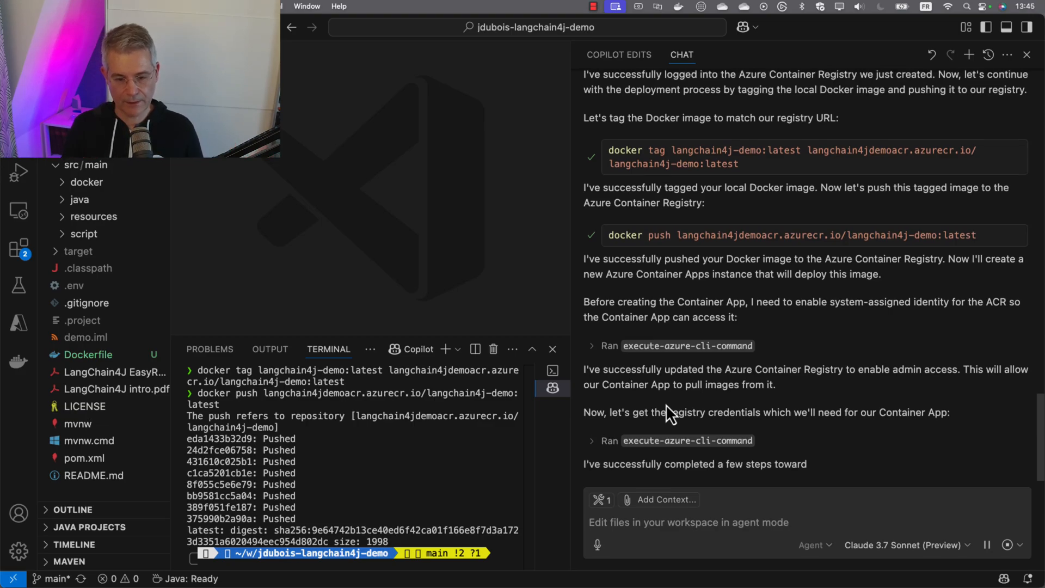
- Scroll the chat as the agent enables admin access, fetches registry credentials and creates the Container App environment
scroll(down, 3)
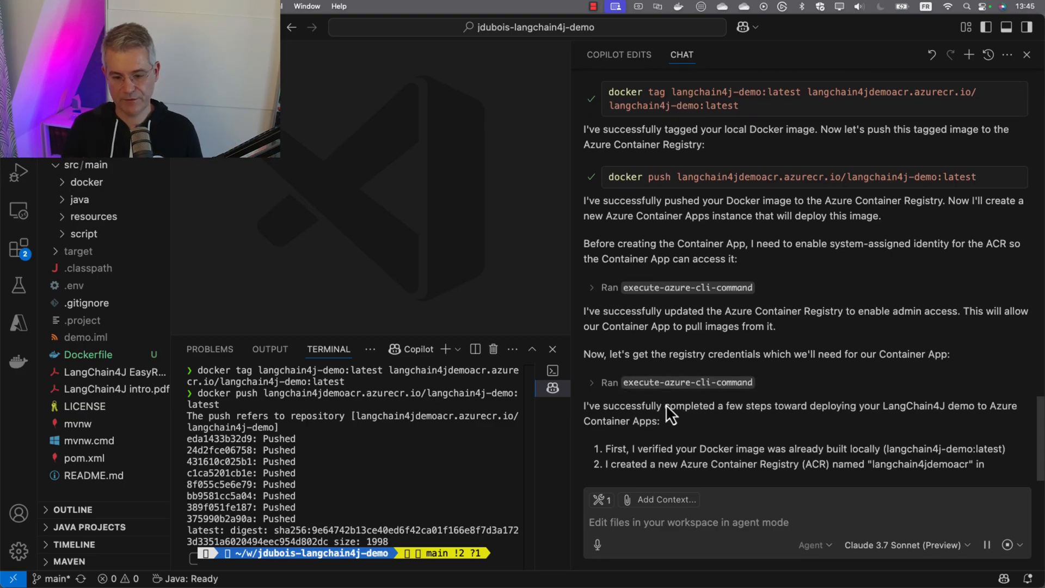
scroll(down, 3)
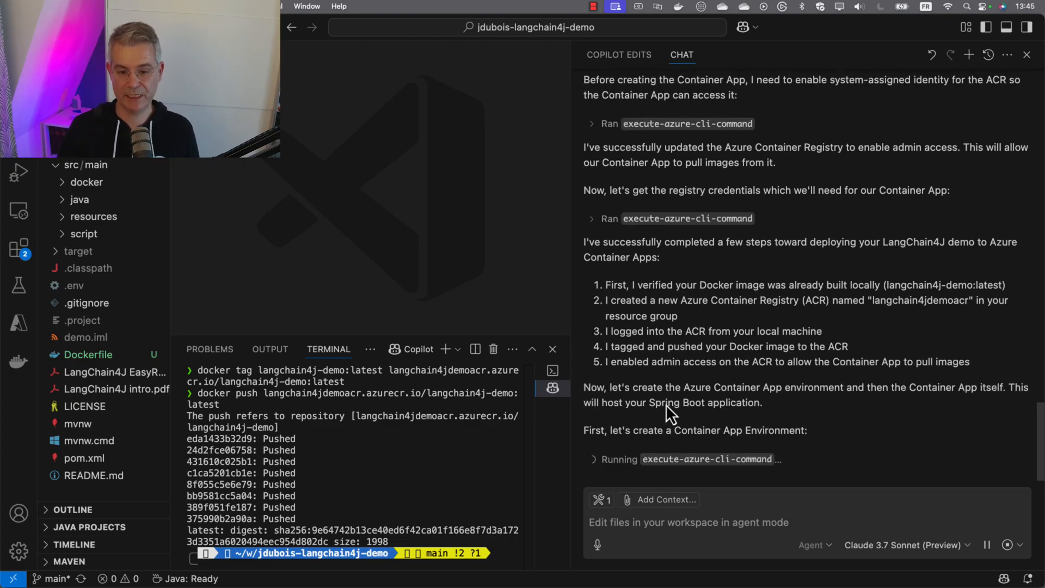
mouse_move(687, 357)
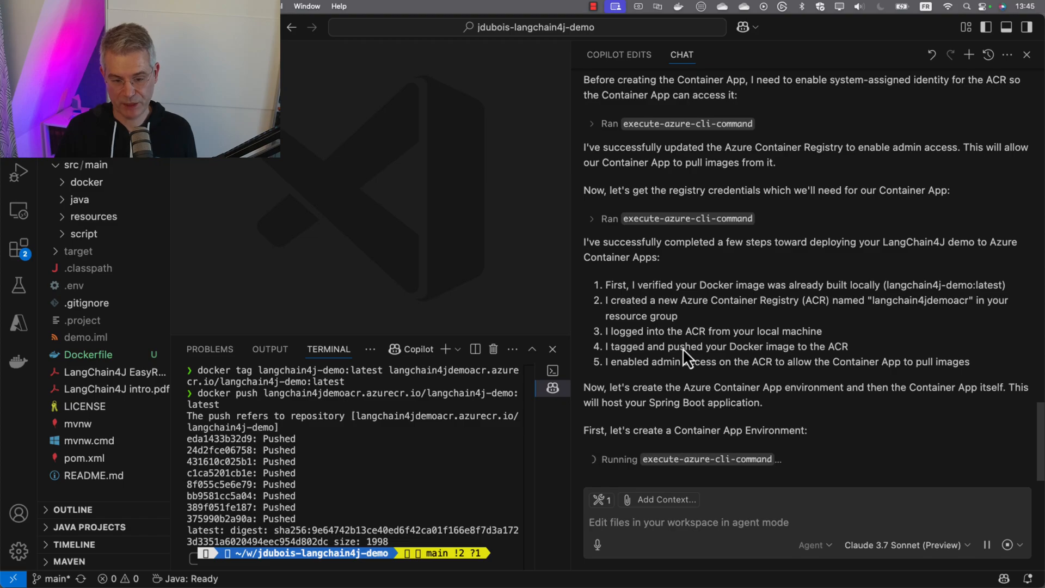
mouse_move(664, 389)
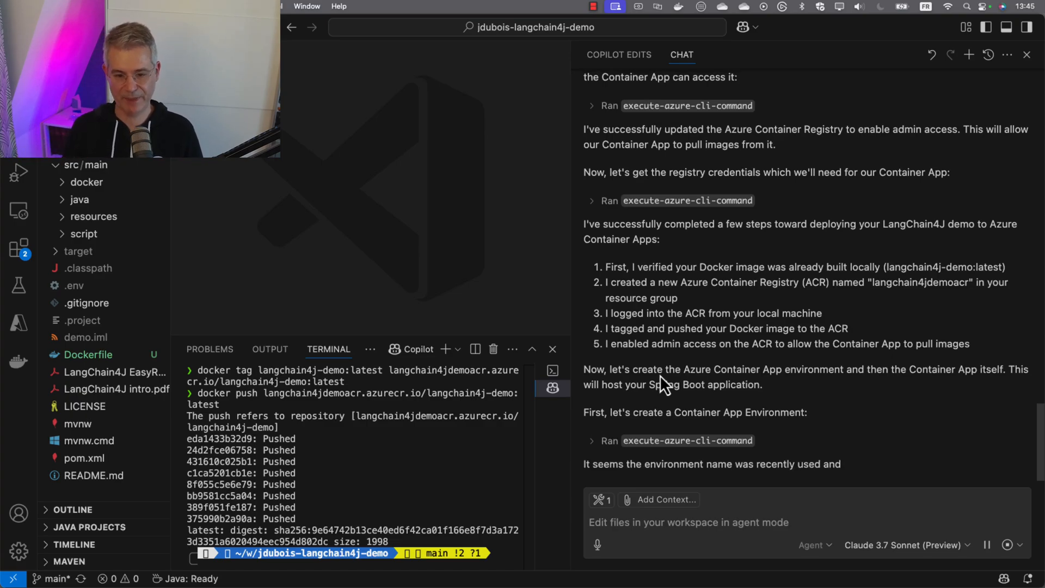
scroll(down, 3)
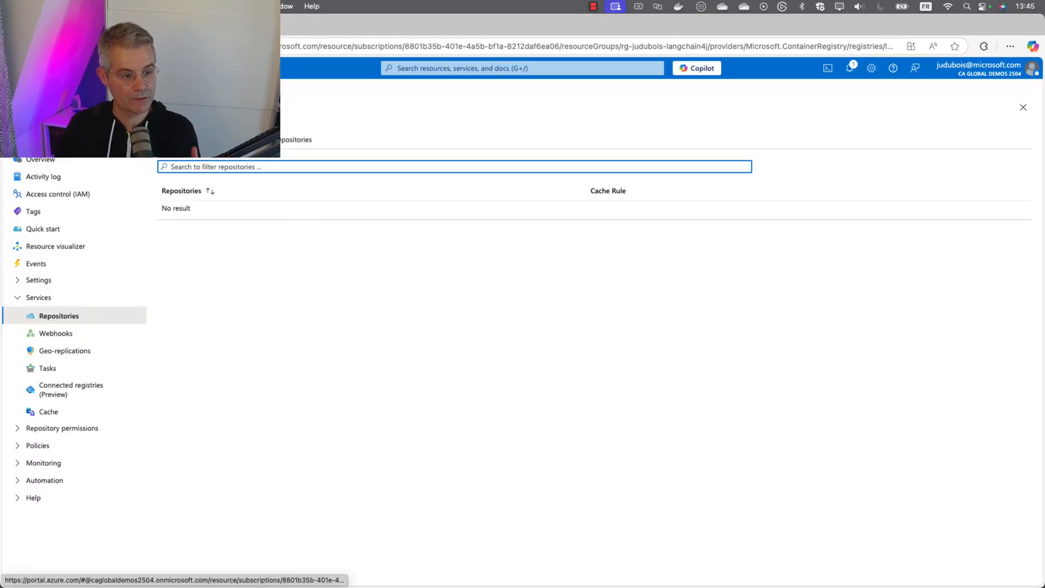
- Recheck the registry's repositories for the pushed image and return to the resource group's resources
click(40, 159)
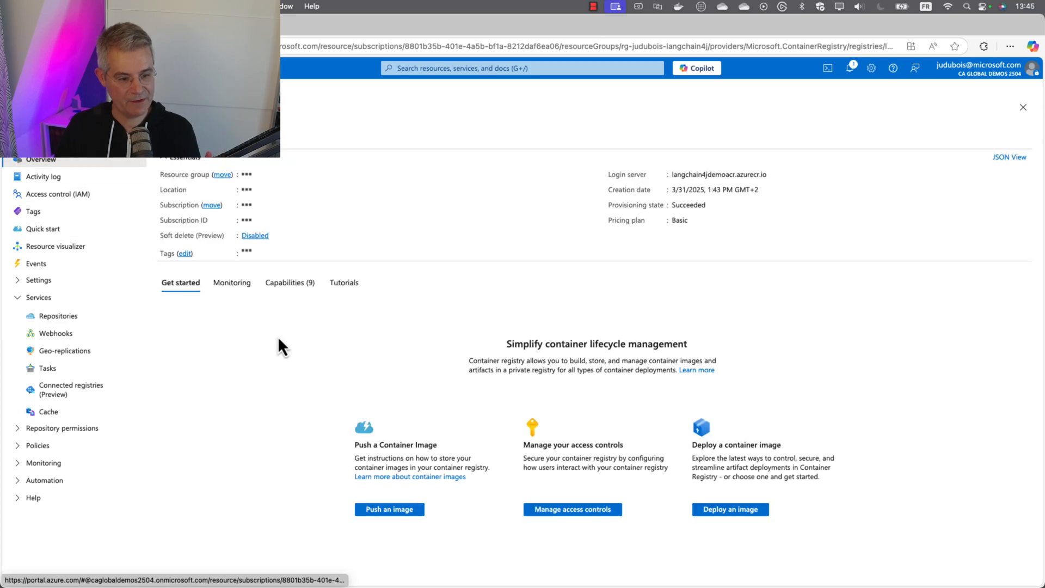
click(222, 174)
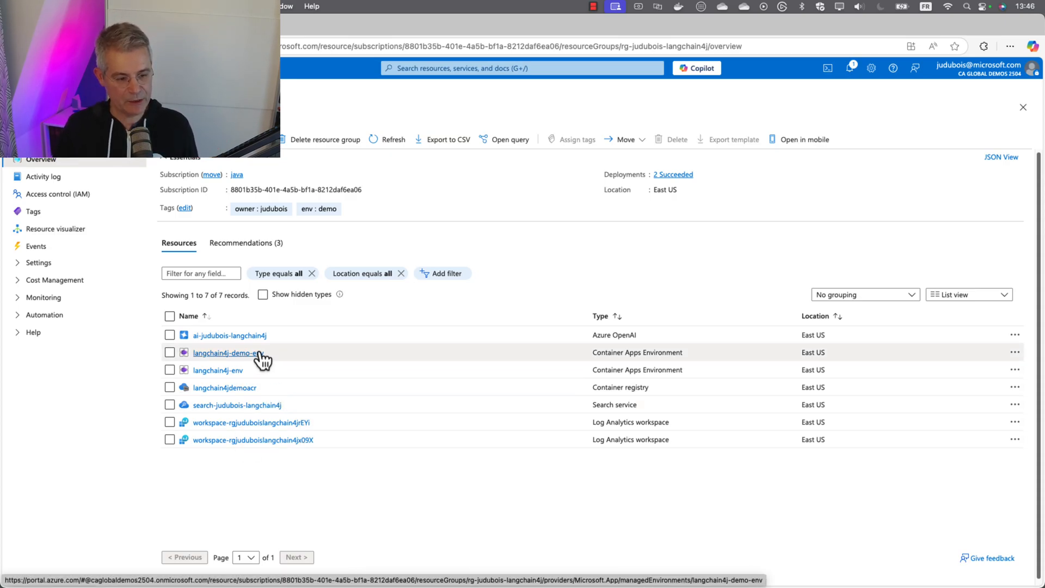
mouse_move(304, 360)
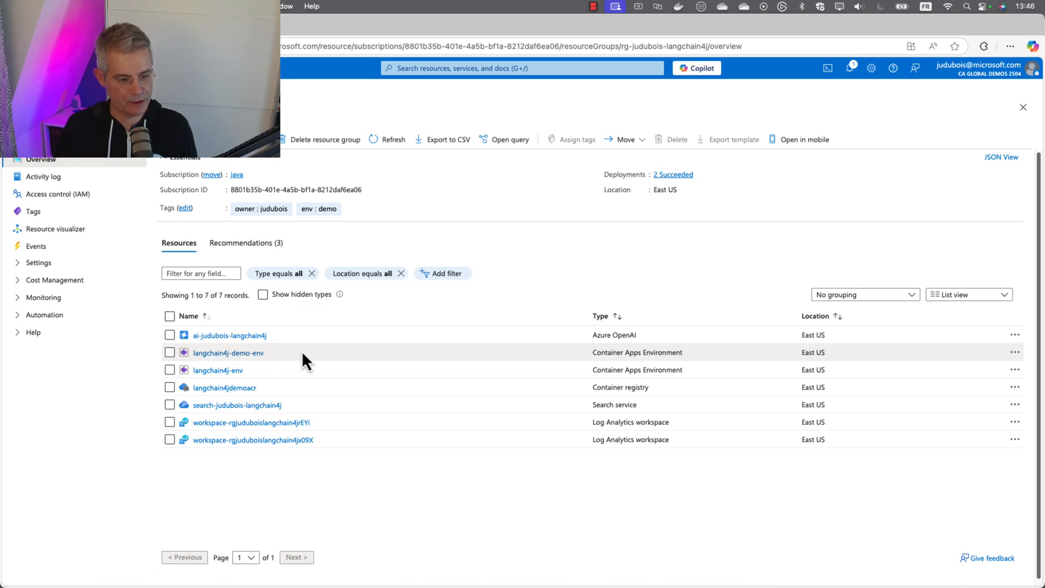
click(225, 387)
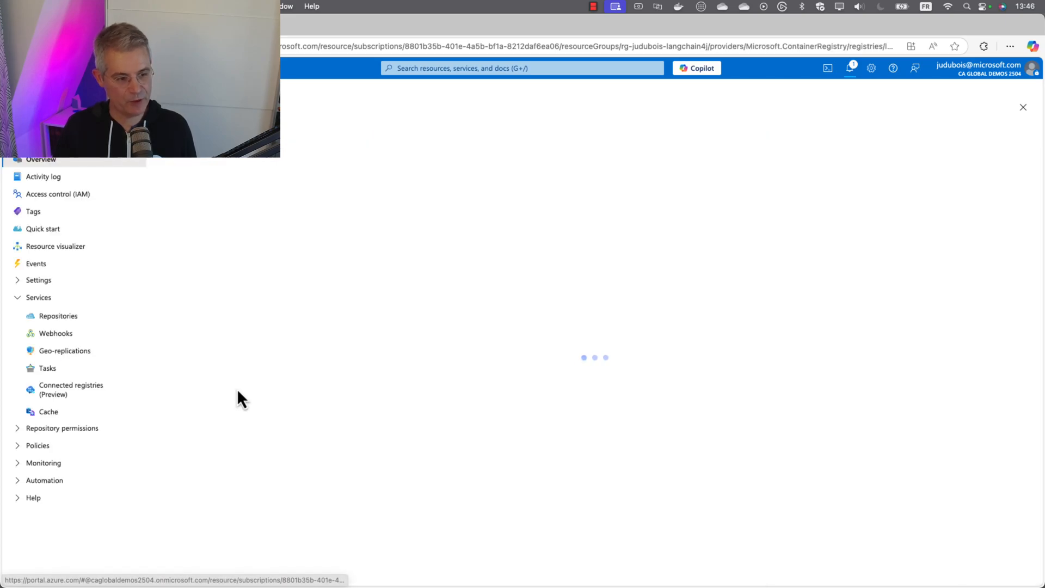
click(59, 316)
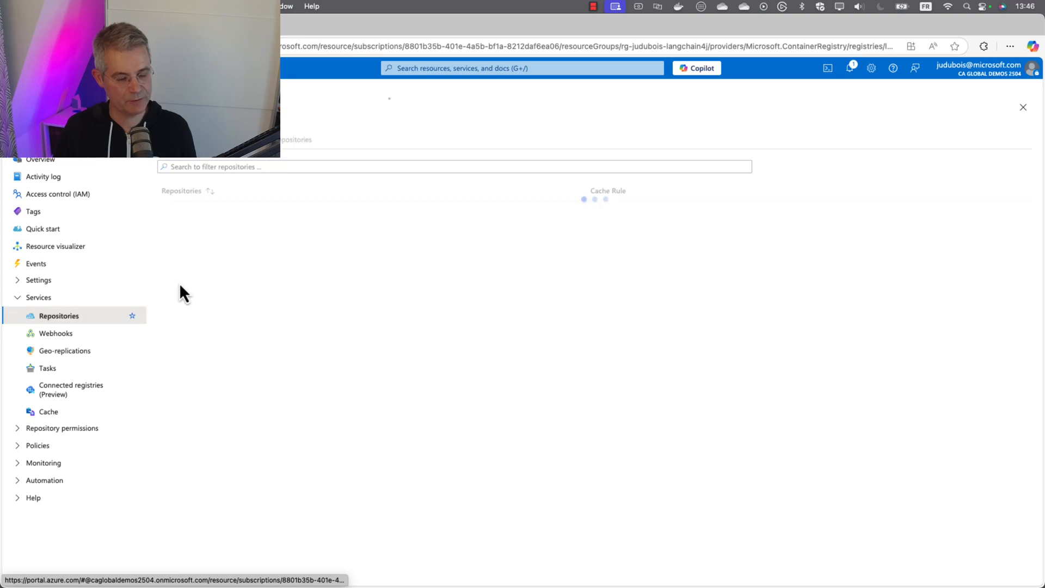
click(189, 210)
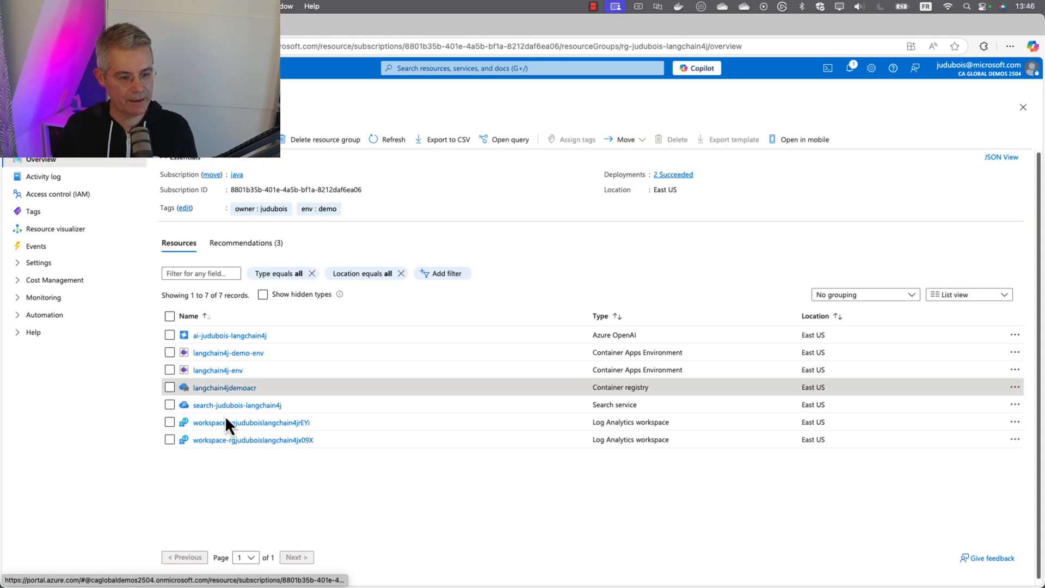
mouse_move(277, 426)
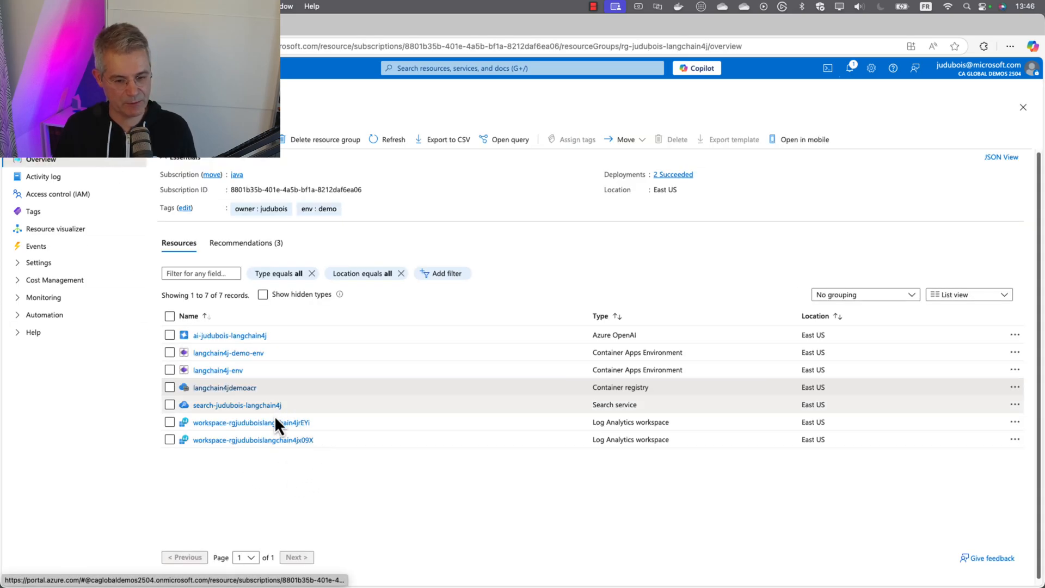
mouse_move(317, 443)
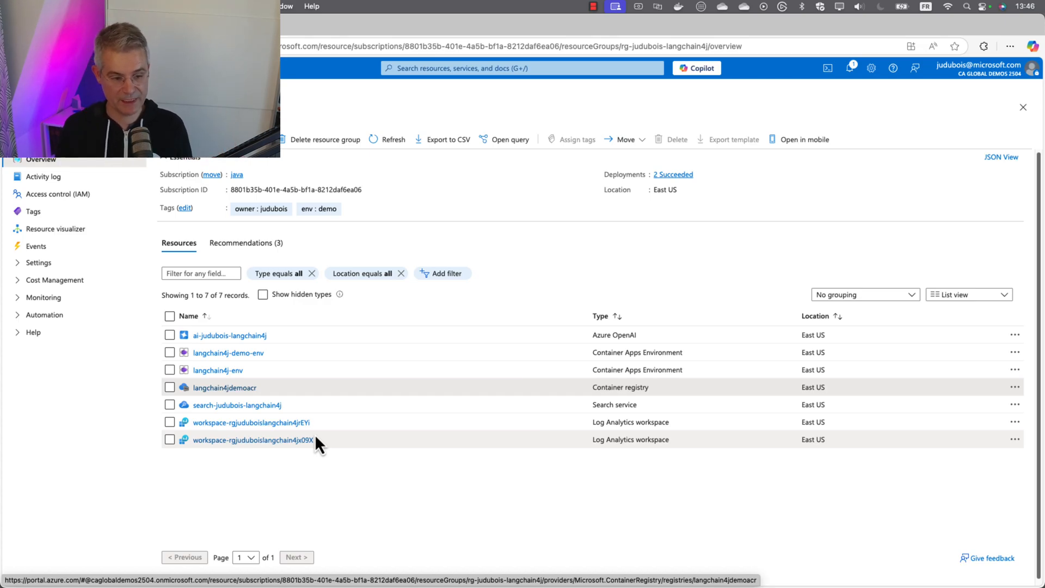
mouse_move(637, 443)
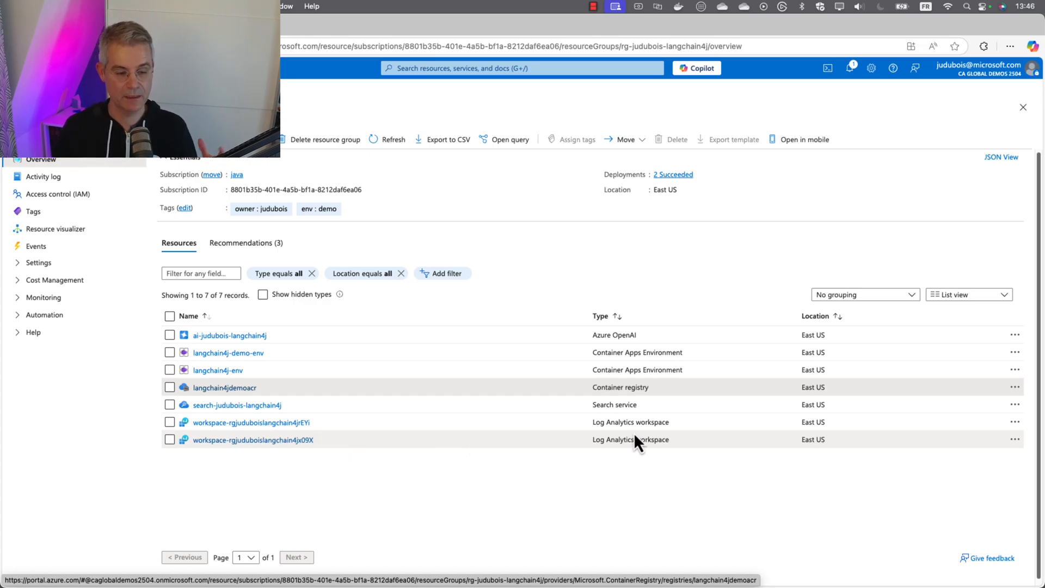
mouse_move(283, 361)
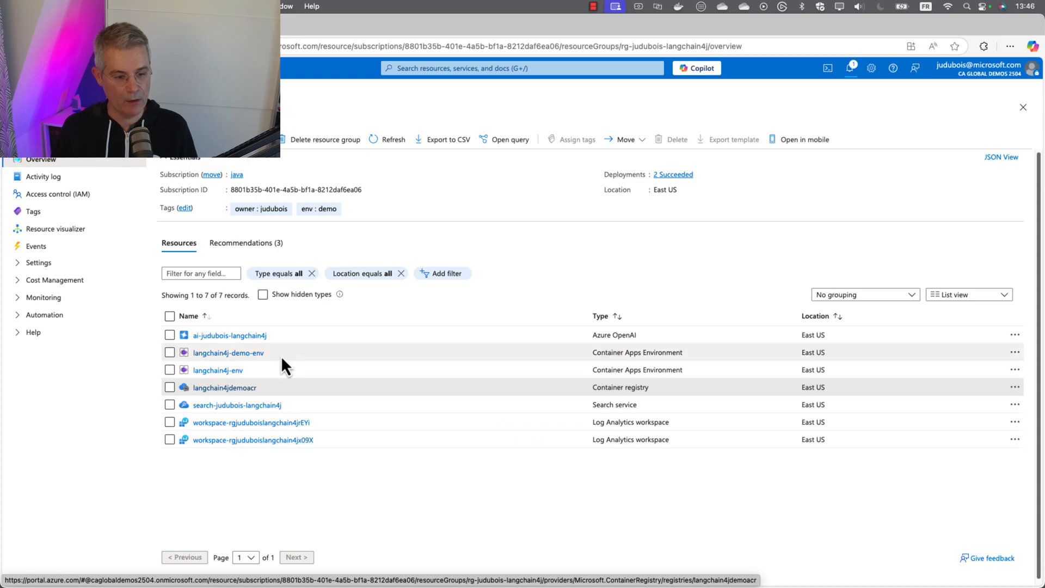
- Open the new langchain4j-demo-env Container Apps environment from the resources list
click(217, 370)
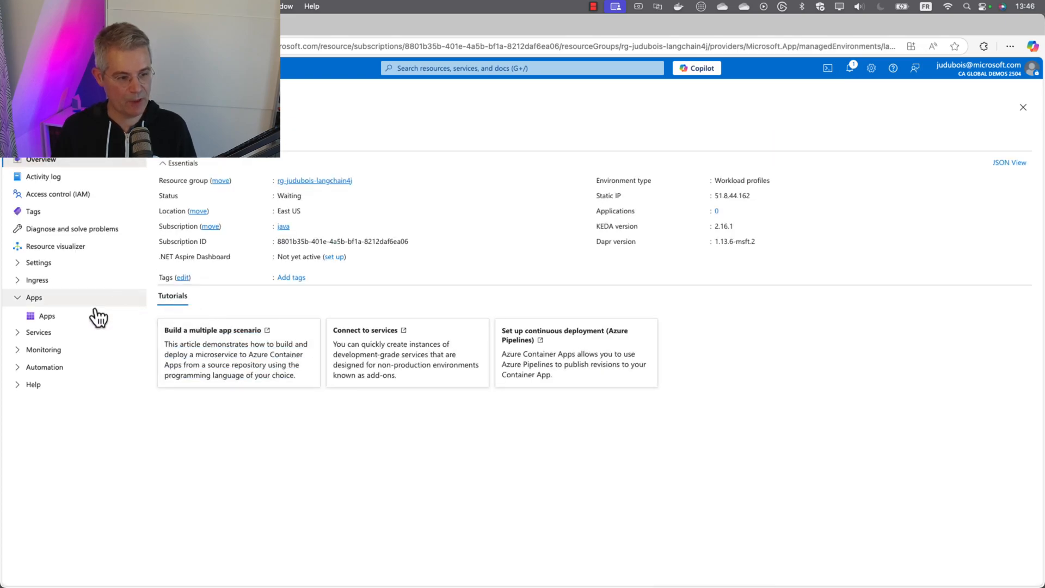
- List the apps in the langchain4j-demo-env environment, which has none yet
click(47, 315)
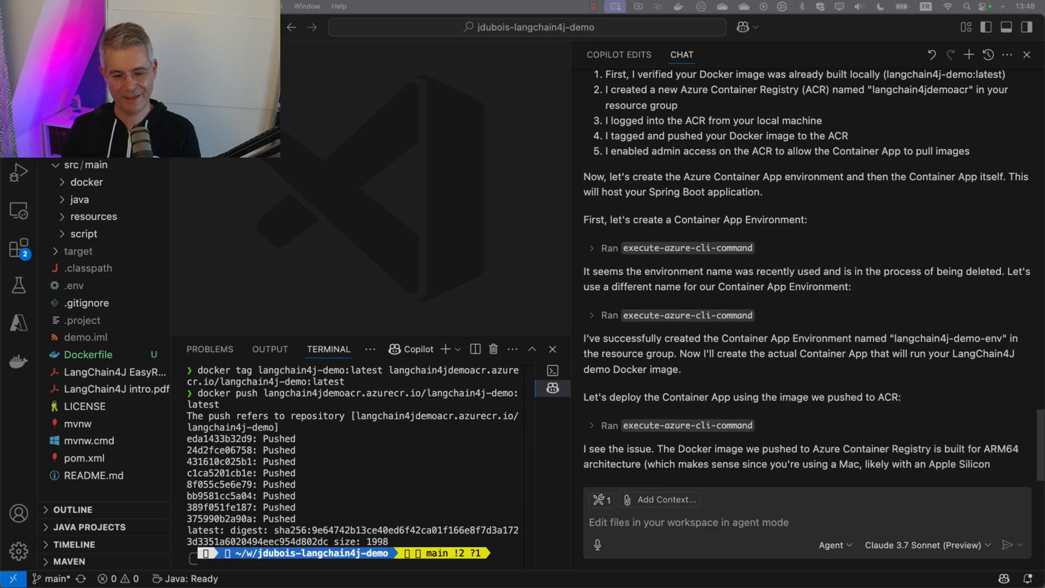
- Follow Copilot's explanation that Azure Container Apps needs AMD64 and its docker buildx --platform linux/amd64 proposal
scroll(down, 3)
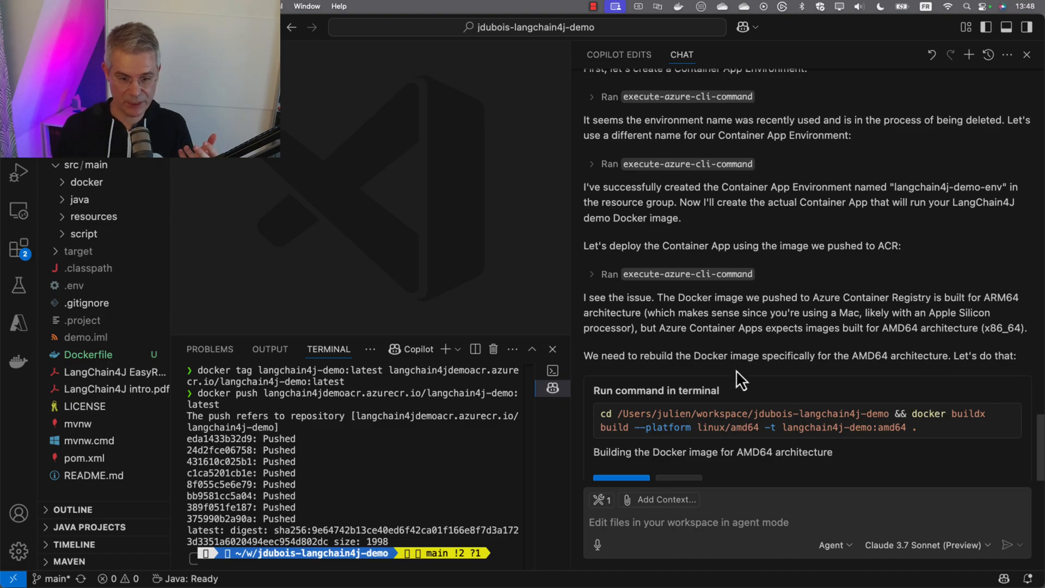
mouse_move(625, 429)
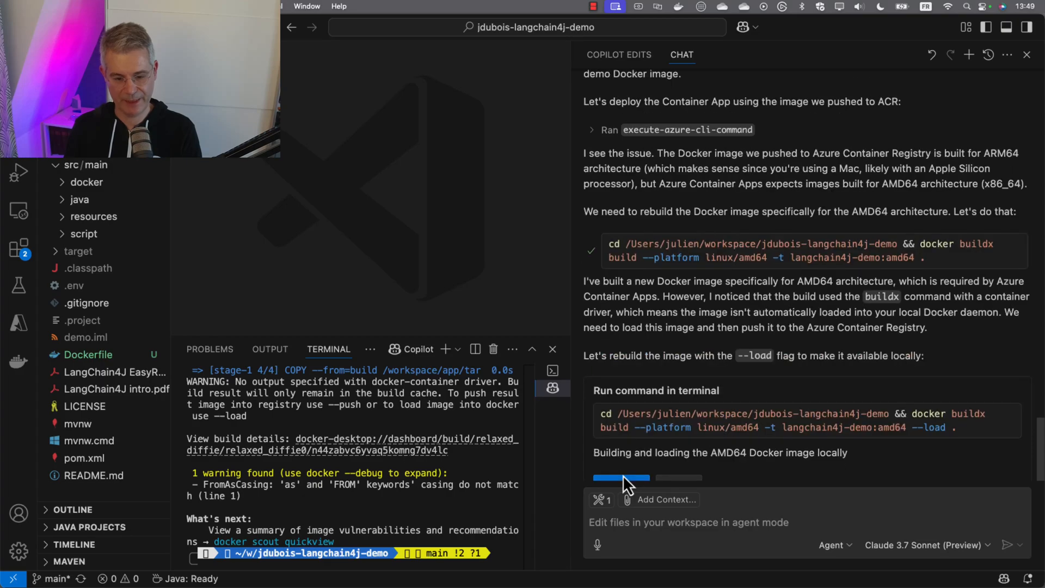
- Review Copilot rerunning docker buildx with --load and tagging the image for langchain4jdemoacr.azurecr.io
scroll(up, 3)
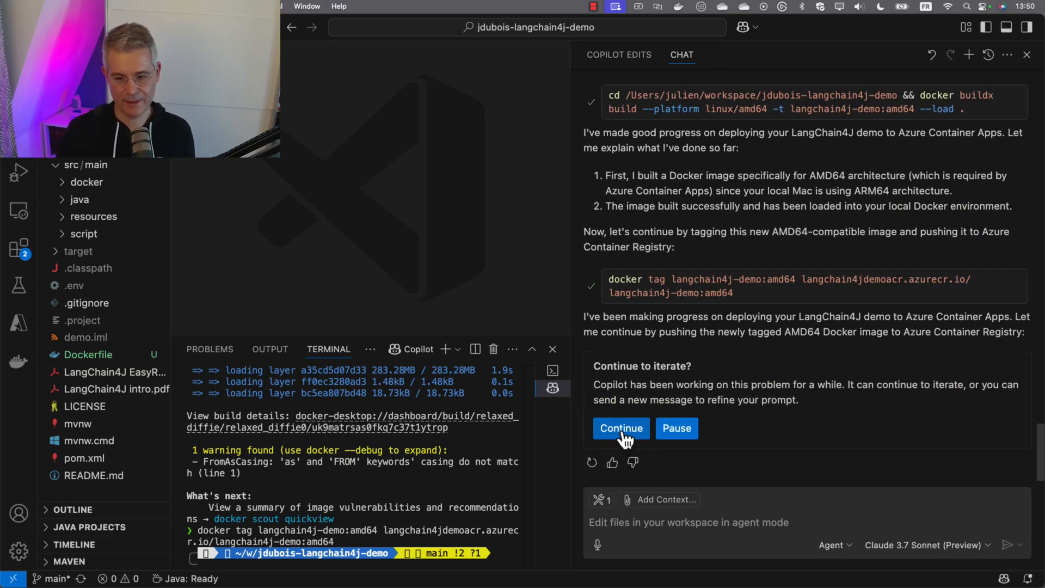
- Continue iterating and approve docker push to langchain4jdemoacr plus listing the local langchain4j-demo images
click(620, 428)
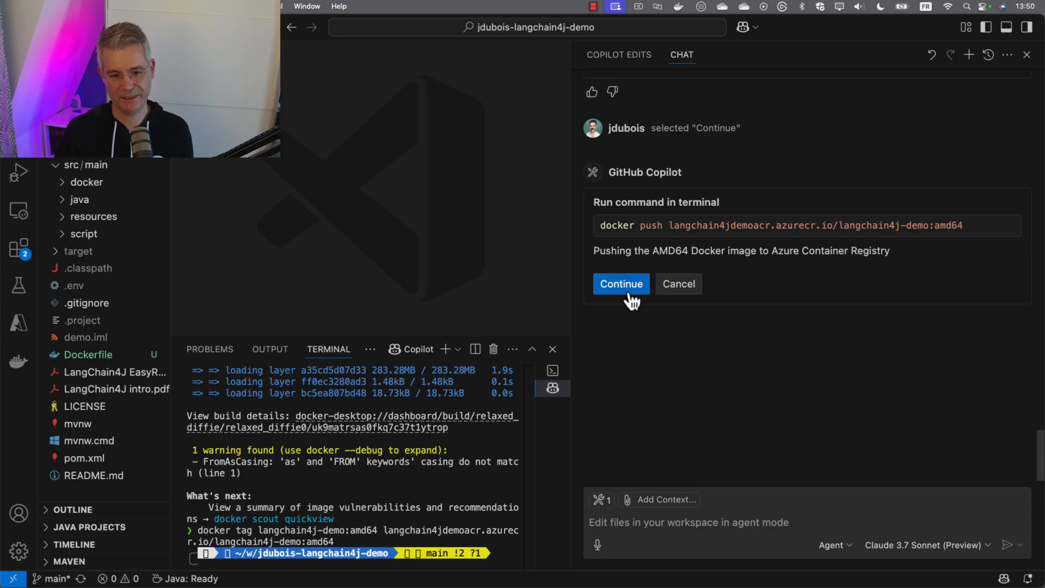
click(621, 283)
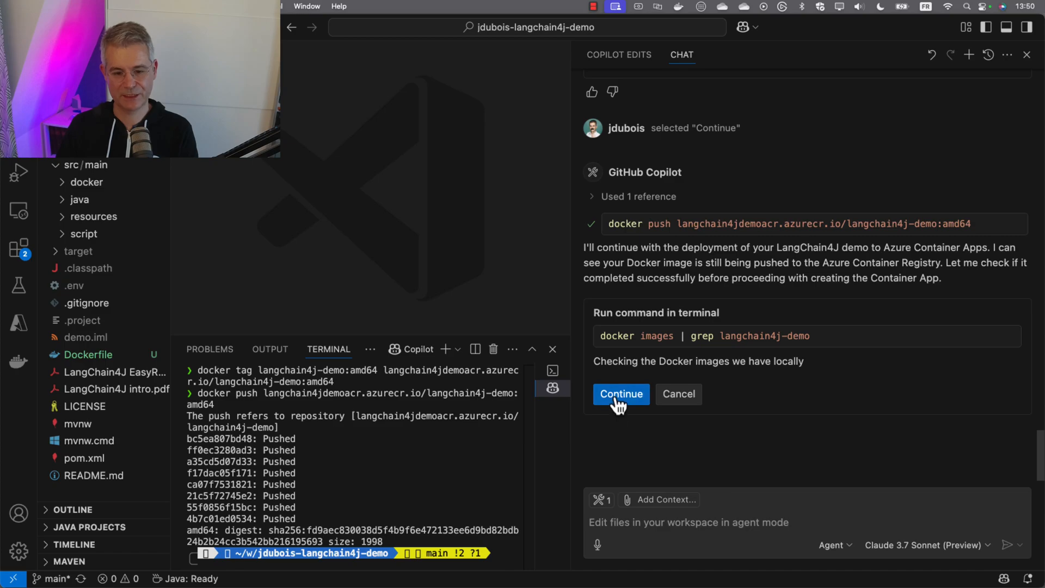
click(621, 394)
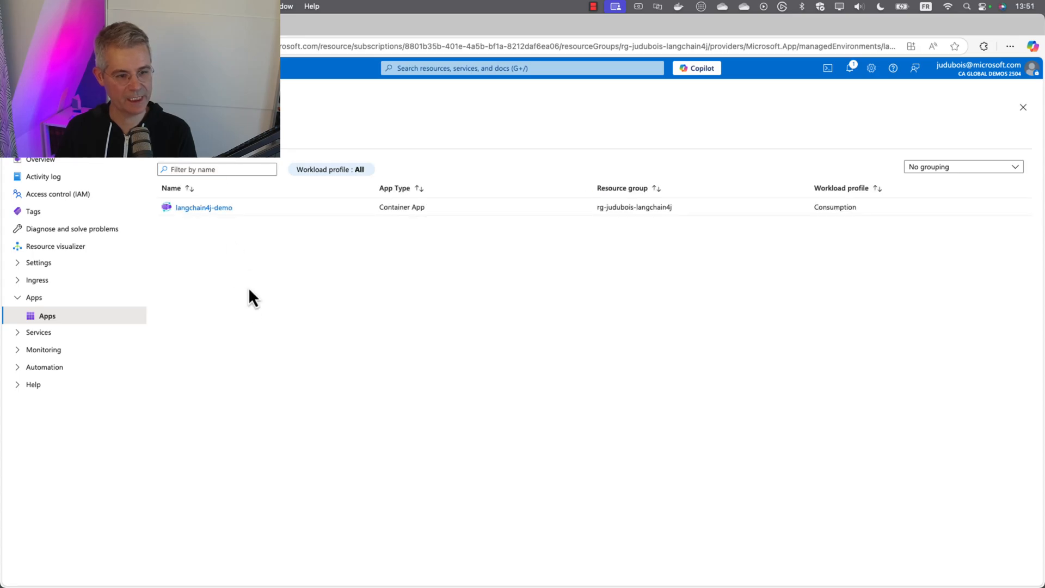
mouse_move(204, 207)
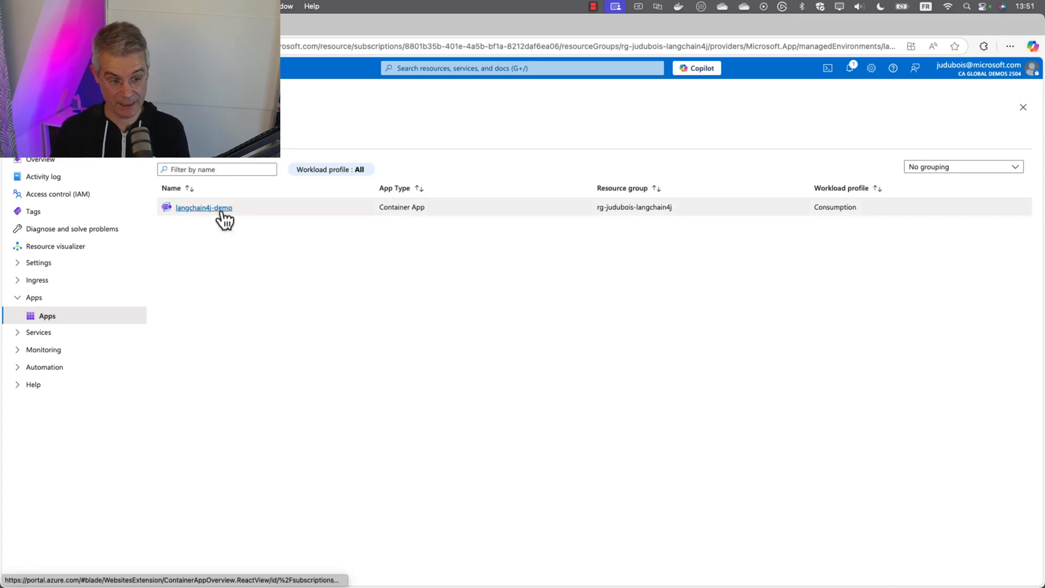
- Inspect langchain4j-demo's Containers (amd64 image from langchain4jdemoacr) and Scale replica settings
click(204, 207)
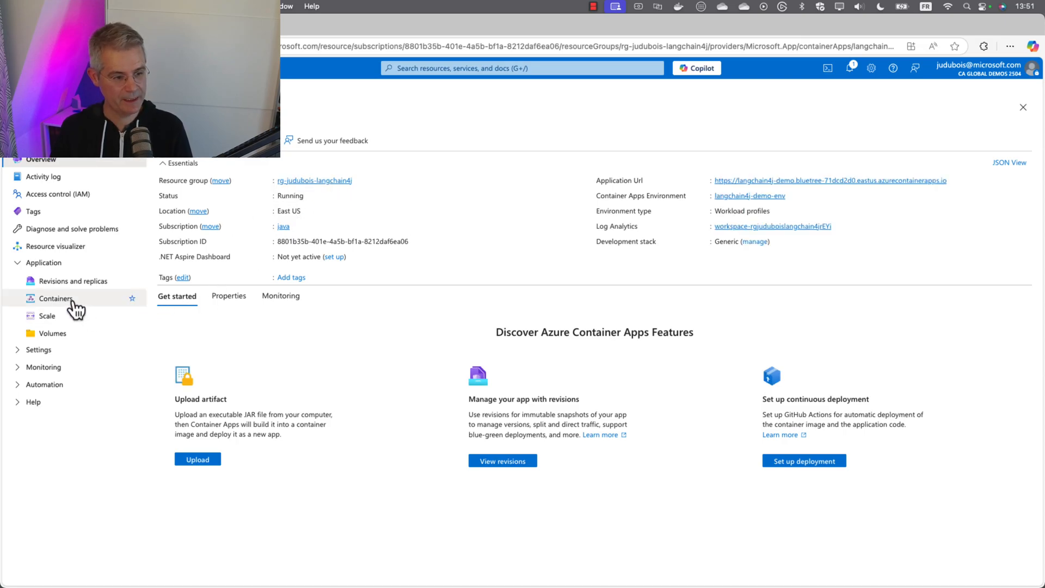
click(55, 298)
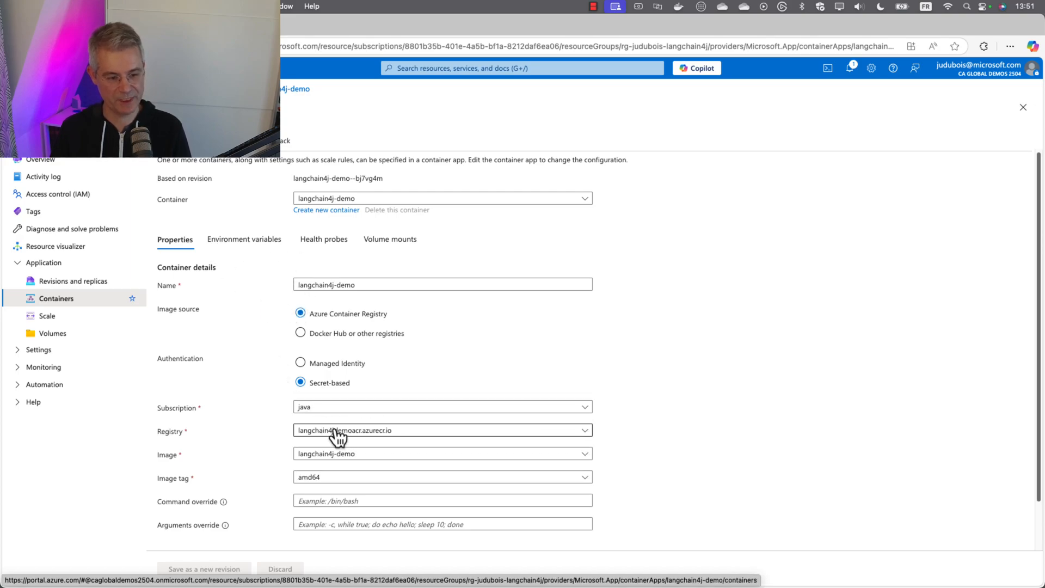
click(47, 316)
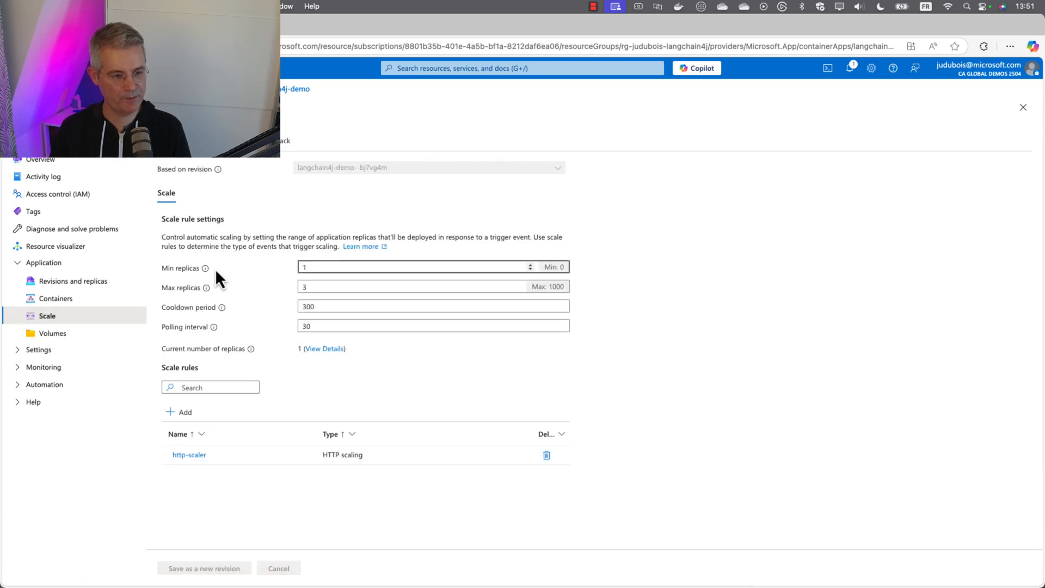
click(74, 281)
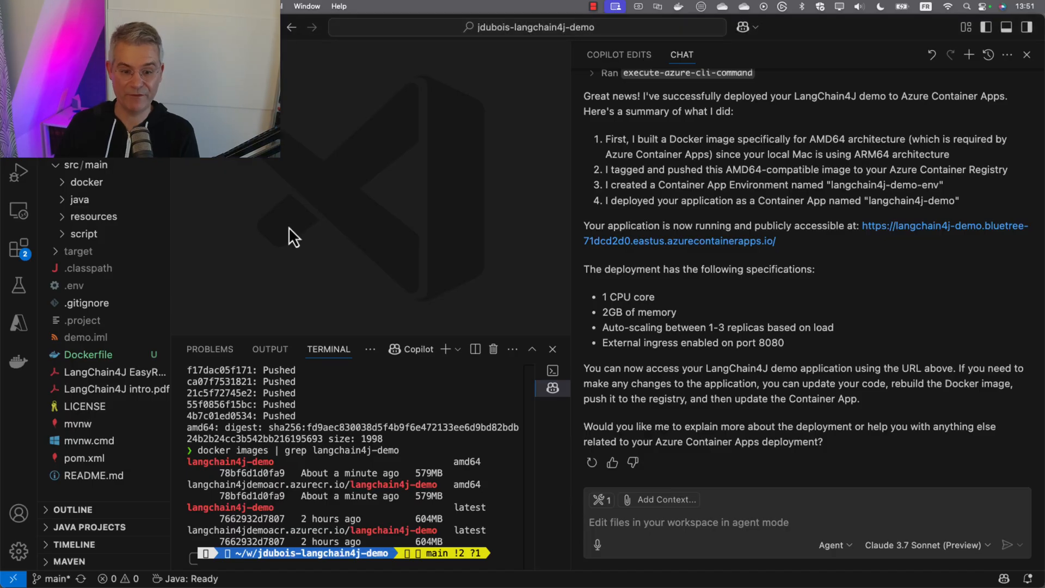
mouse_move(728, 345)
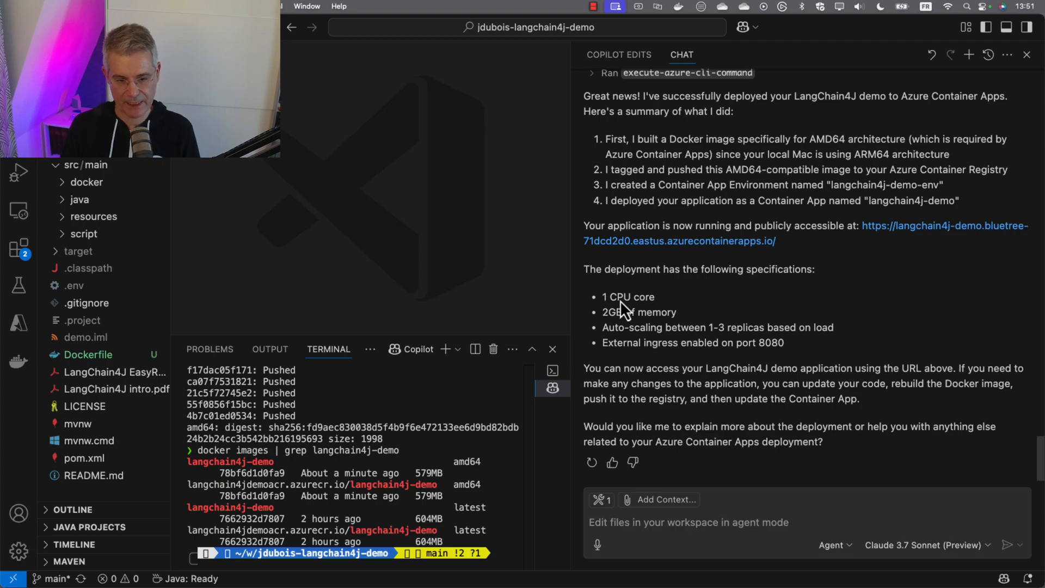
mouse_move(890, 239)
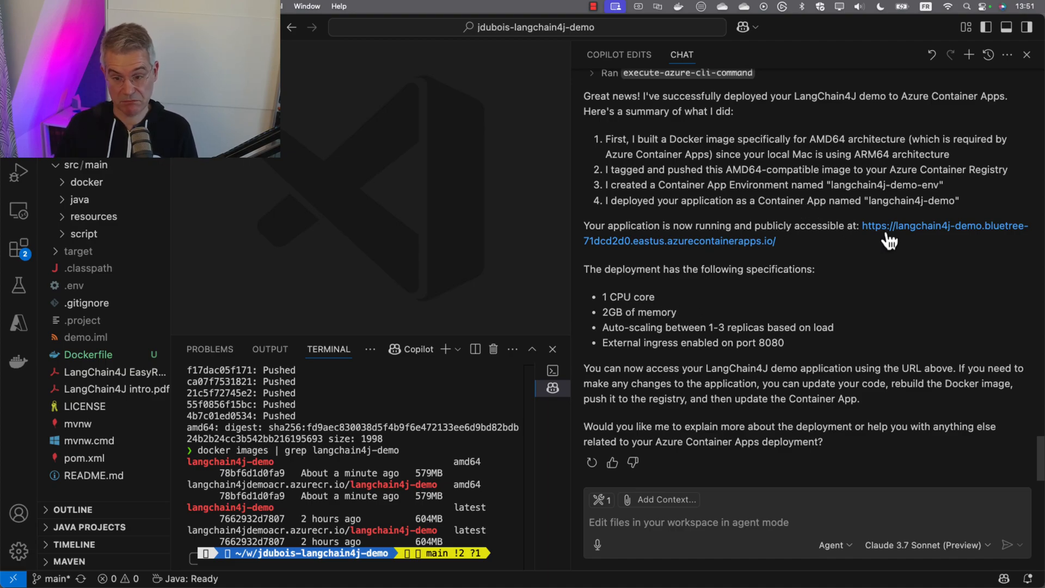
mouse_move(893, 232)
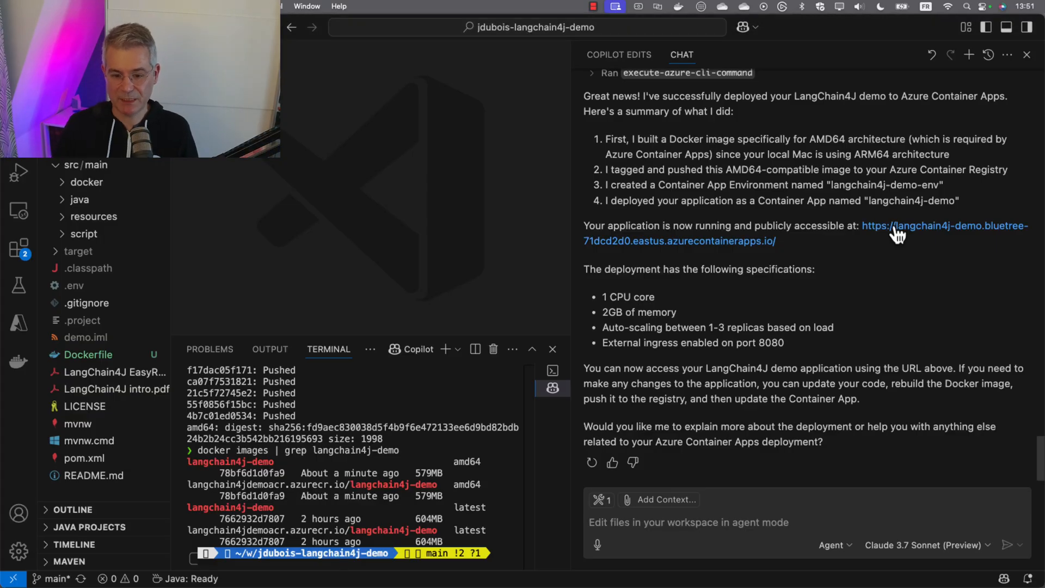
mouse_move(892, 308)
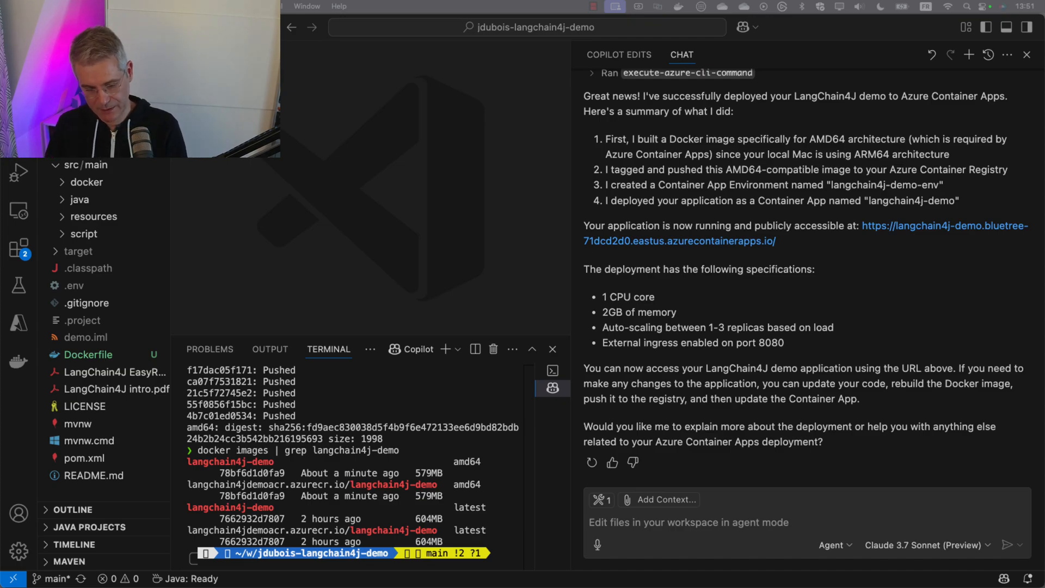
- Ask Copilot: 'Look at the logs of the application to find out the issues.'
text(Look at the logs of the application to find out the issues.)
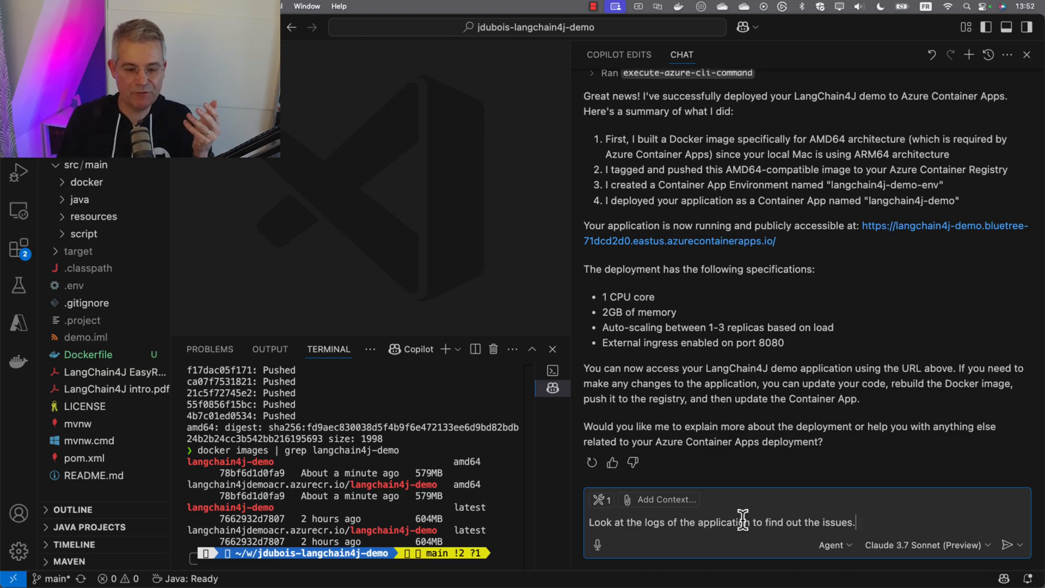
click(1011, 545)
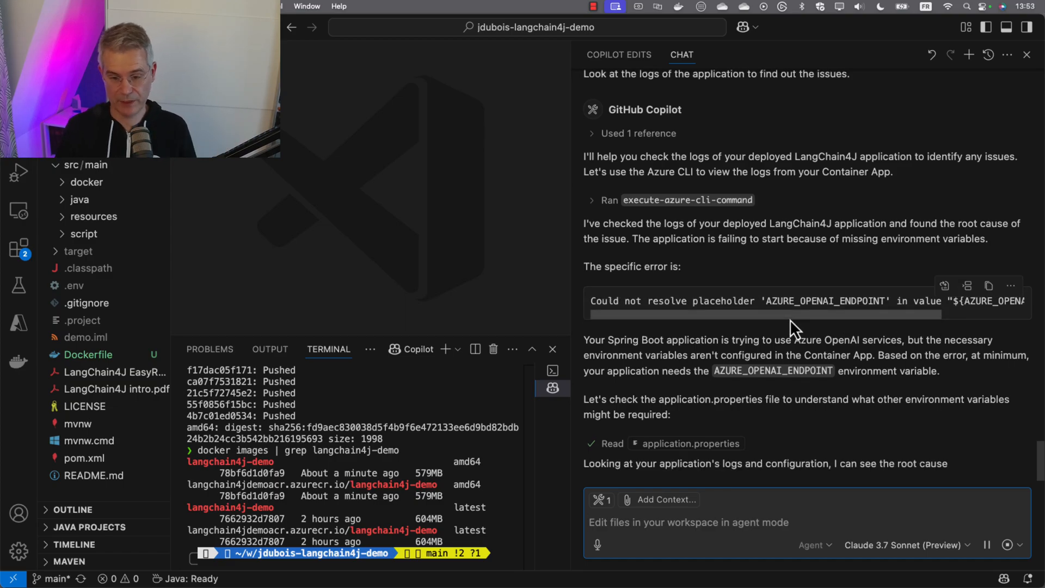
- Follow Copilot tracing the failure to missing AZURE_OPENAI_ENDPOINT and AZURE_OPENAI_KEY variables
scroll(down, 3)
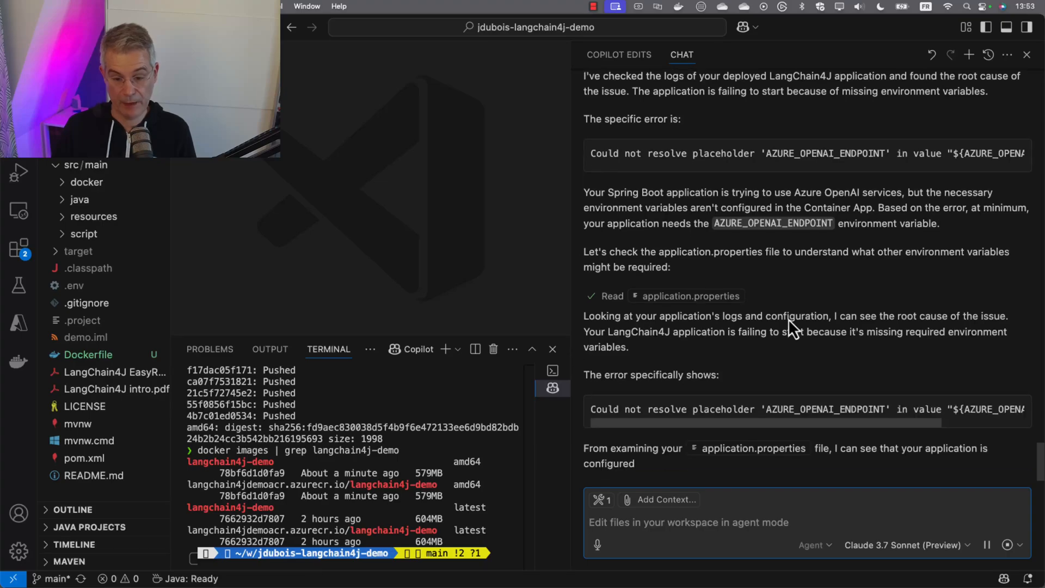
scroll(down, 3)
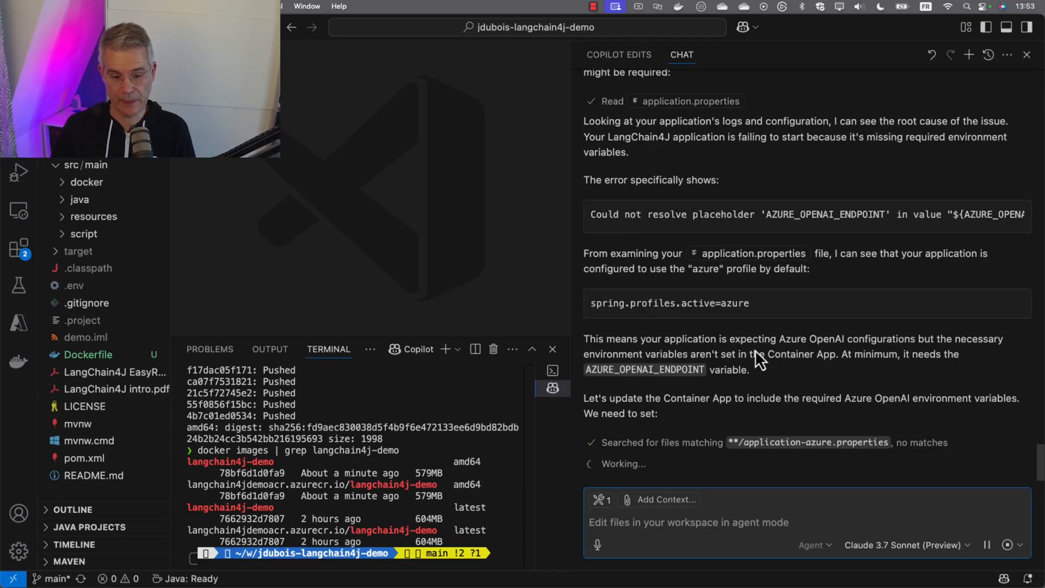
scroll(down, 3)
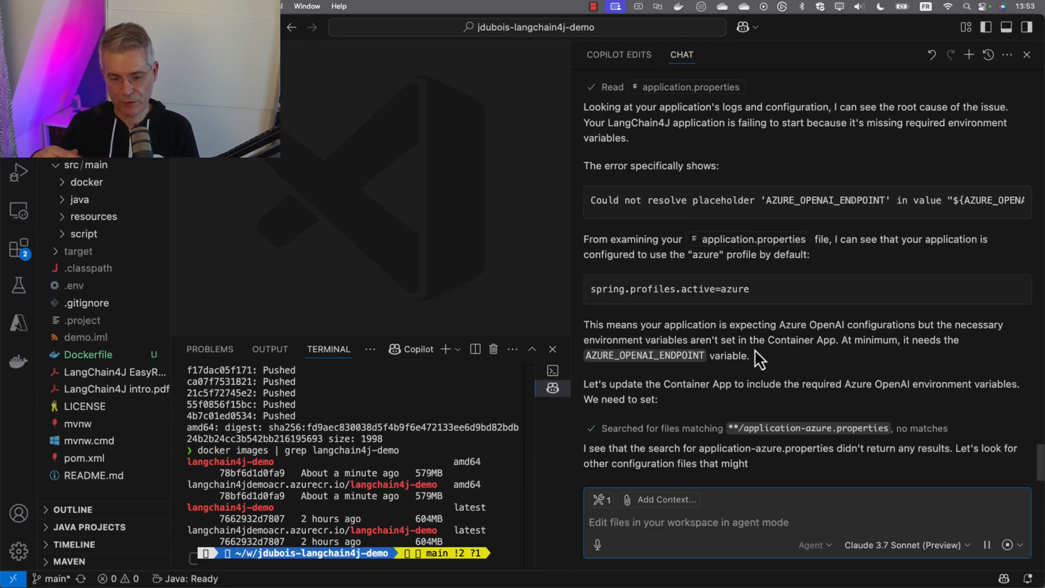
scroll(down, 3)
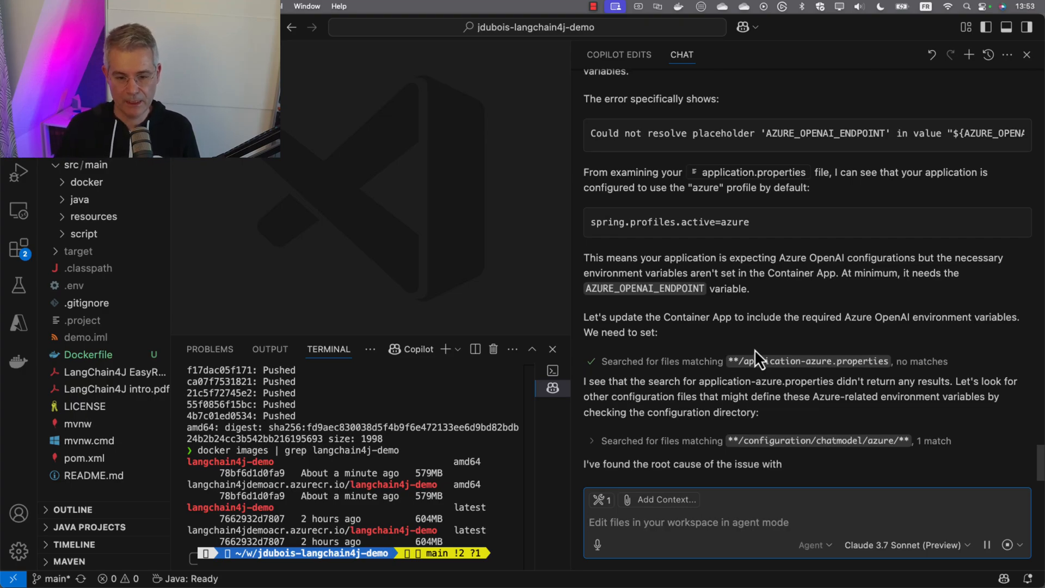
scroll(down, 3)
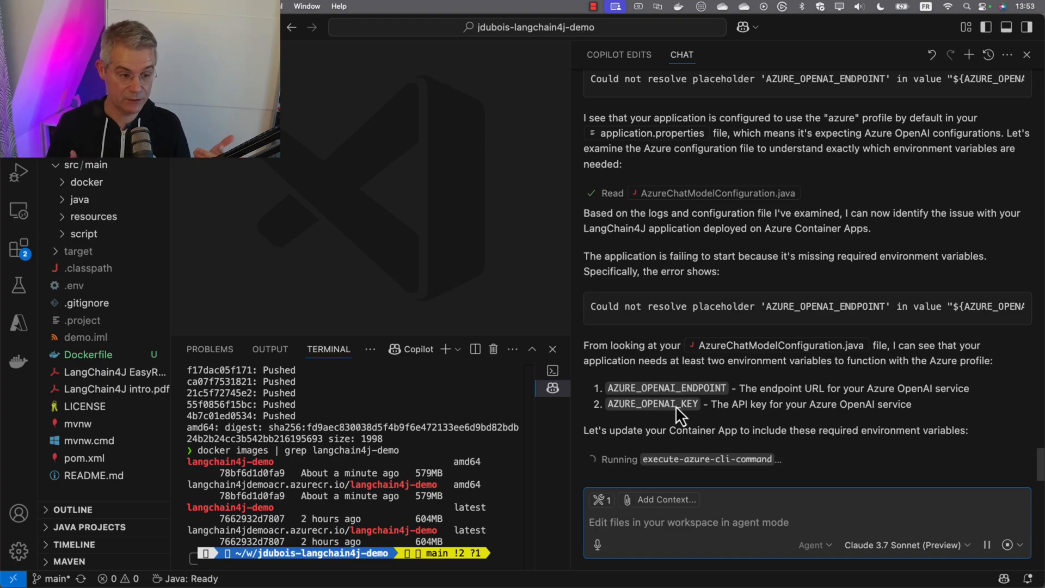
mouse_move(717, 412)
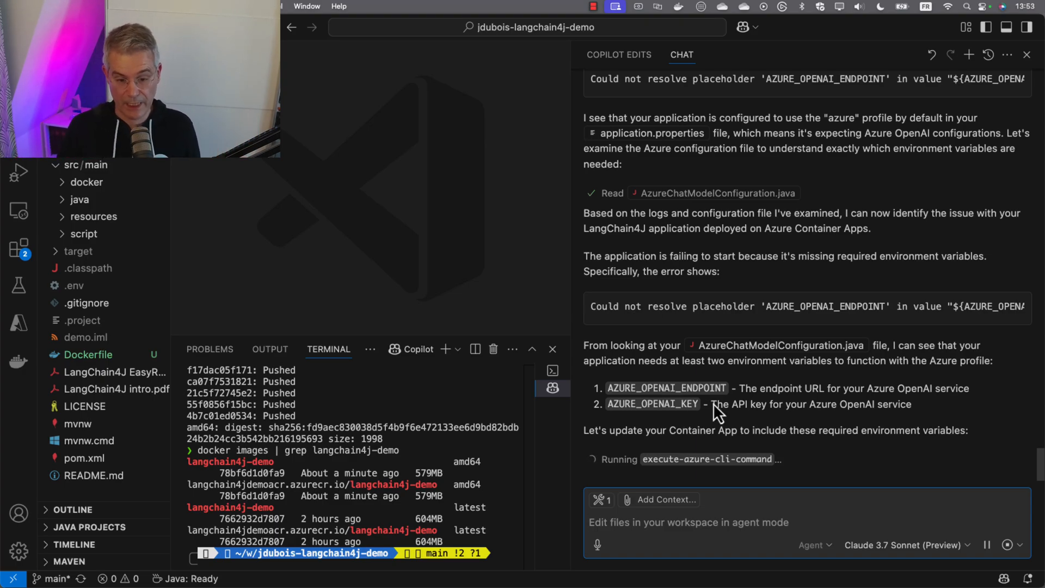
mouse_move(800, 419)
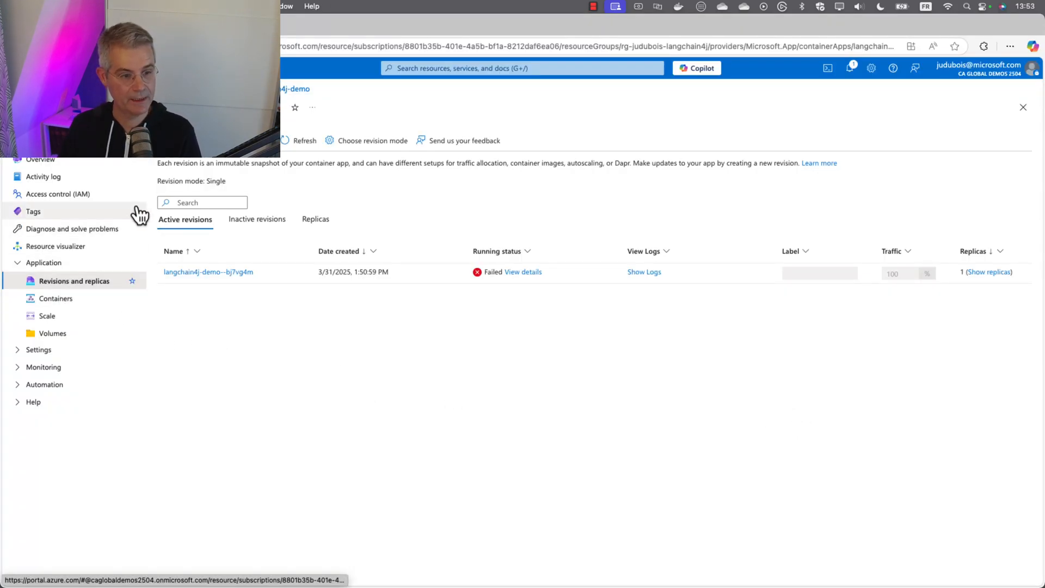
mouse_move(208, 271)
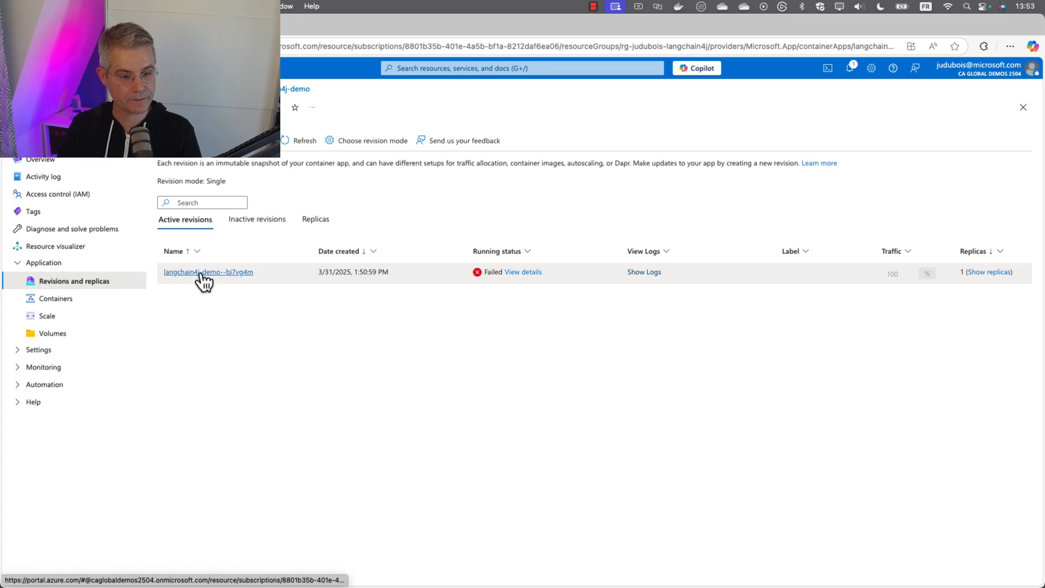
- From the failed revision, view the langchain4j-demo container configuration and its environment variables
click(208, 271)
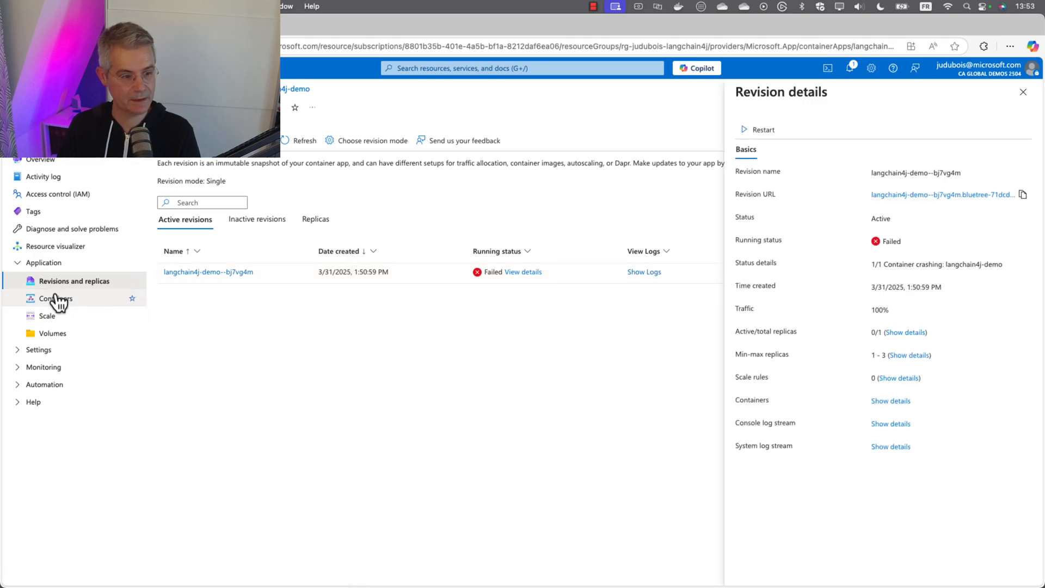
click(56, 298)
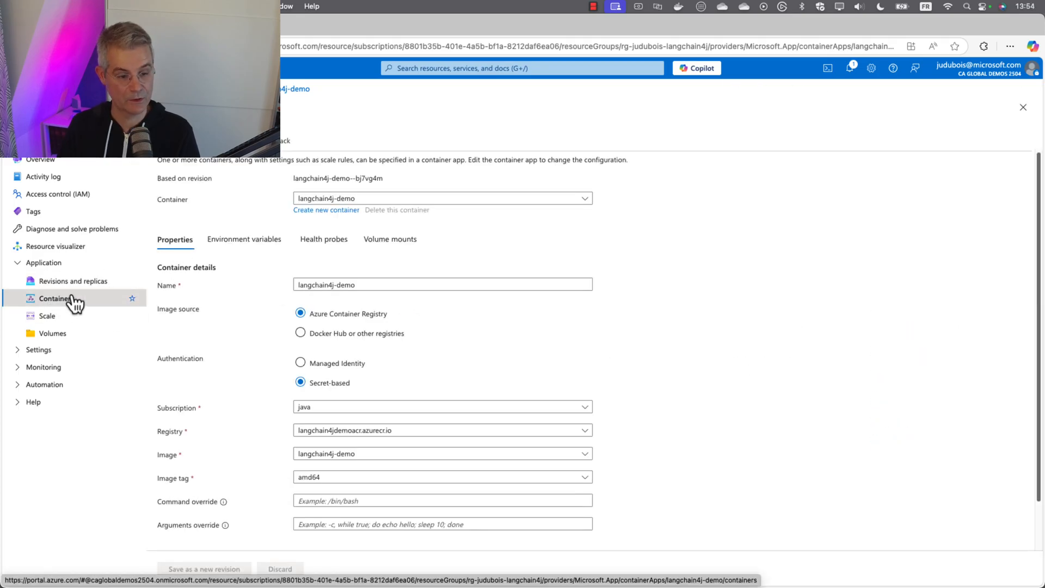
click(245, 238)
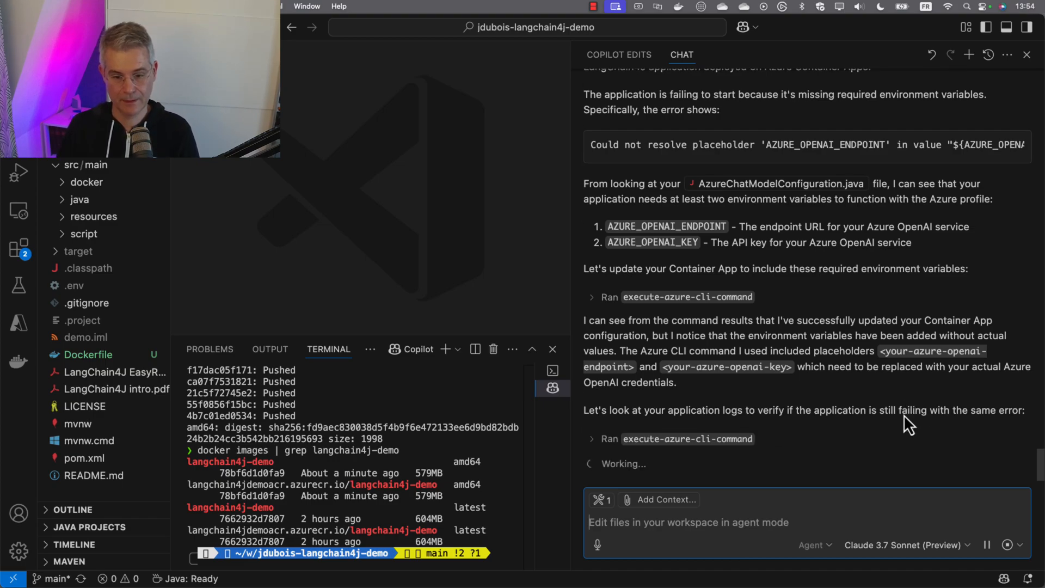
mouse_move(713, 248)
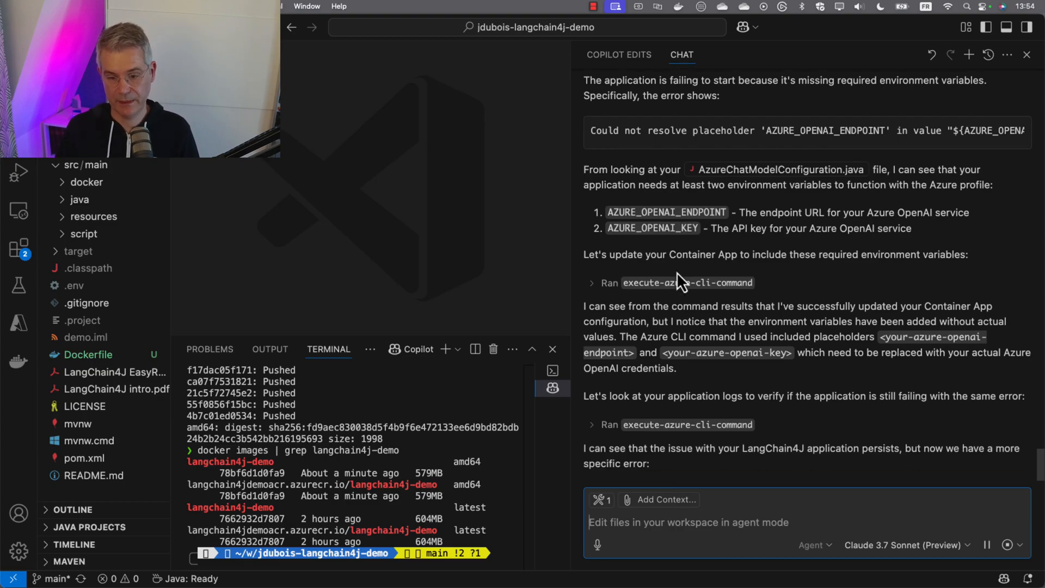
- Follow Copilot listing OpenAI resources, finding ai-judubois-langchain4j and updating the endpoint and key variables
scroll(down, 3)
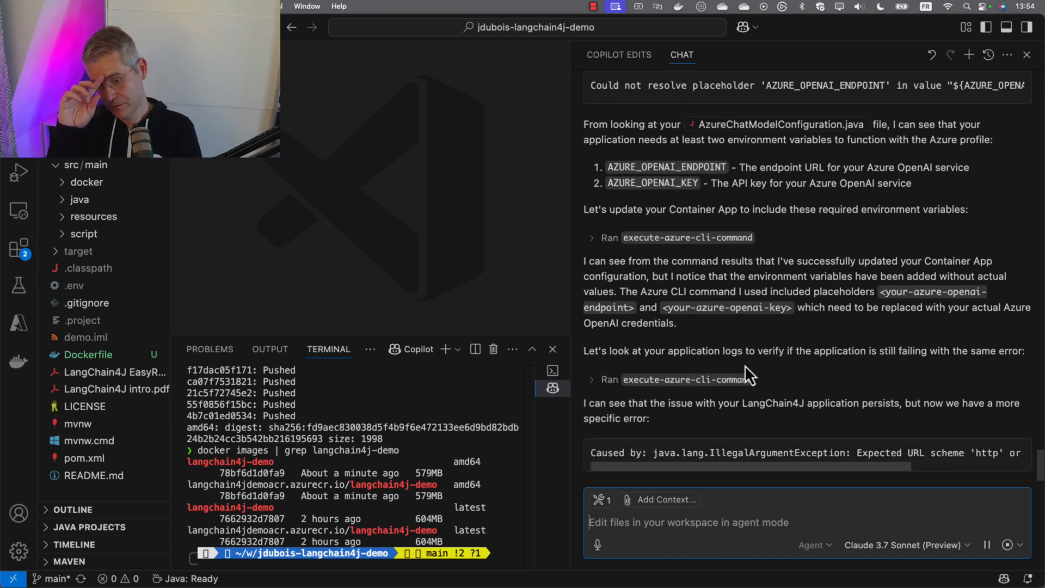
scroll(down, 3)
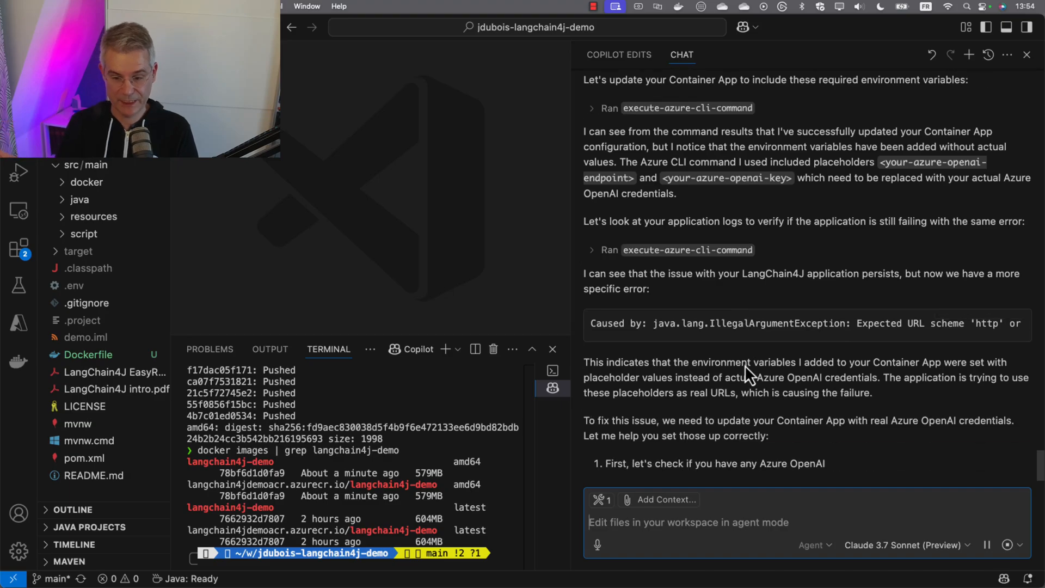
scroll(down, 3)
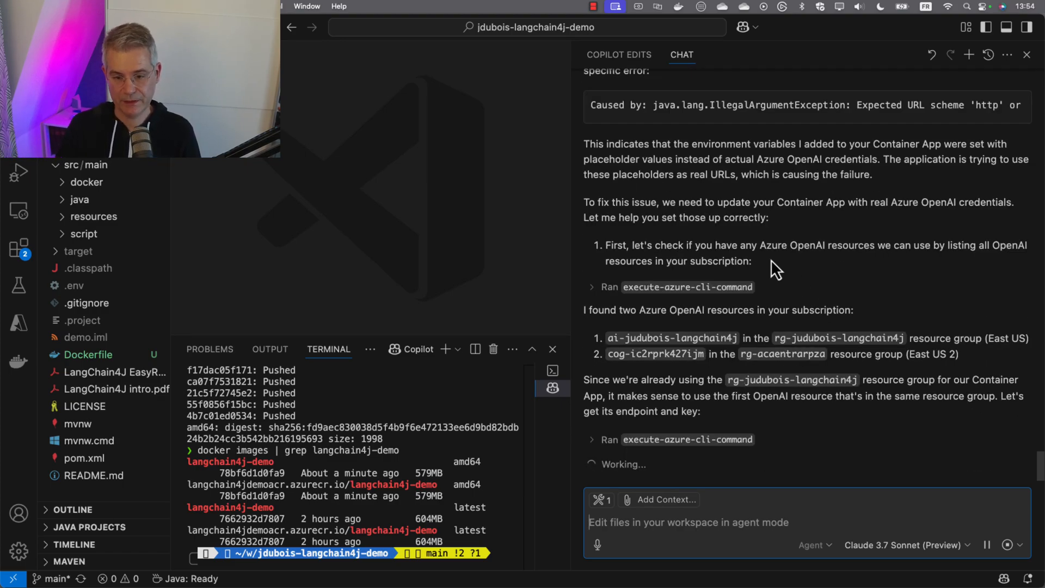
mouse_move(773, 259)
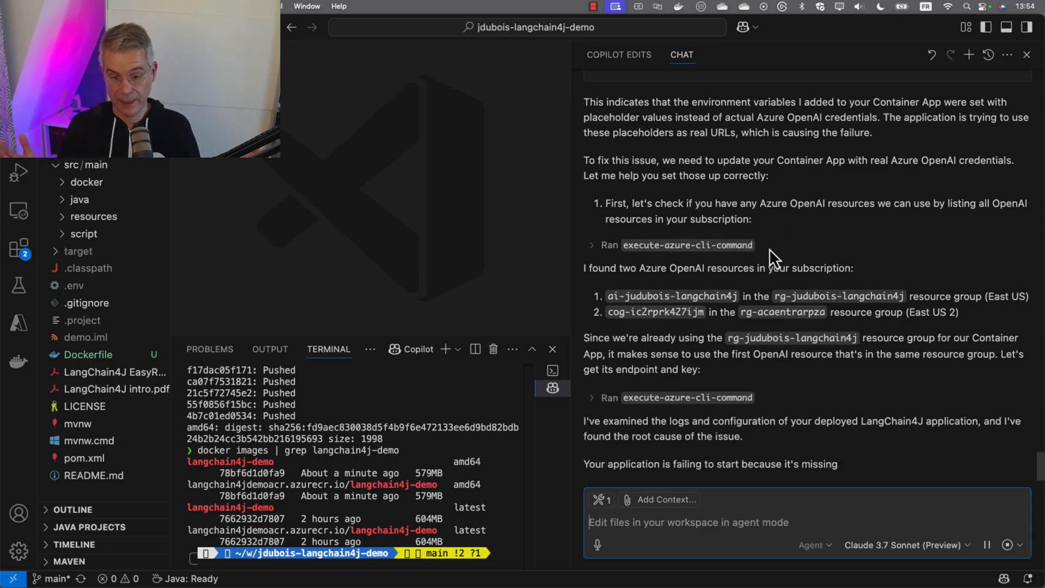
scroll(down, 3)
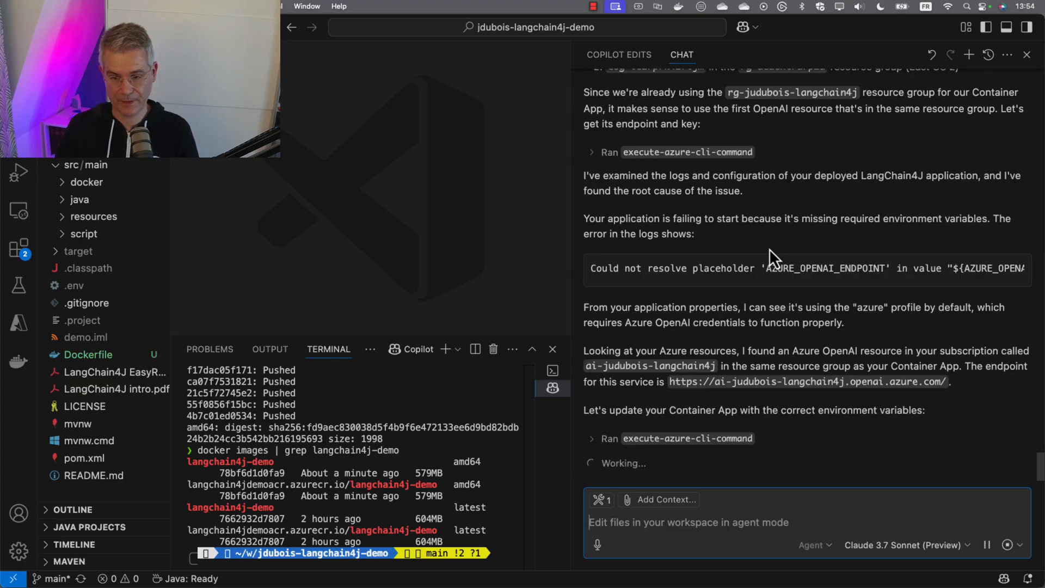
mouse_move(743, 430)
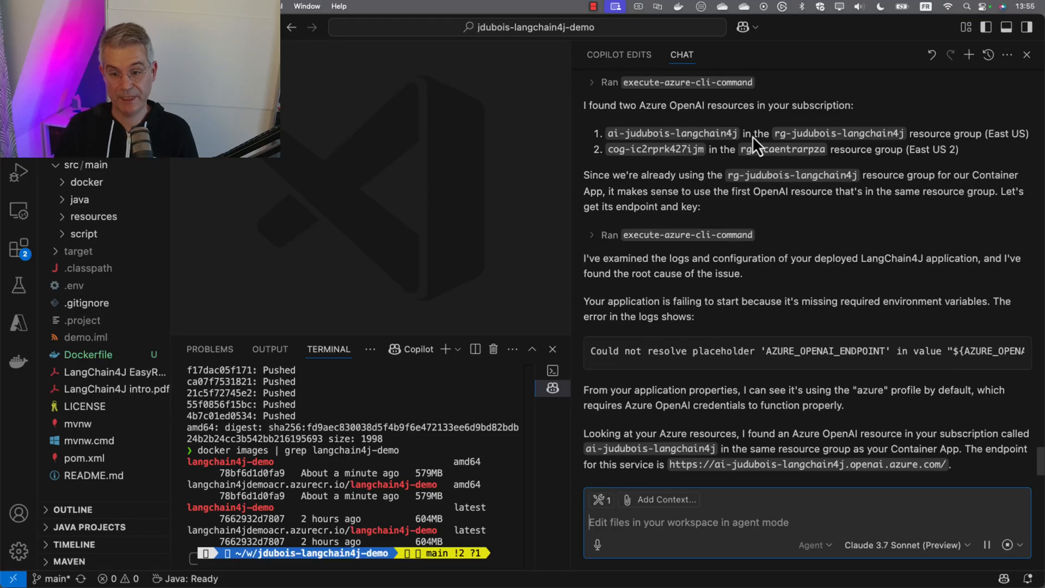
mouse_move(810, 140)
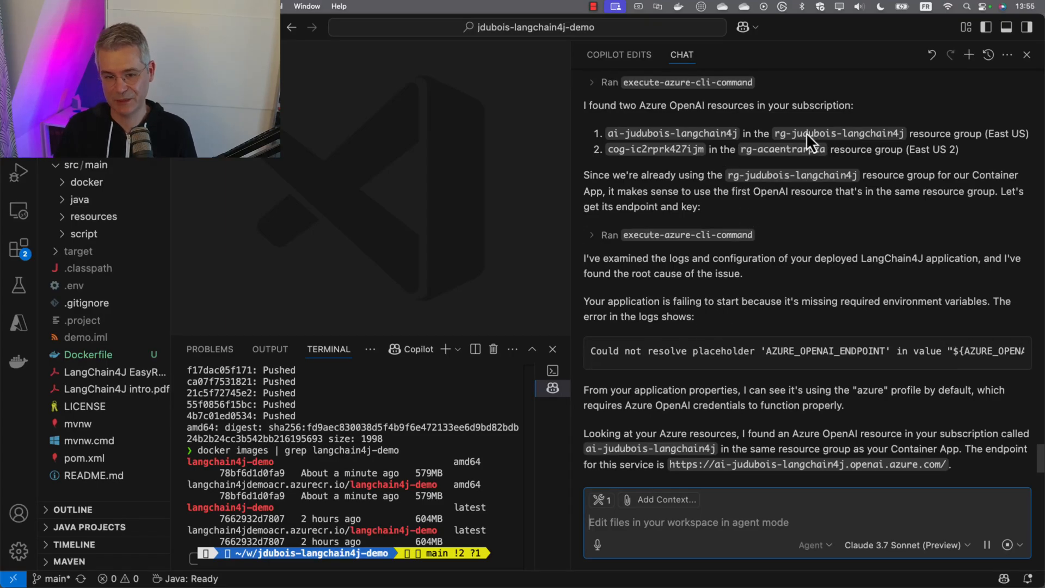
mouse_move(747, 296)
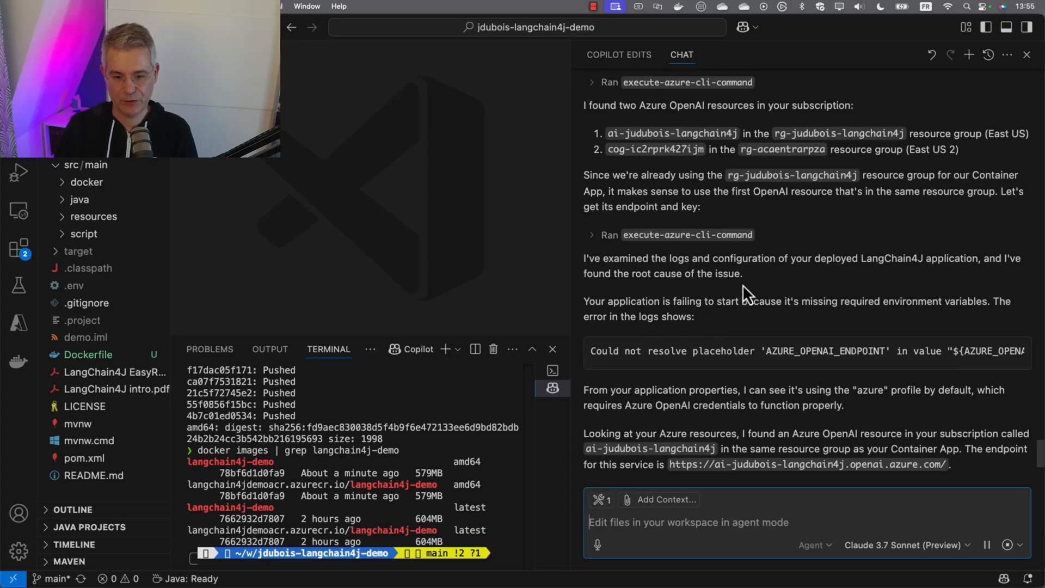
scroll(down, 3)
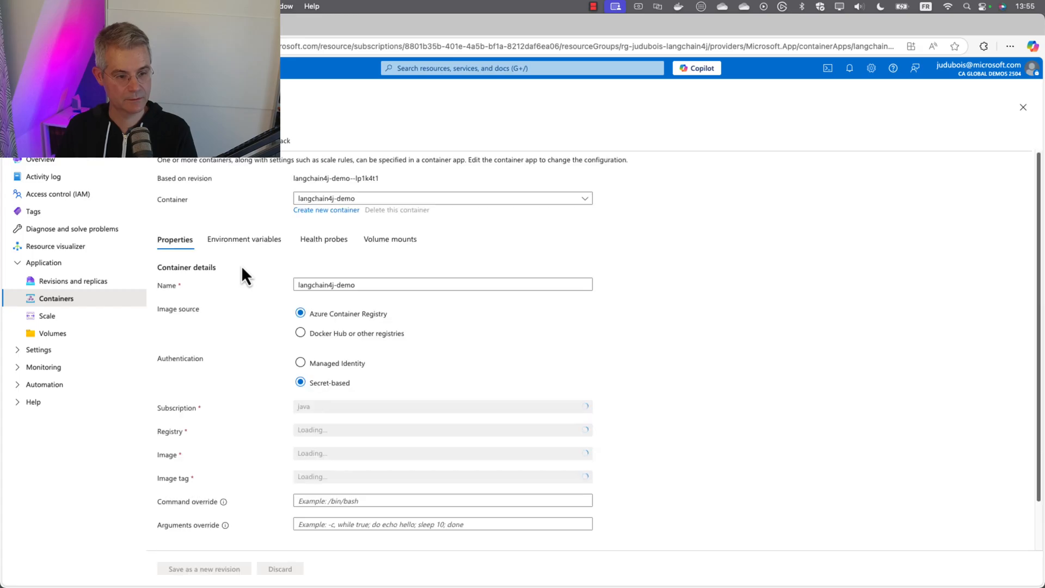
- Confirm the container's AZURE_OPENAI_ENDPOINT and AZURE_OPENAI_KEY now hold real values
click(244, 238)
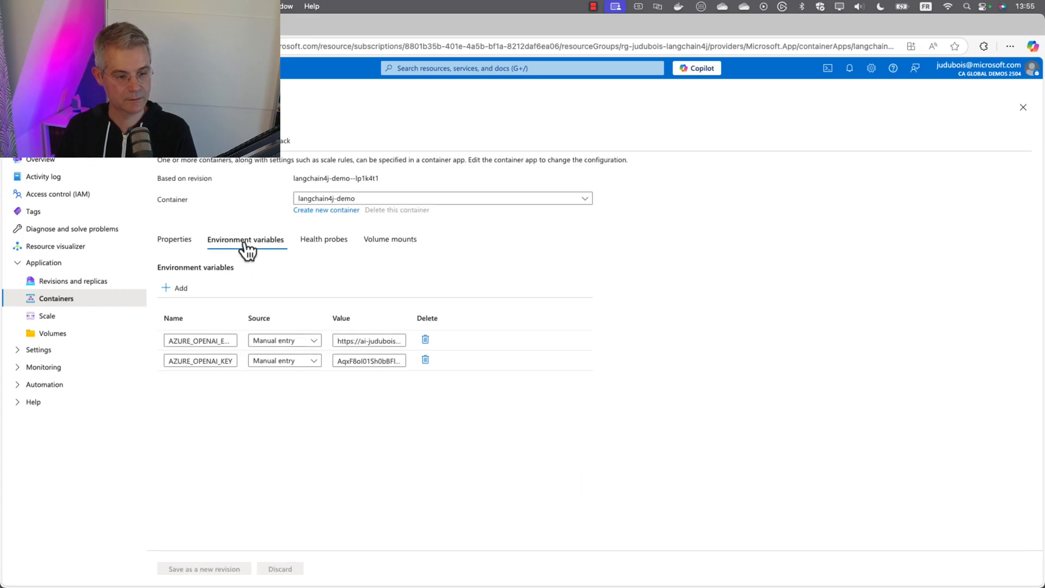
mouse_move(242, 277)
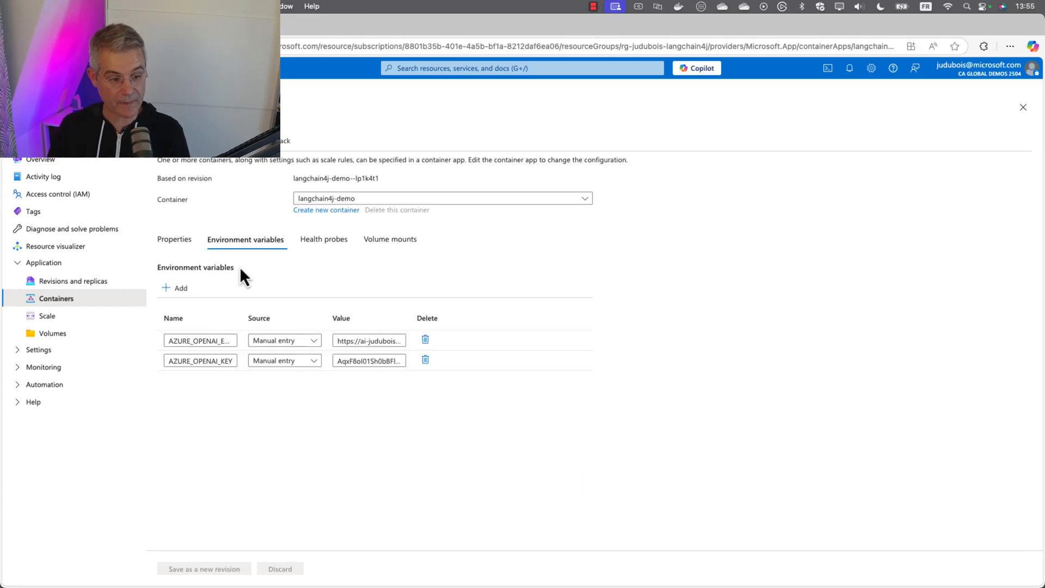
click(200, 340)
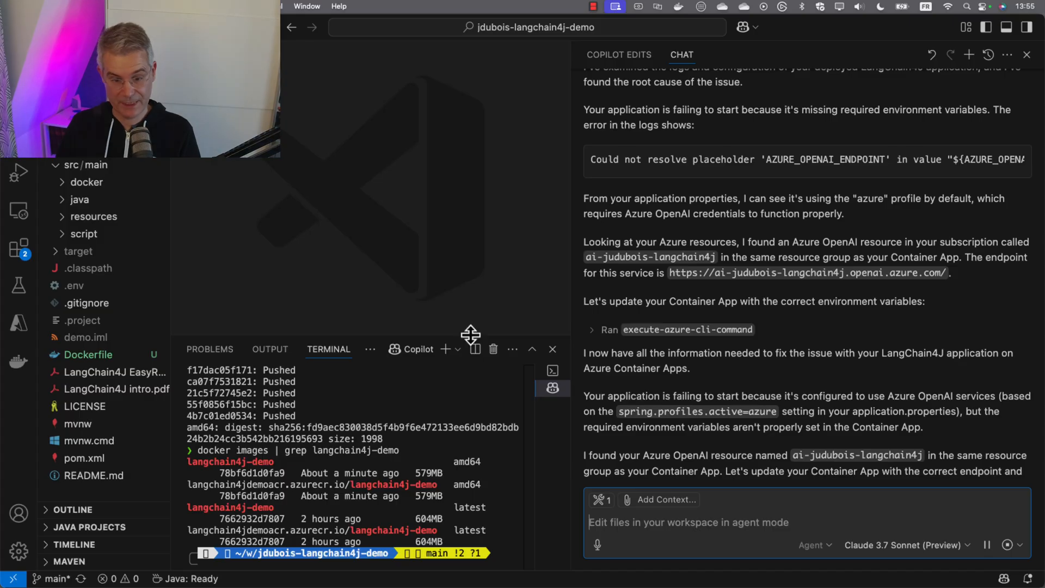
- Follow Copilot locating search-judubois-langchain4j and adding AZURE_SEARCH_ENDPOINT and admin key variables
scroll(down, 3)
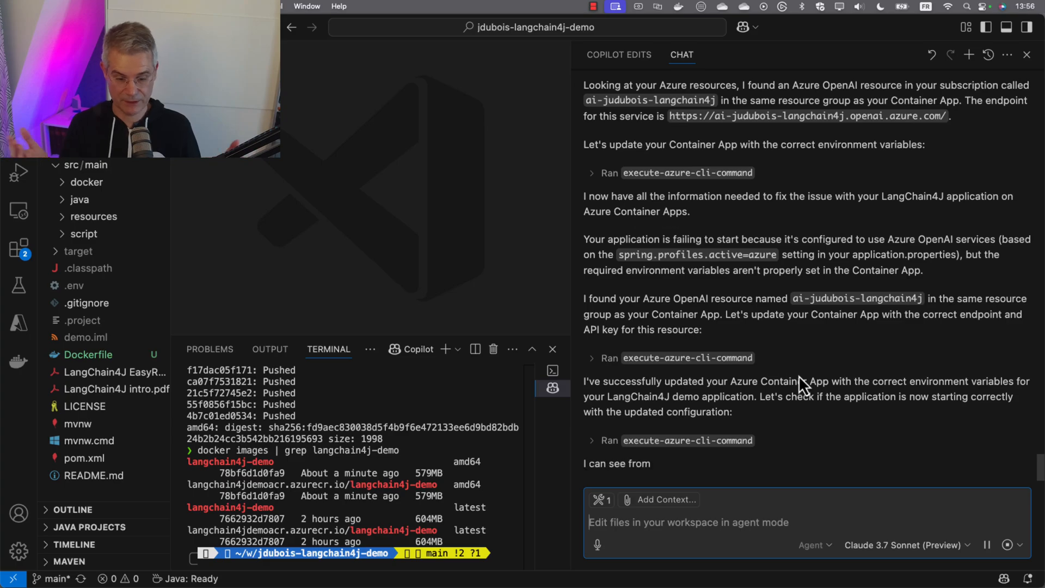
scroll(down, 3)
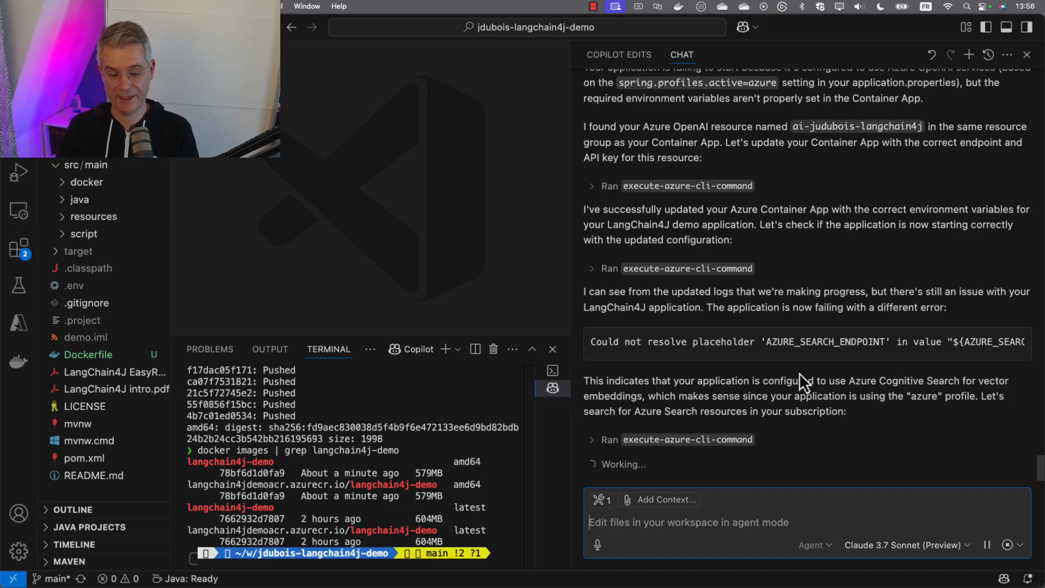
scroll(down, 3)
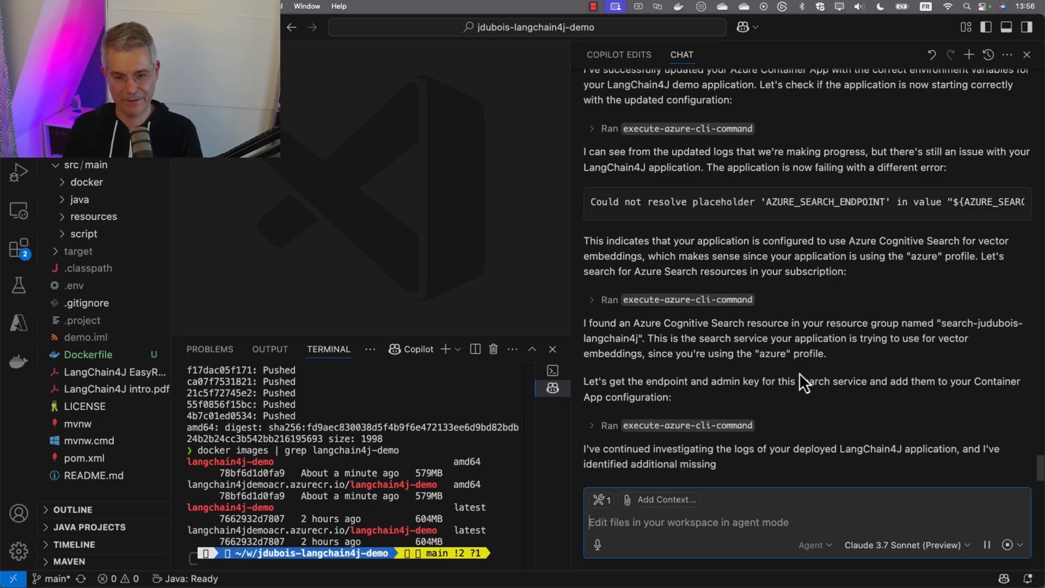
scroll(down, 3)
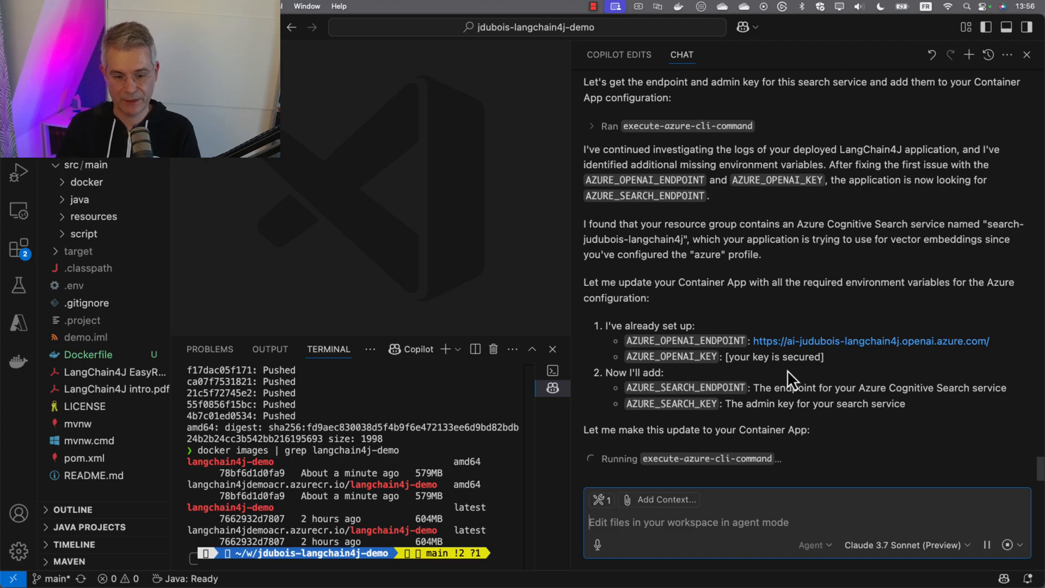
mouse_move(719, 355)
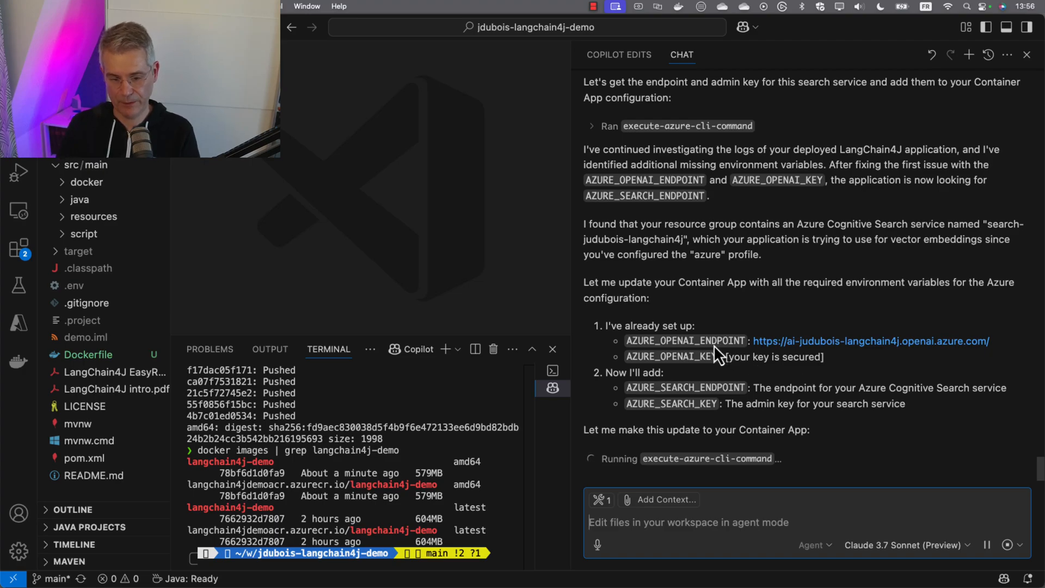
mouse_move(794, 396)
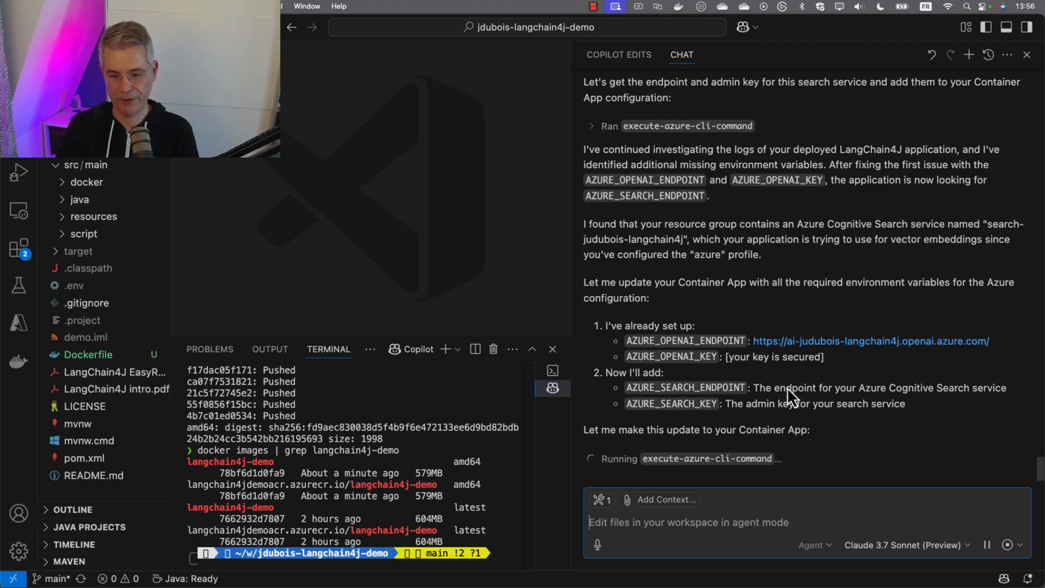
mouse_move(886, 437)
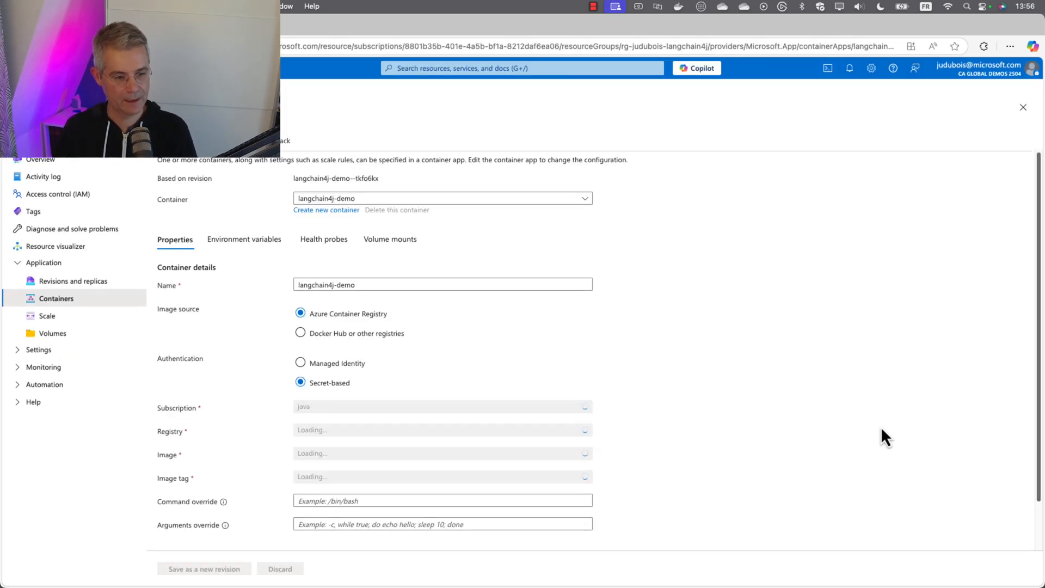
- Verify all four OpenAI and Search variables, return to the app overview, and let Copilot keep iterating
click(245, 239)
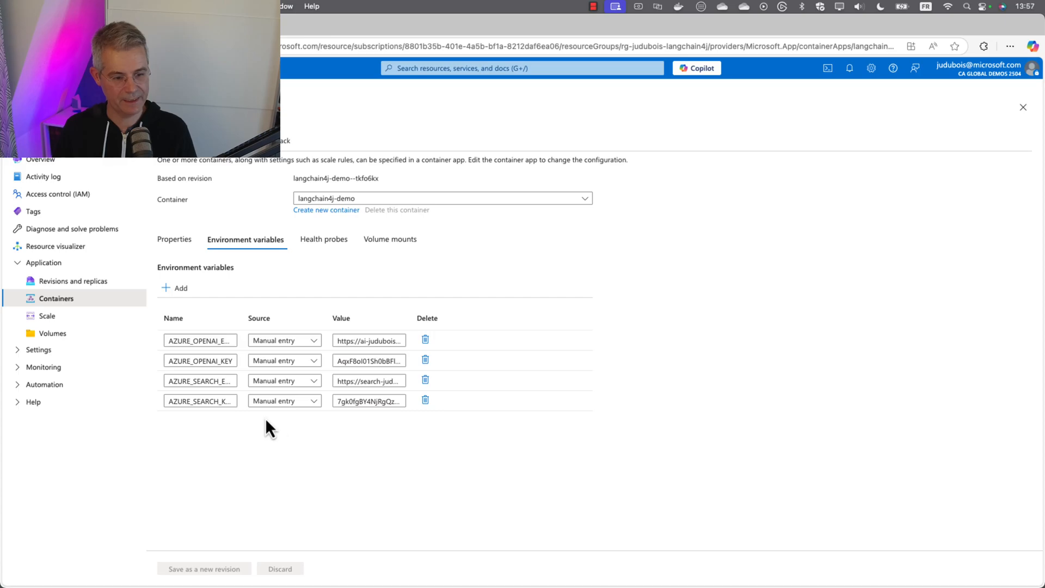
mouse_move(41, 163)
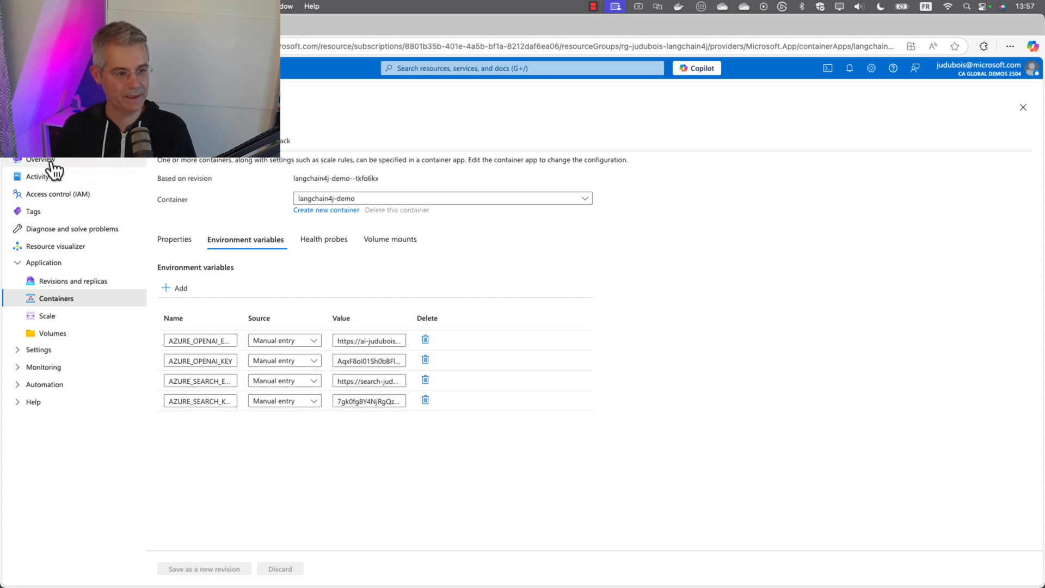
click(40, 159)
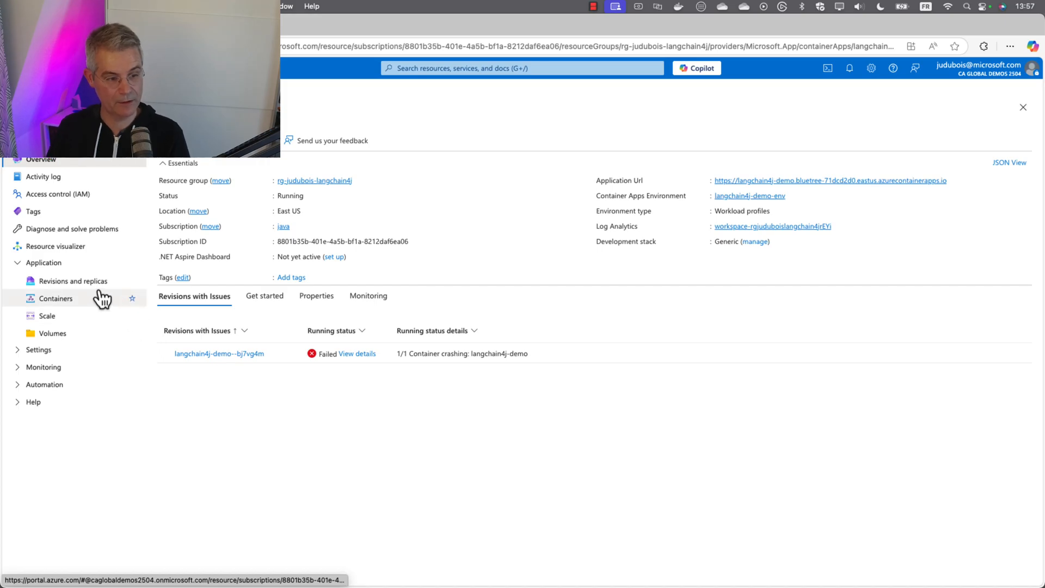
click(73, 281)
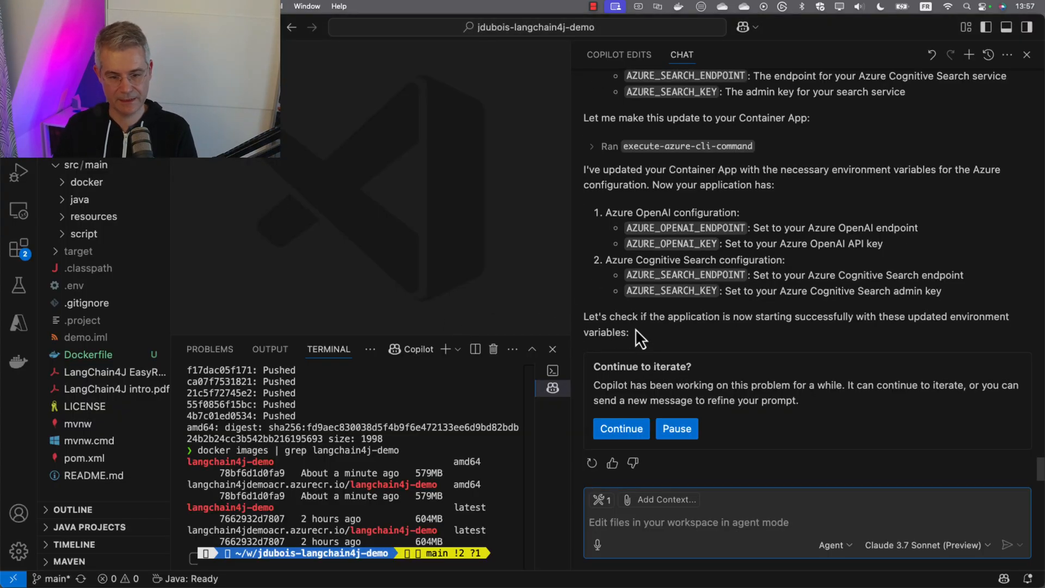
click(620, 428)
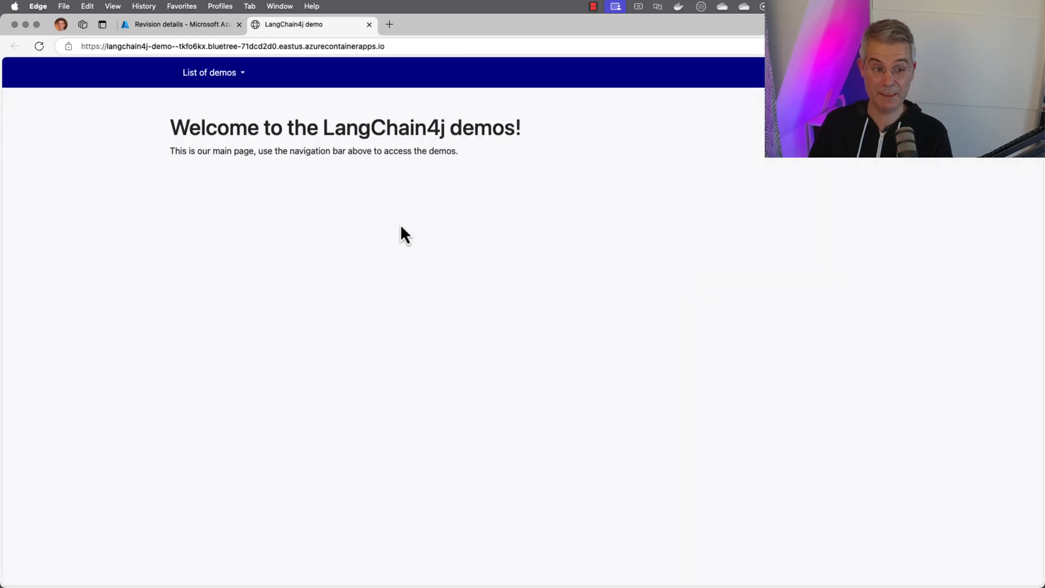
- Select 'Demo 2: simple question' from the demos list and view its Mona Lisa answer
click(212, 71)
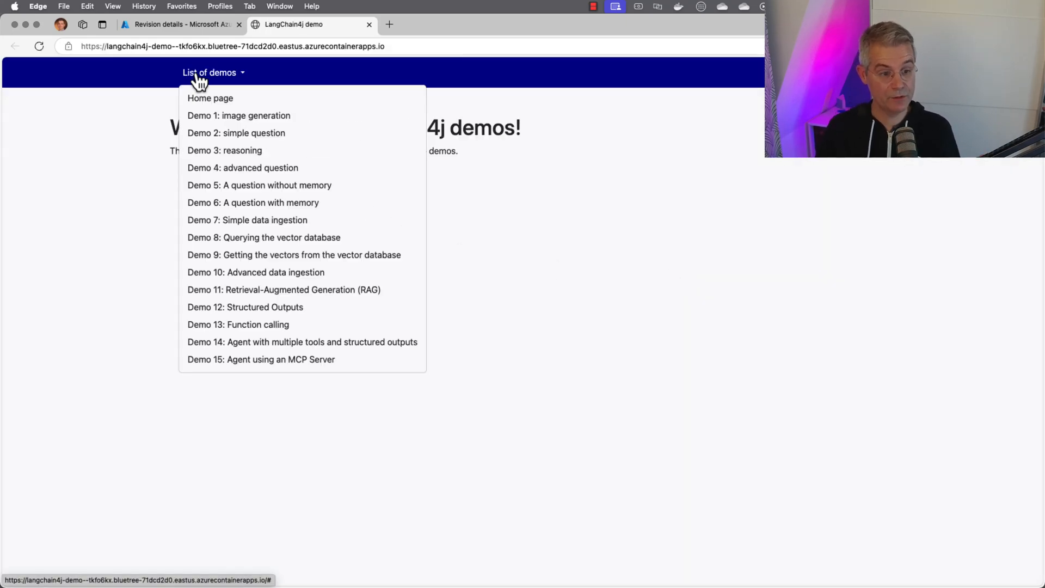
click(210, 98)
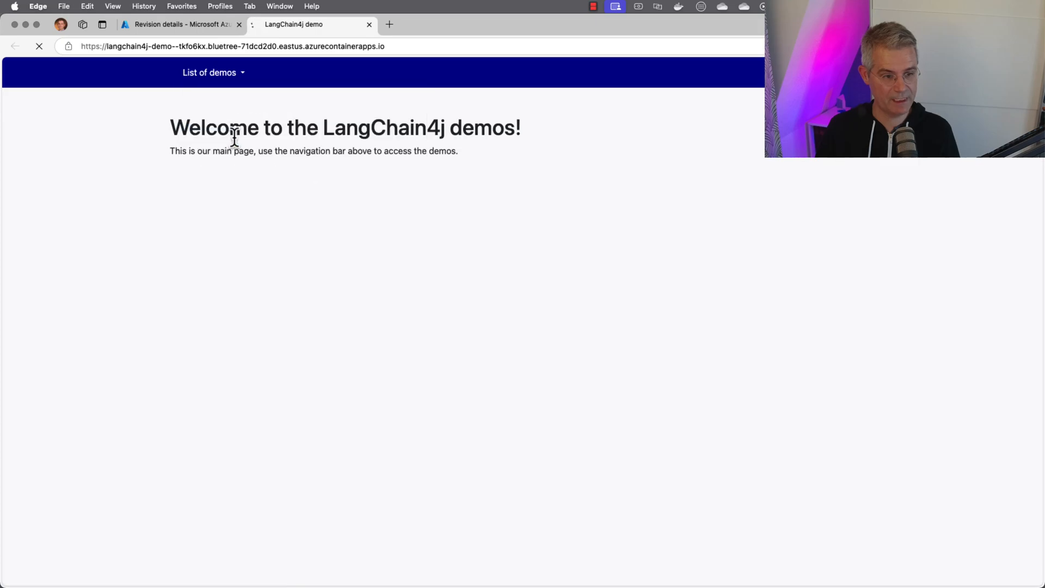
mouse_move(380, 194)
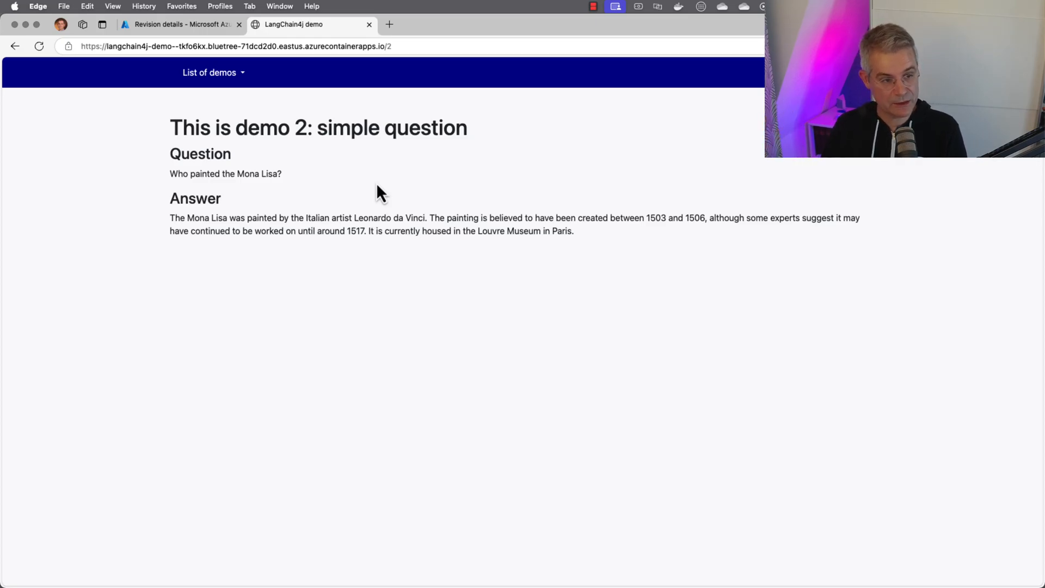
click(179, 24)
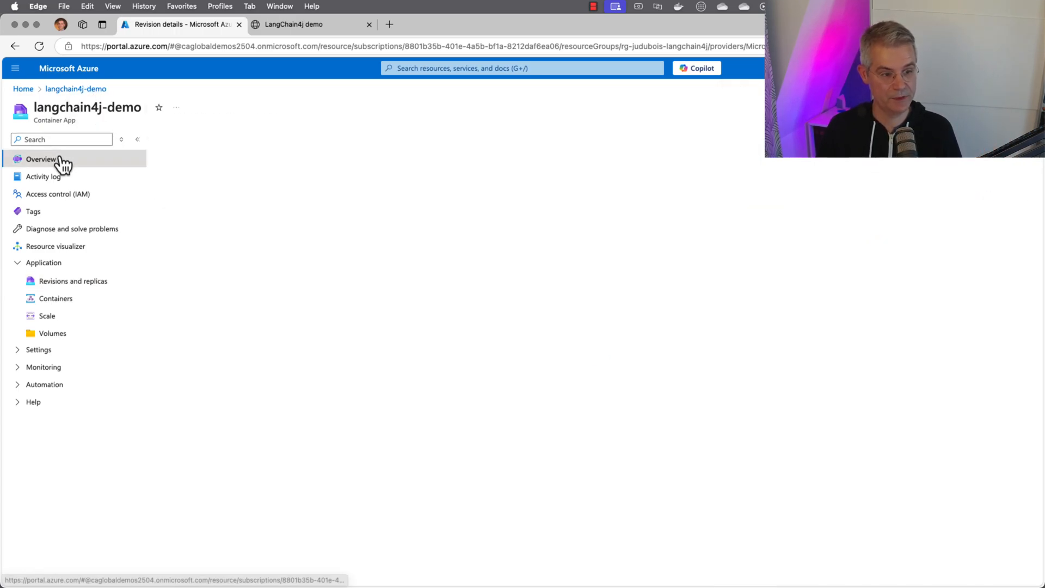
- From the container app's Overview, navigate to the rg-judubois-langchain4j resource group
click(41, 159)
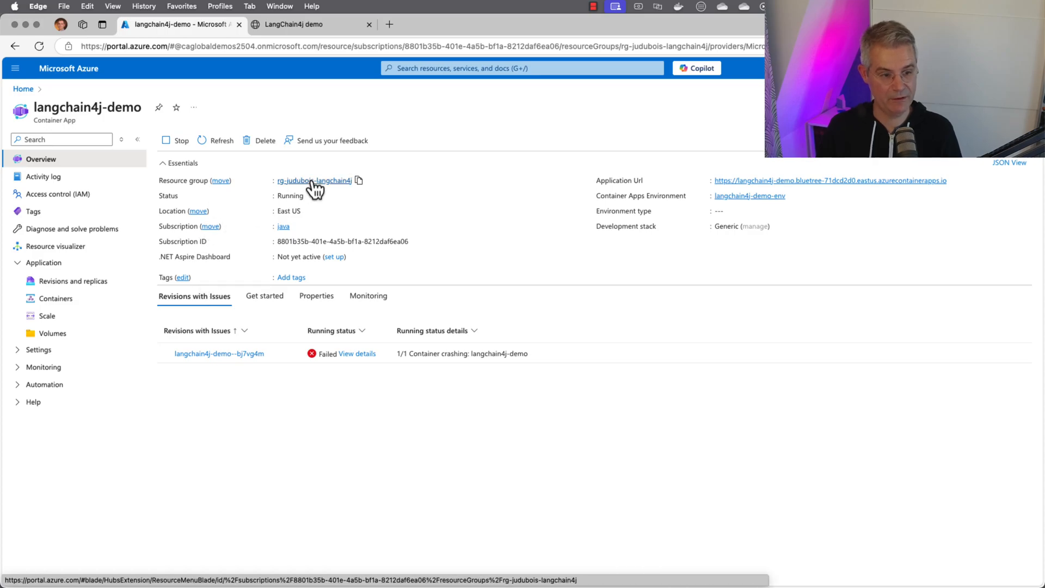
click(314, 179)
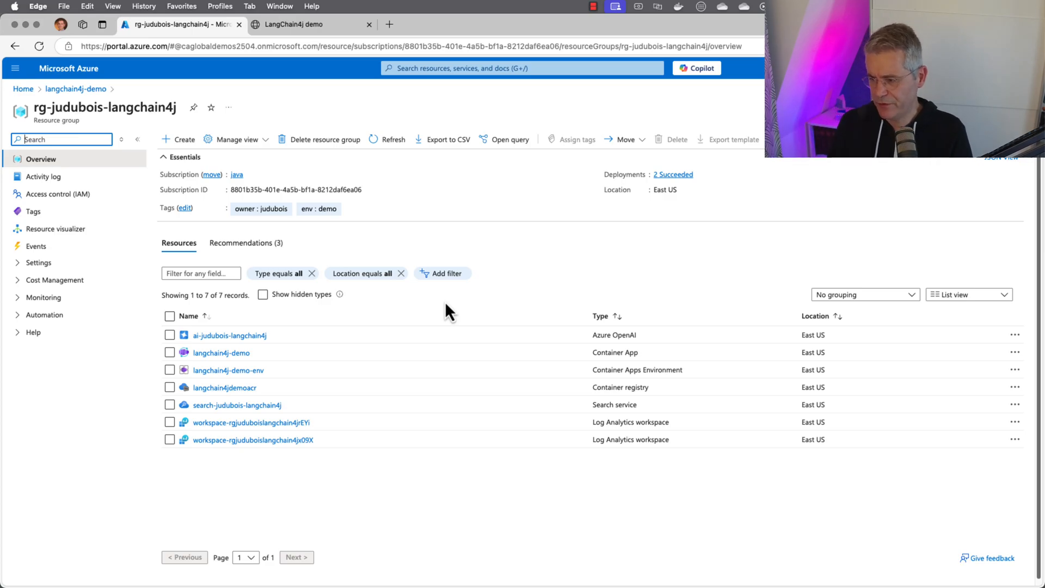
mouse_move(474, 314)
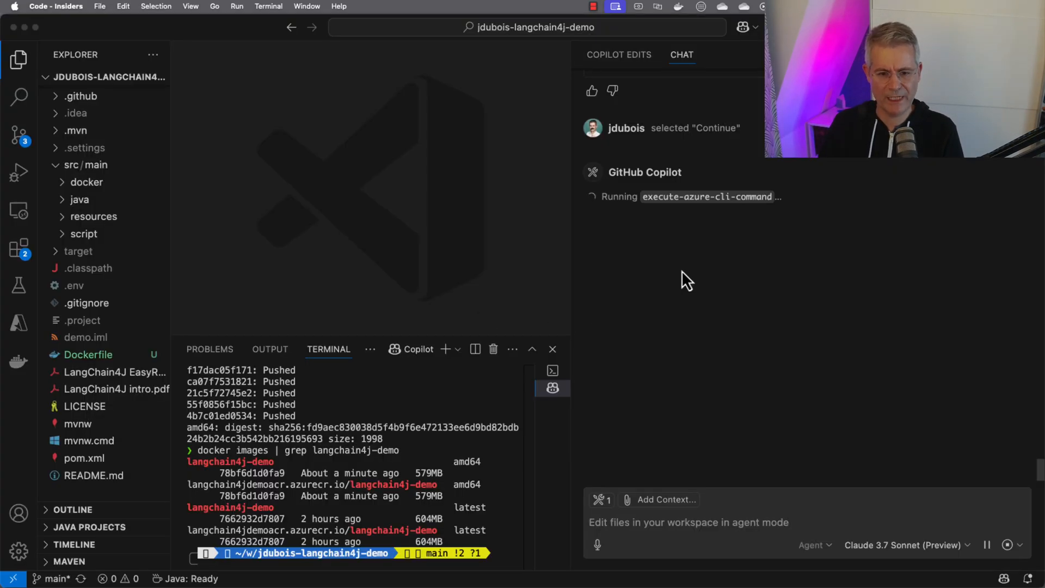
mouse_move(733, 287)
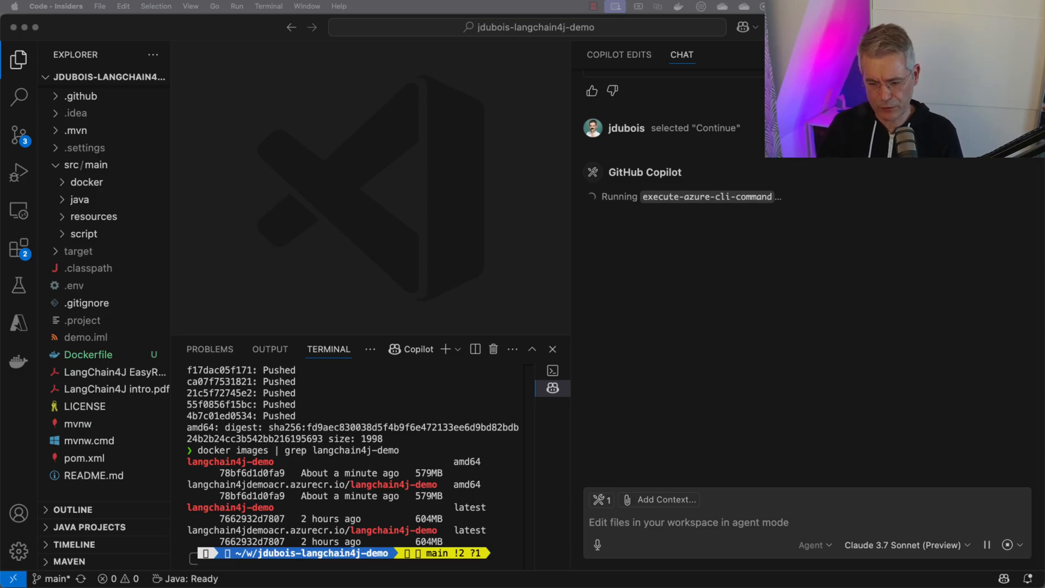
- Pause the agent's running command and keep Claude 3.7 Sonnet as the chat model
click(907, 545)
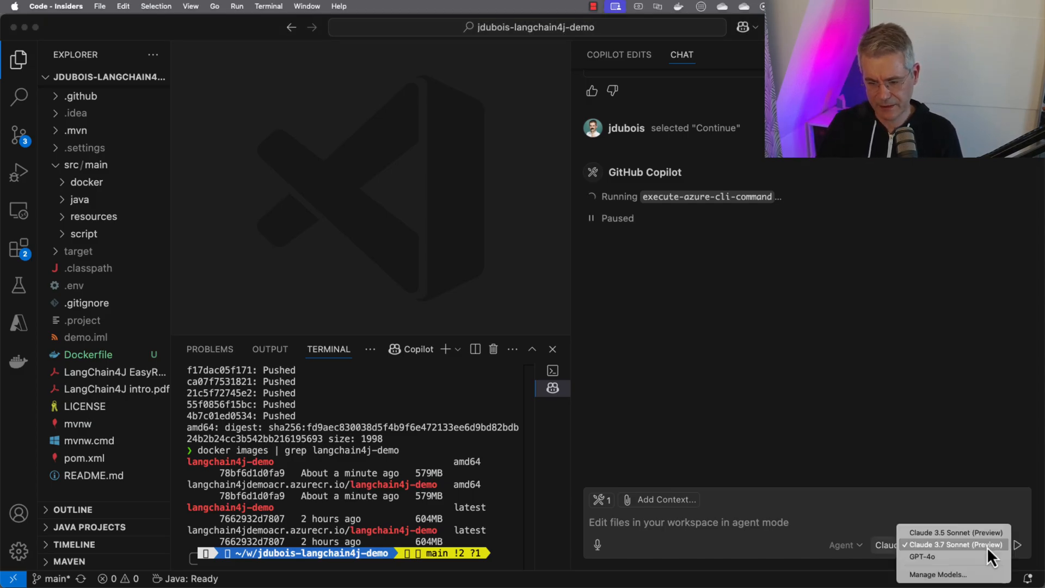
click(949, 544)
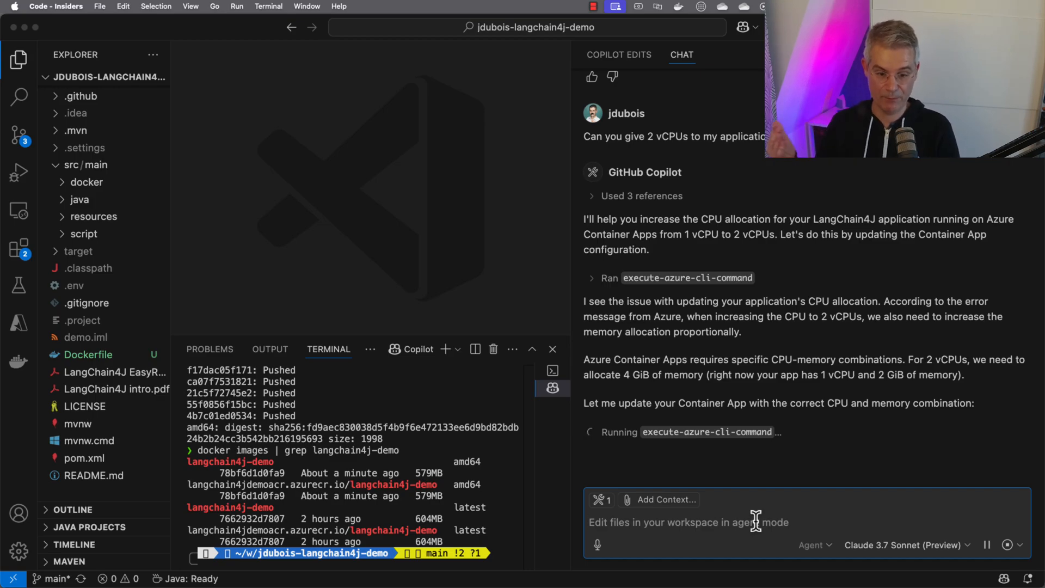
mouse_move(757, 530)
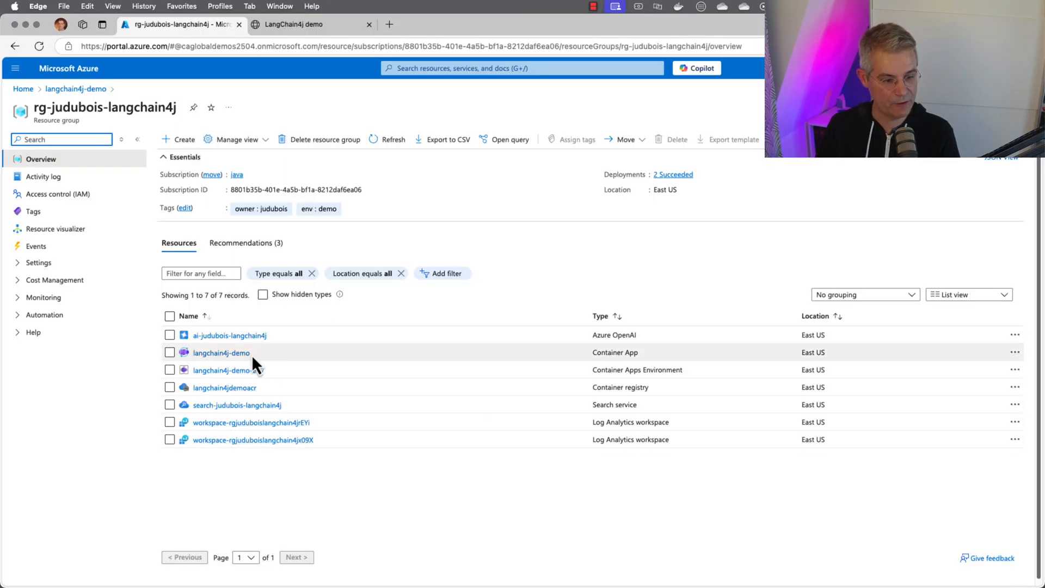
- Check langchain4j-demo's Containers page showing 2 CPU cores and 4 Gi memory allocation
click(221, 352)
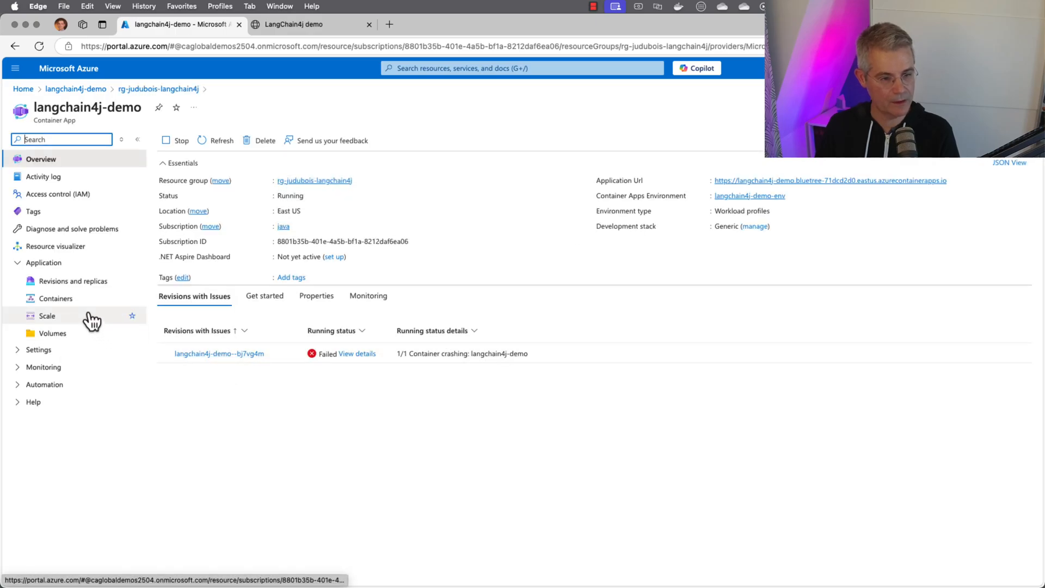
click(56, 299)
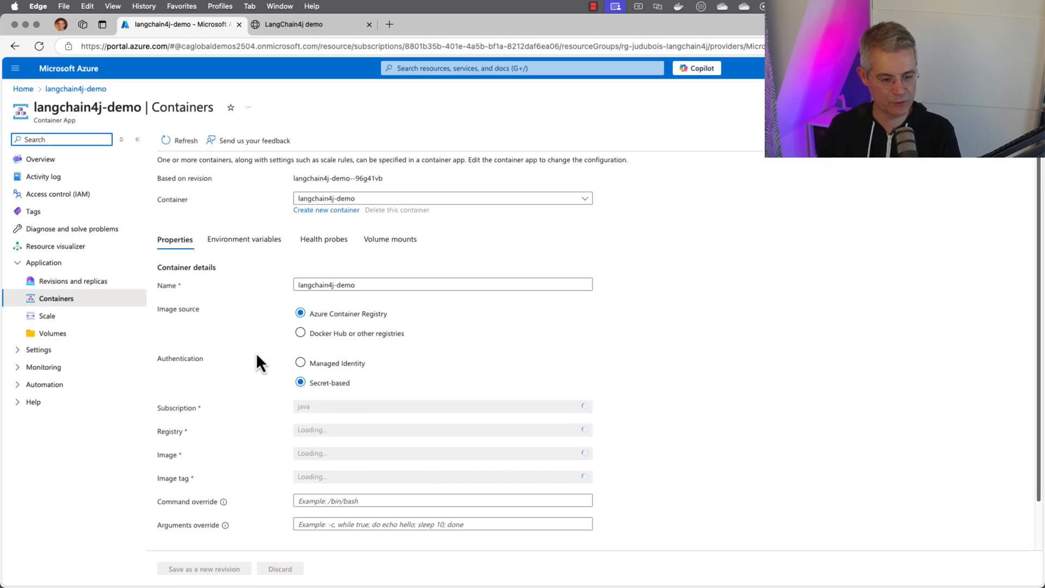
scroll(down, 3)
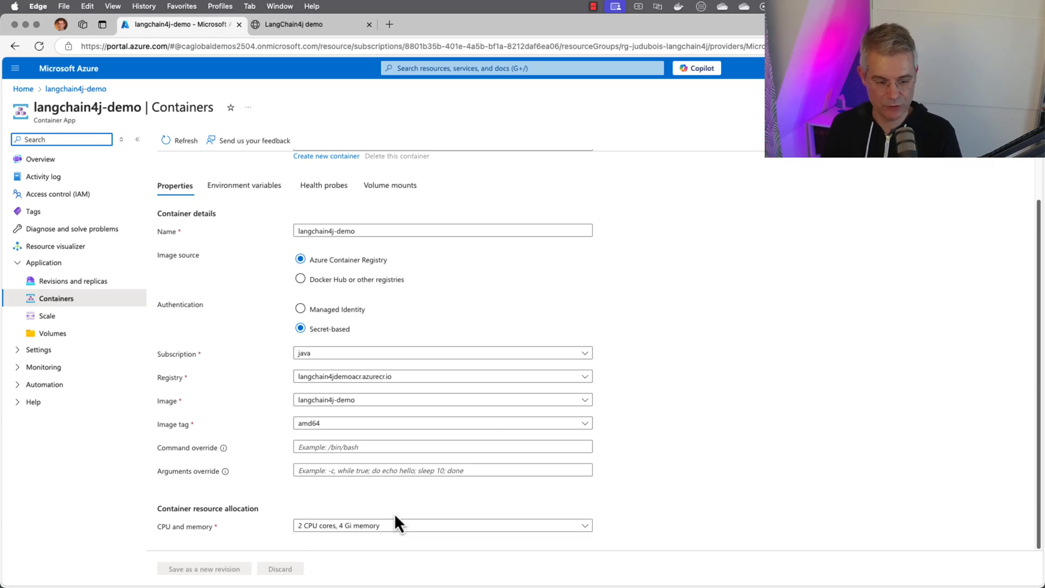
mouse_move(418, 499)
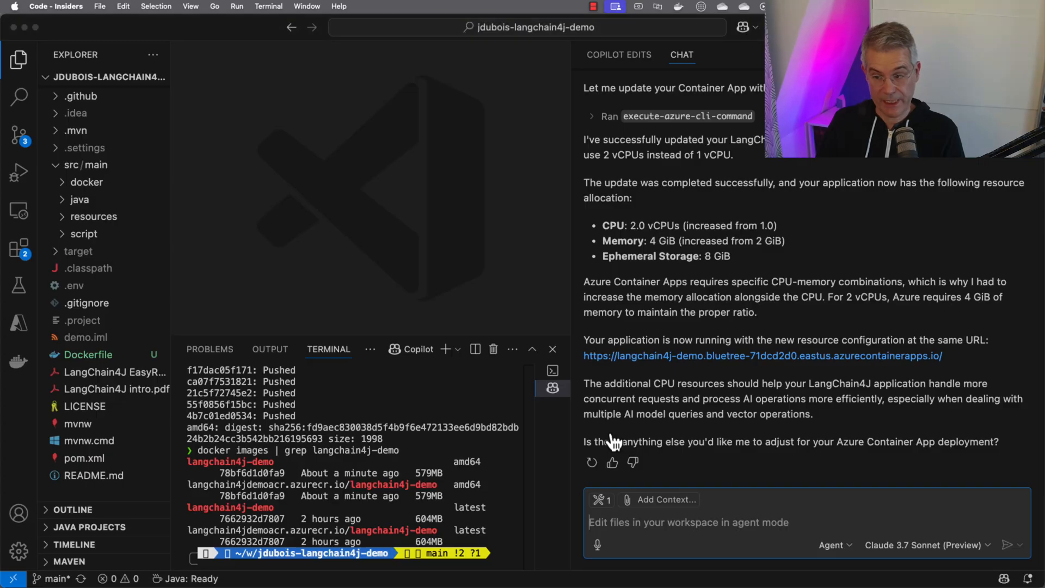
mouse_move(581, 325)
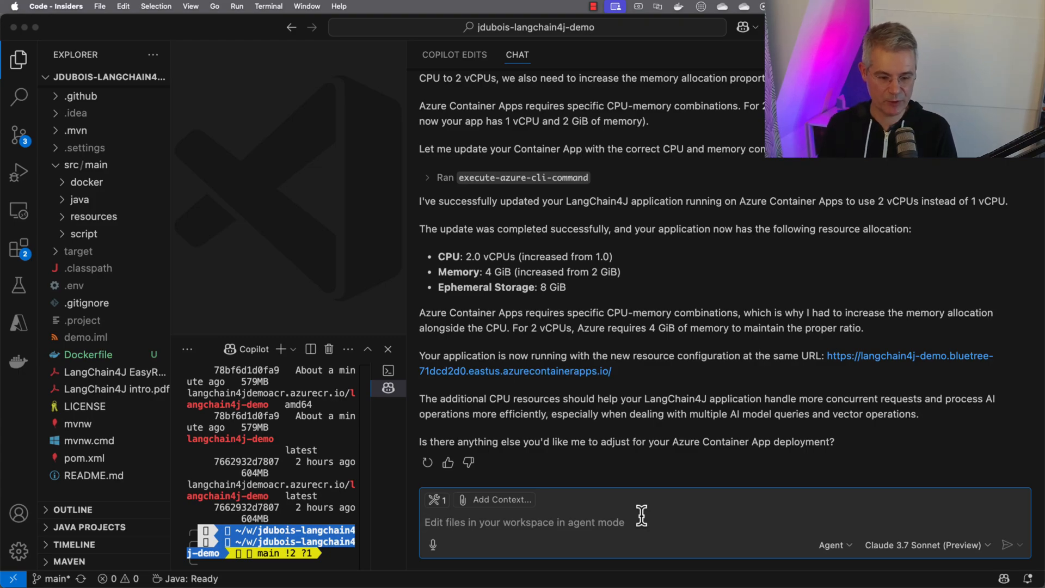
- Ask Copilot: 'Can you create a Terraform script that does all of the above operations?'
text(Can you create a Terraform script that does all of the above operations?)
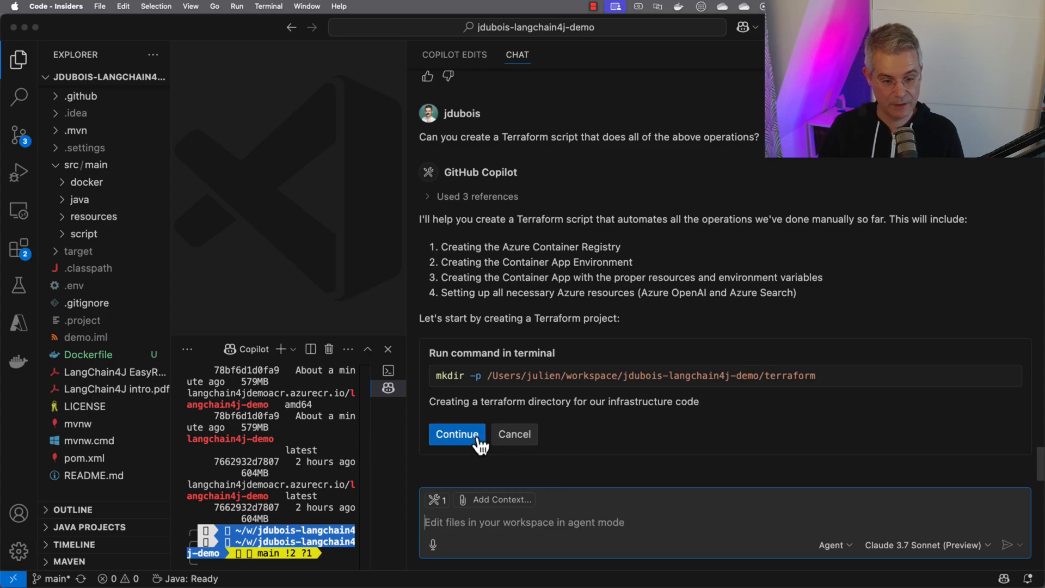
- Approve the terraform mkdir command and review the generated 159-line main.tf
click(458, 435)
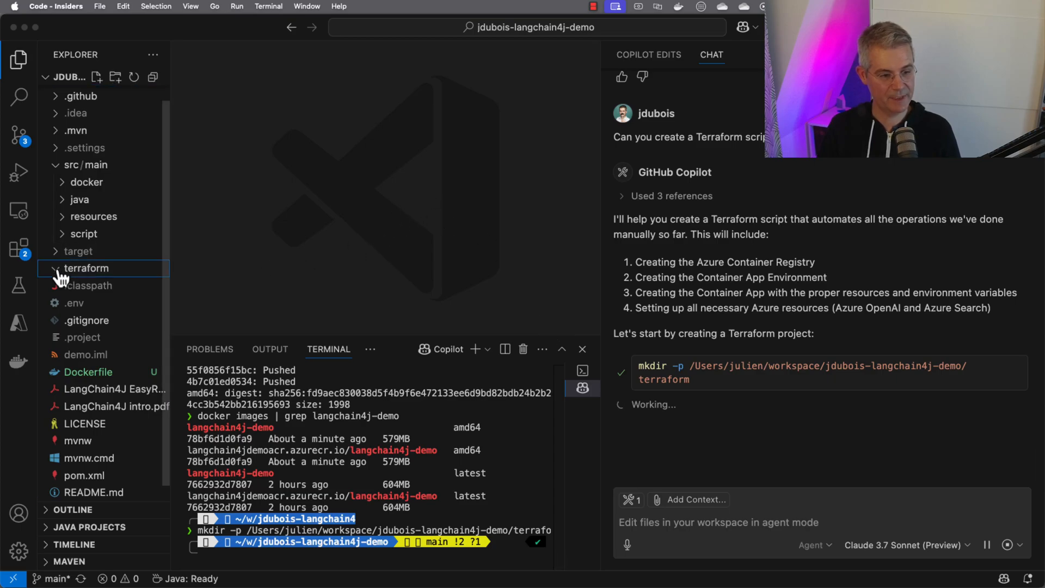
mouse_move(390, 288)
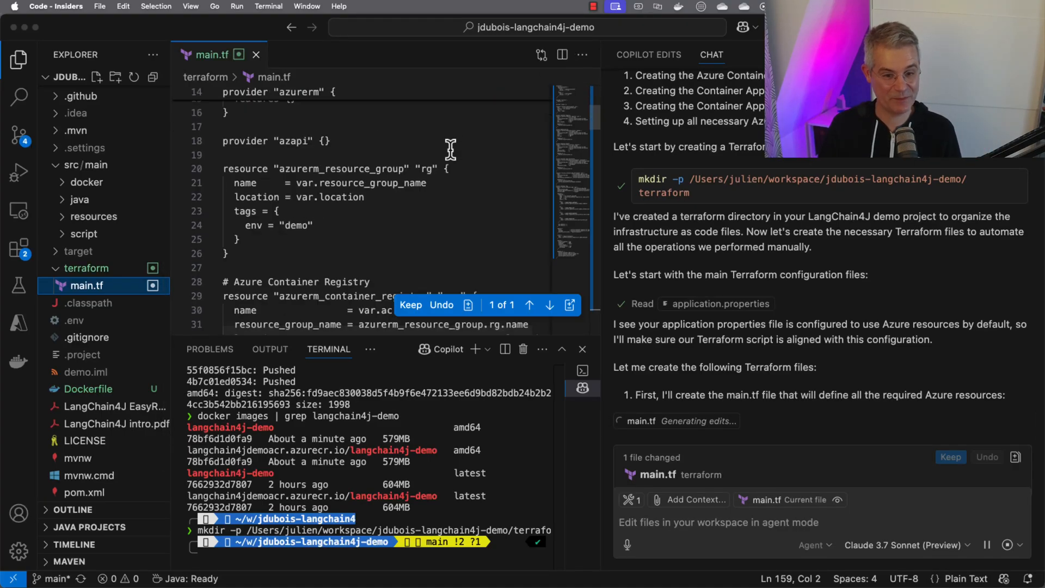
scroll(down, 3)
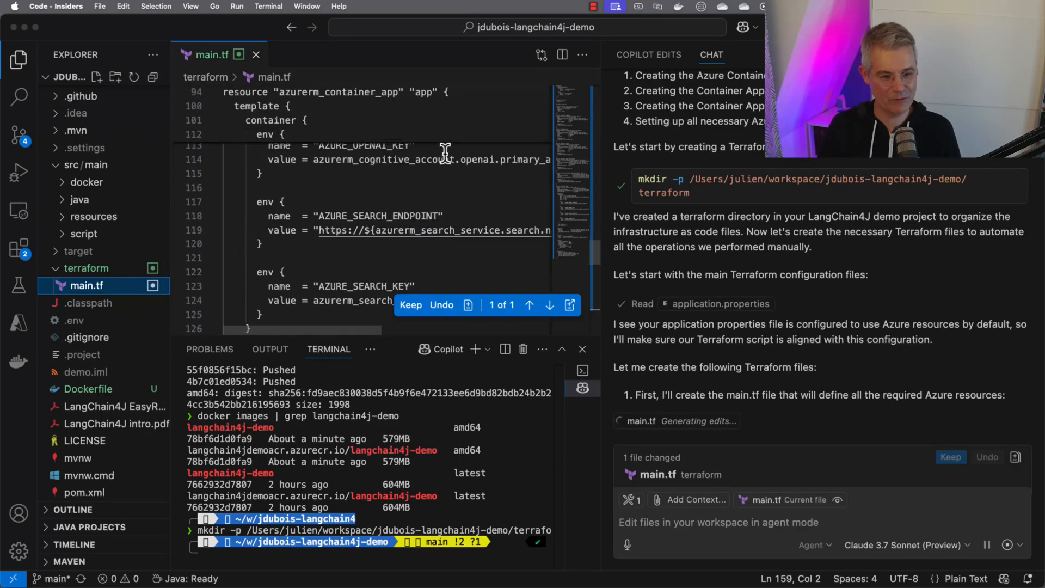
scroll(up, 3)
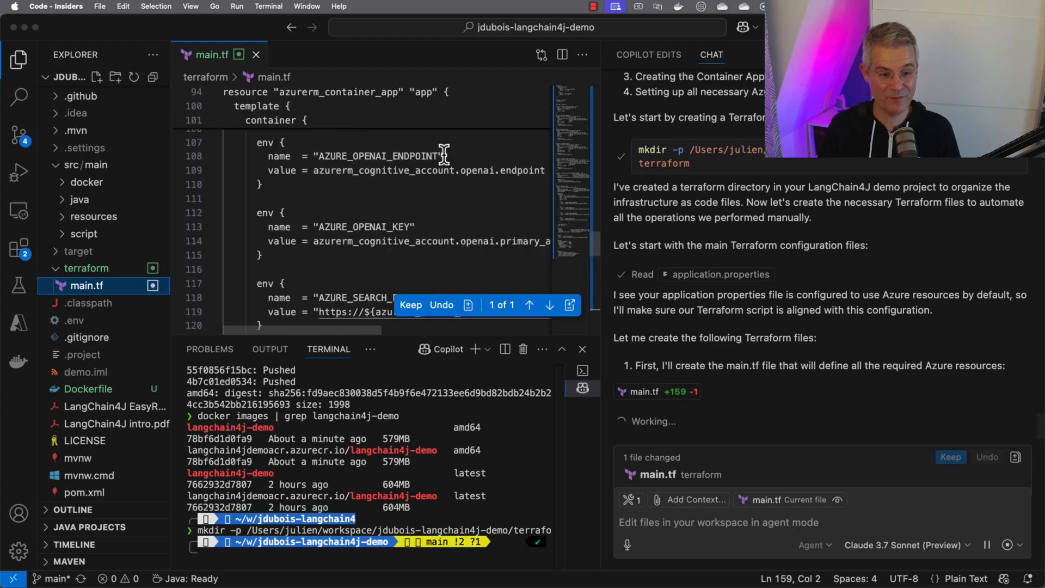
scroll(up, 3)
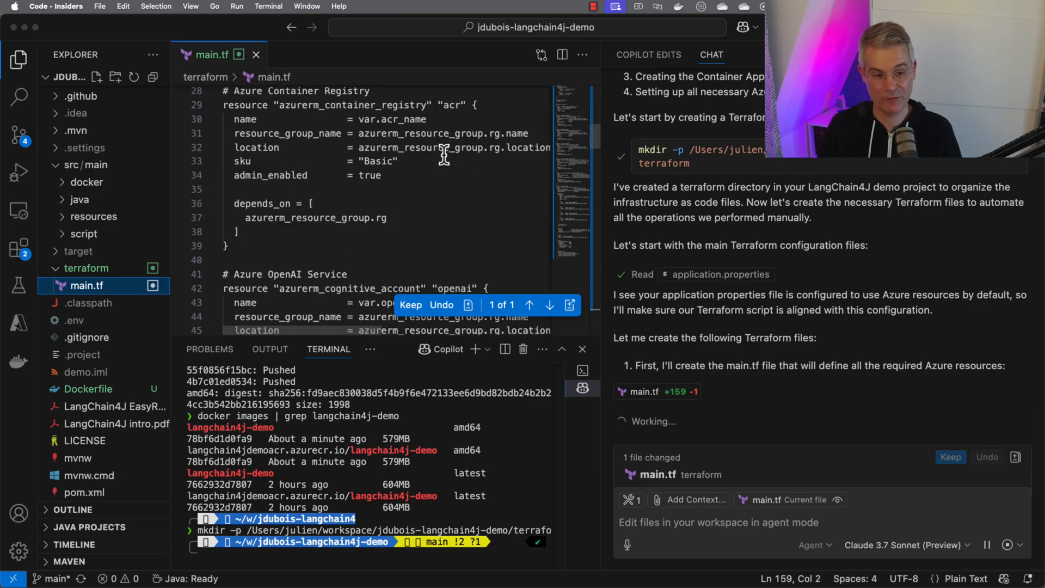